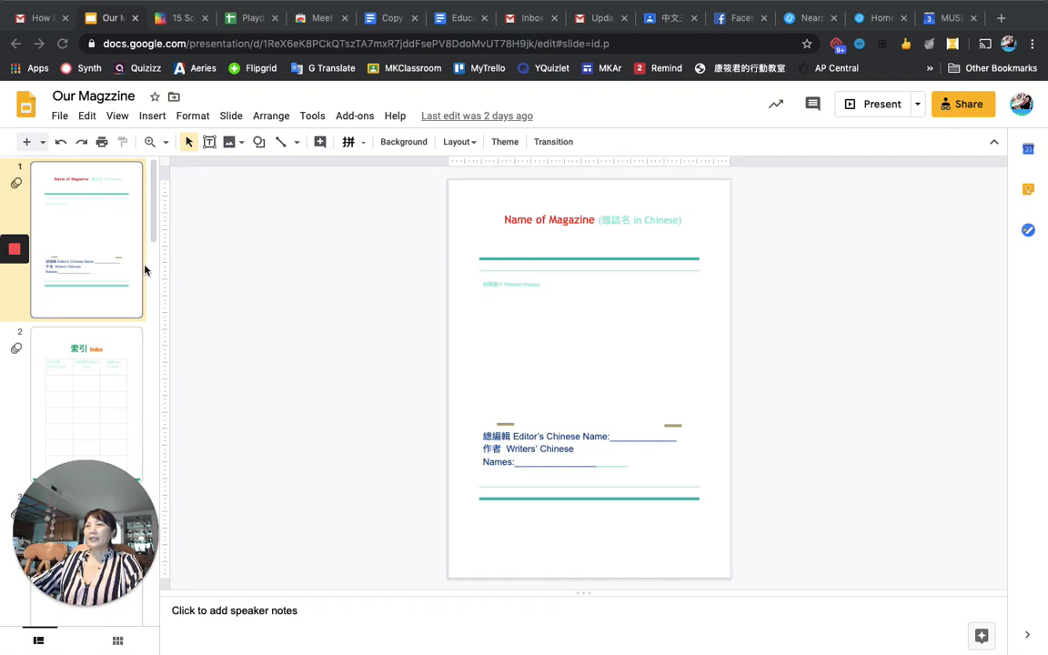
mouse_move(120, 225)
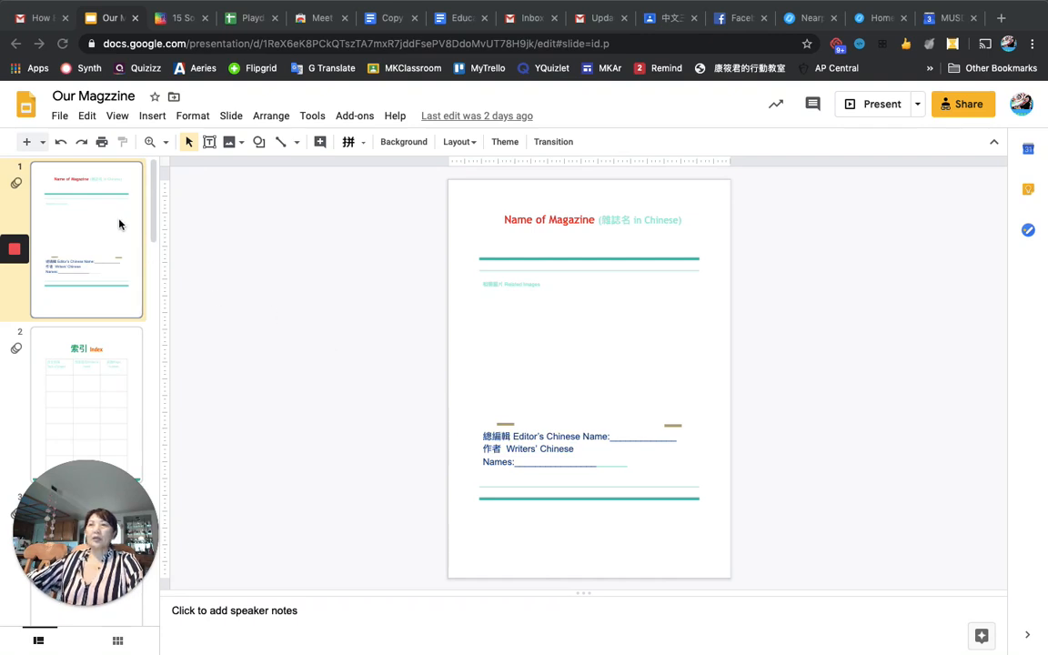
mouse_move(107, 211)
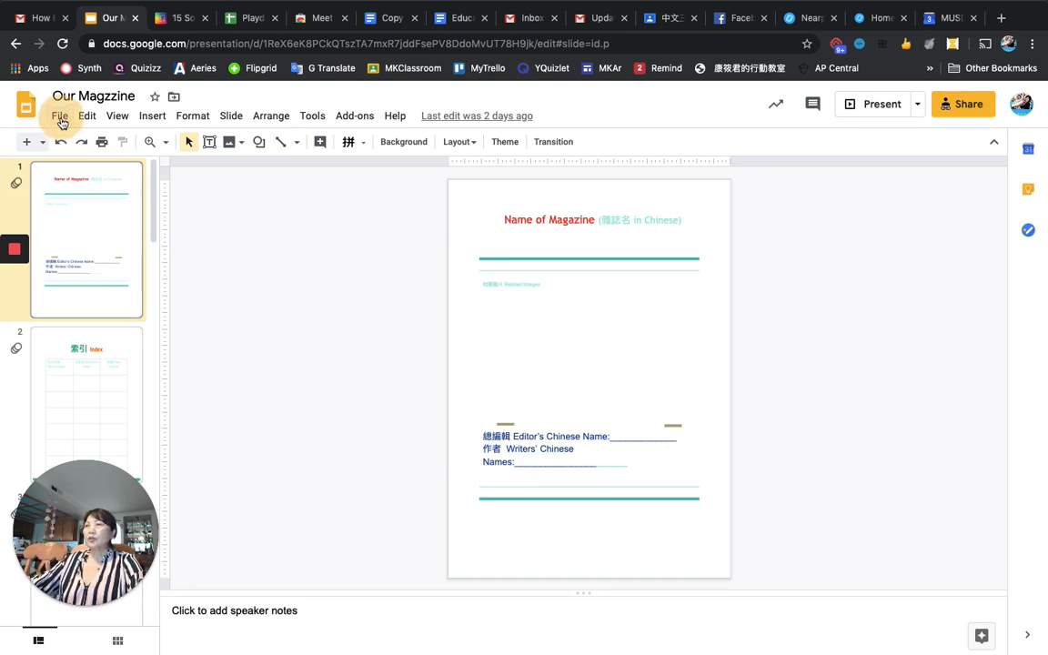
Review the copy options and select the magazine title and the small text beneath it.
click(59, 116)
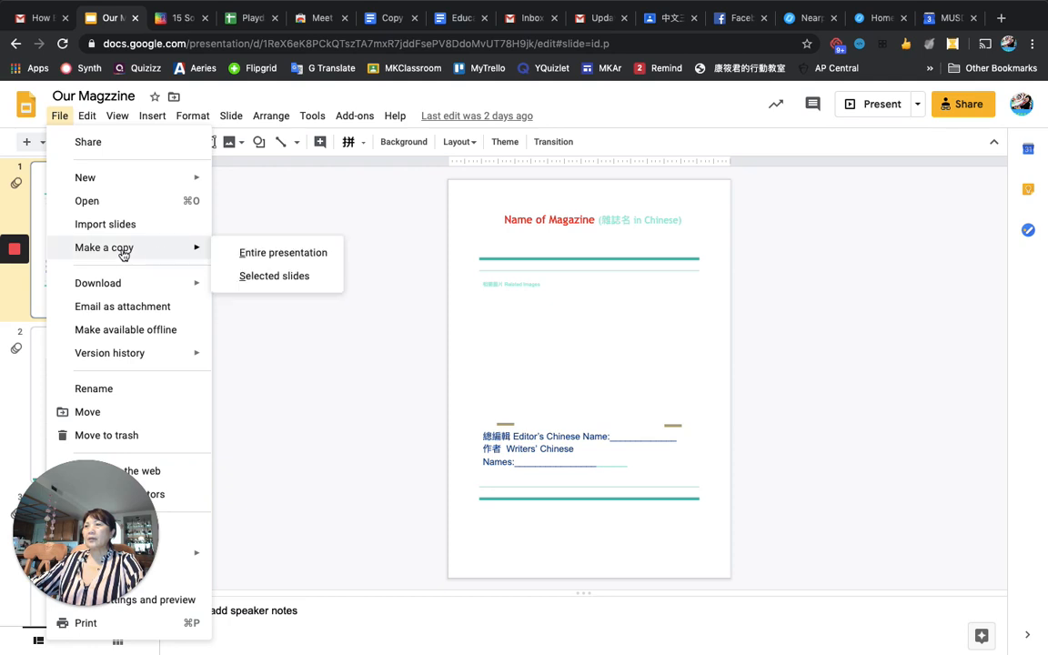
mouse_move(284, 251)
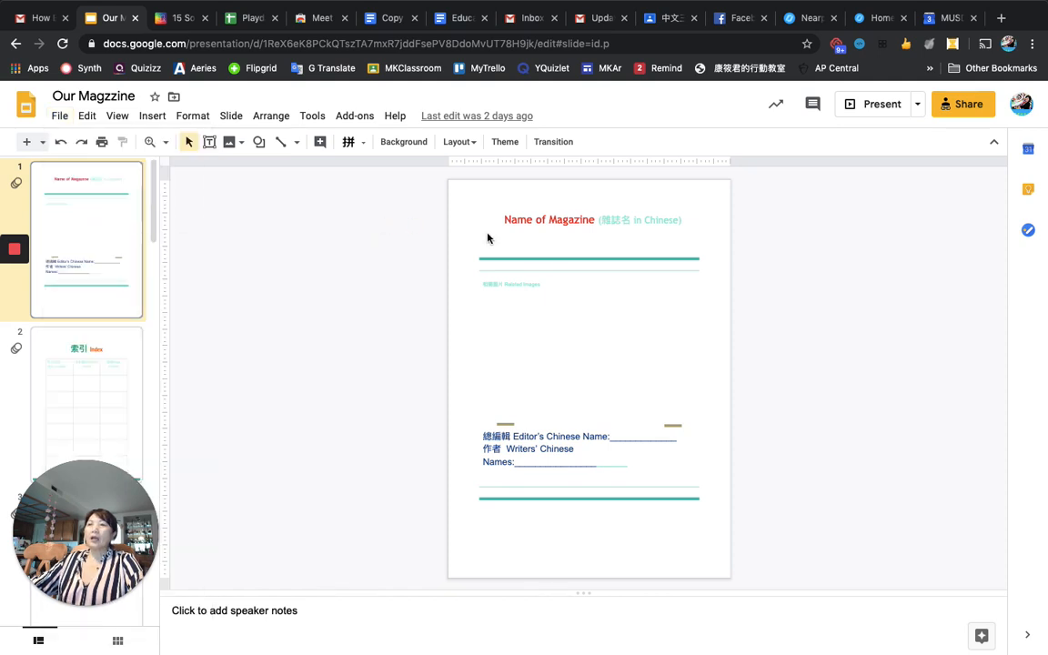
mouse_move(628, 215)
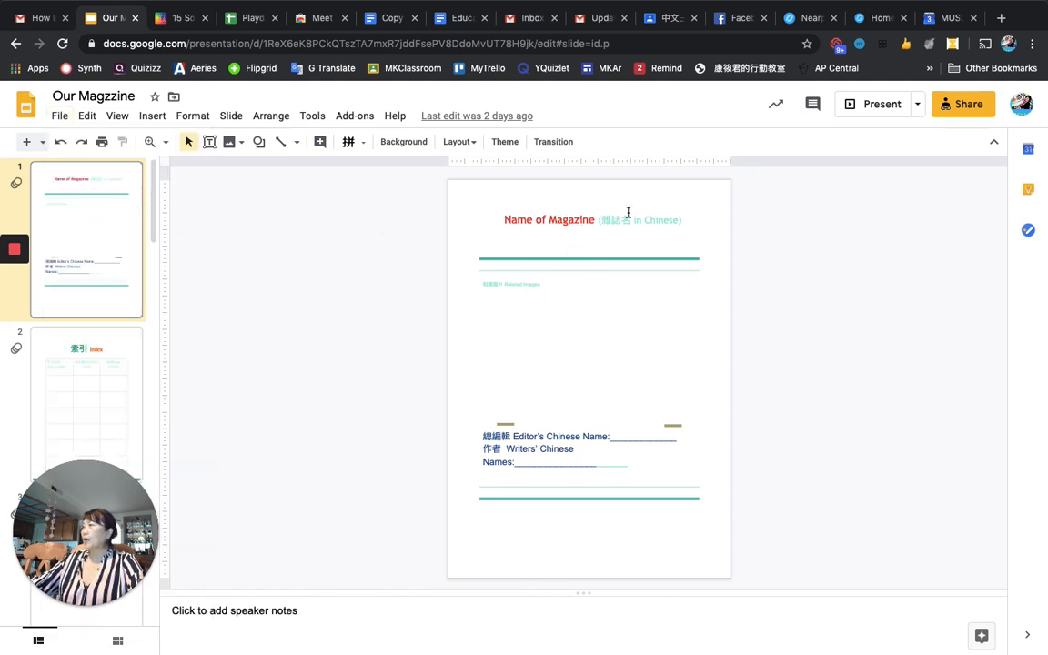
click(594, 219)
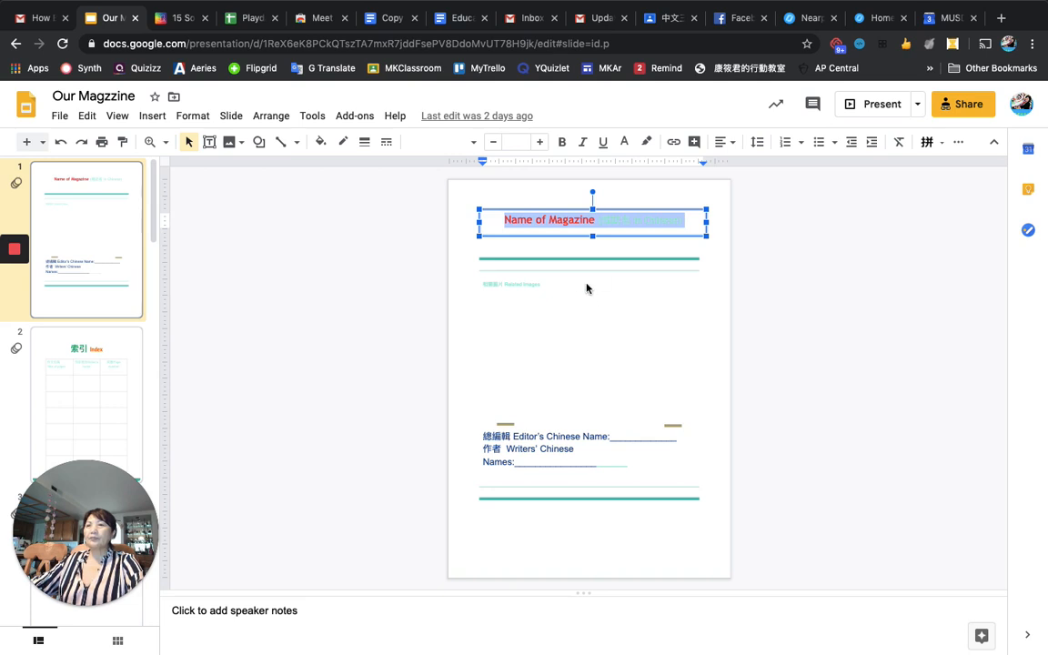
click(513, 284)
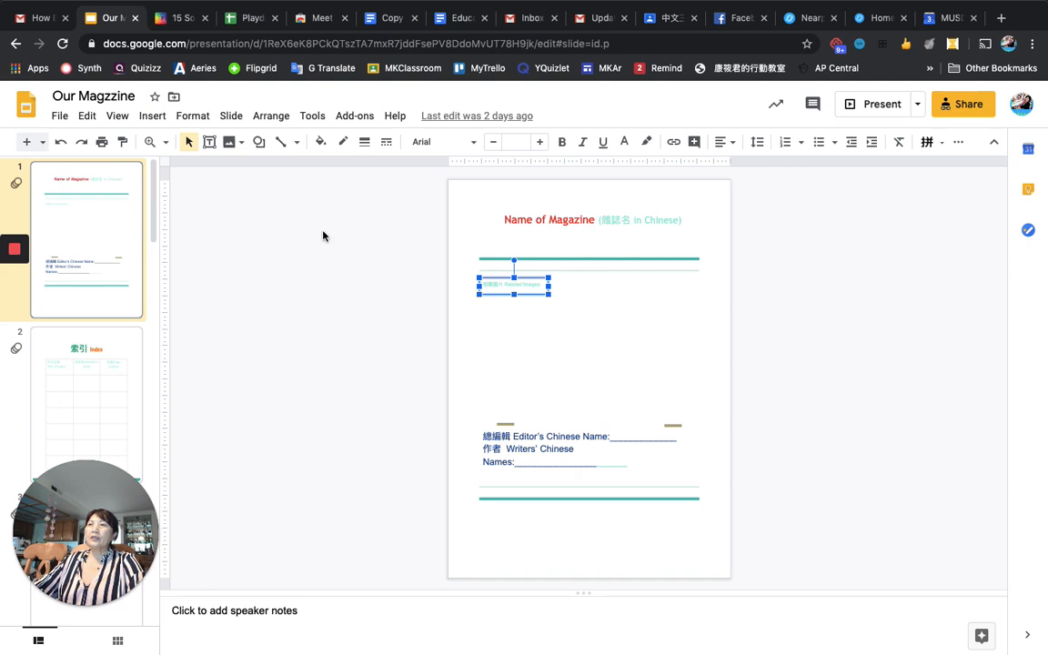
Search web images for "cell phone" and place the stacked old phones picture on the cover.
click(230, 142)
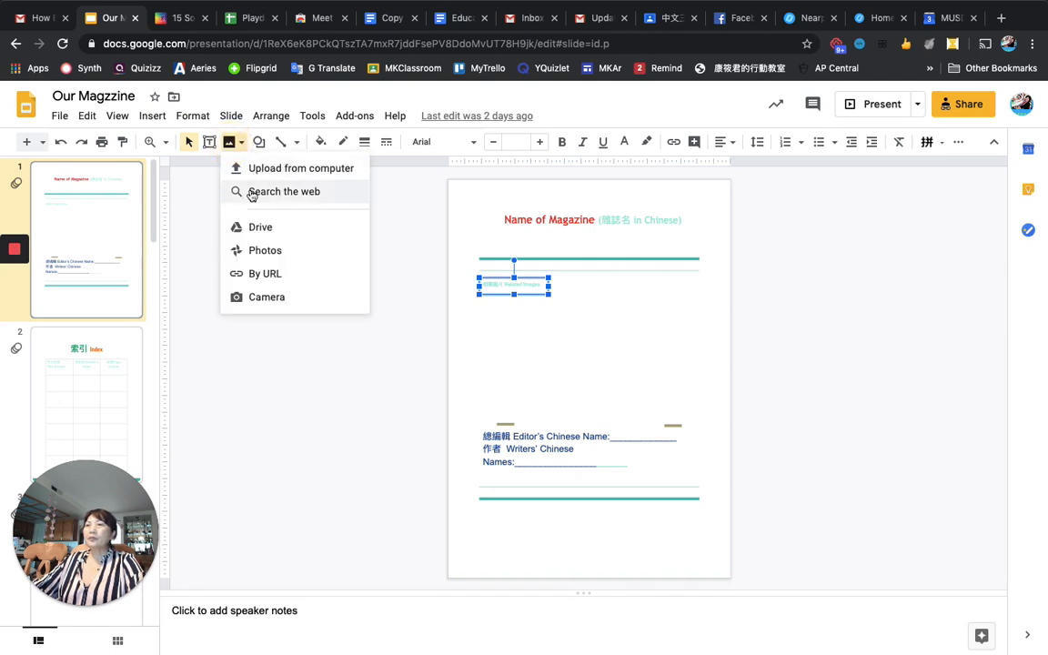
mouse_move(287, 168)
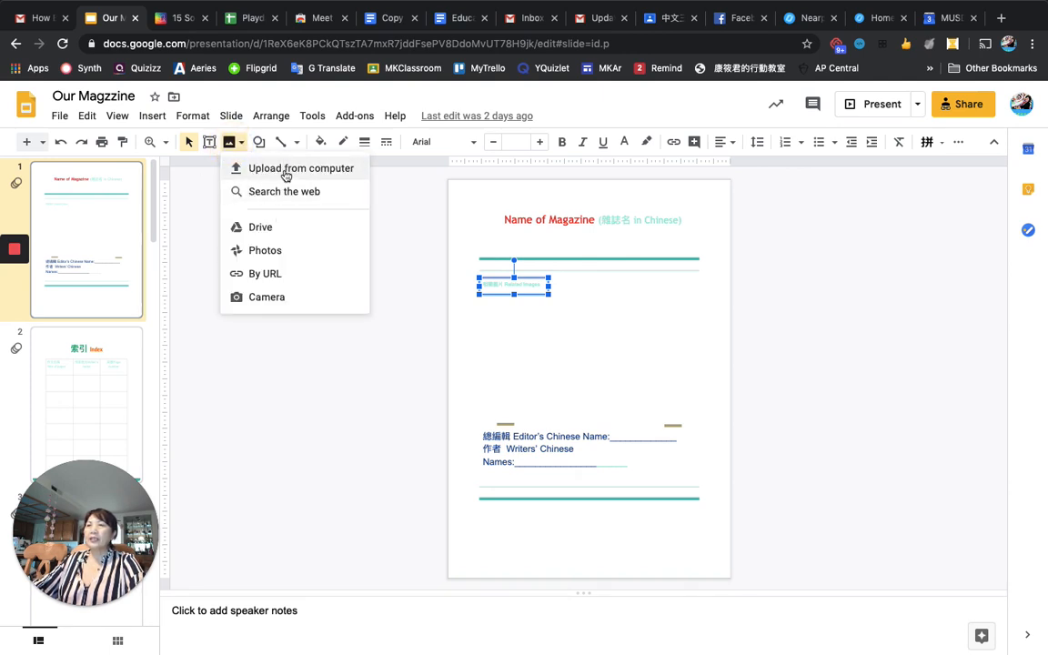
mouse_move(284, 191)
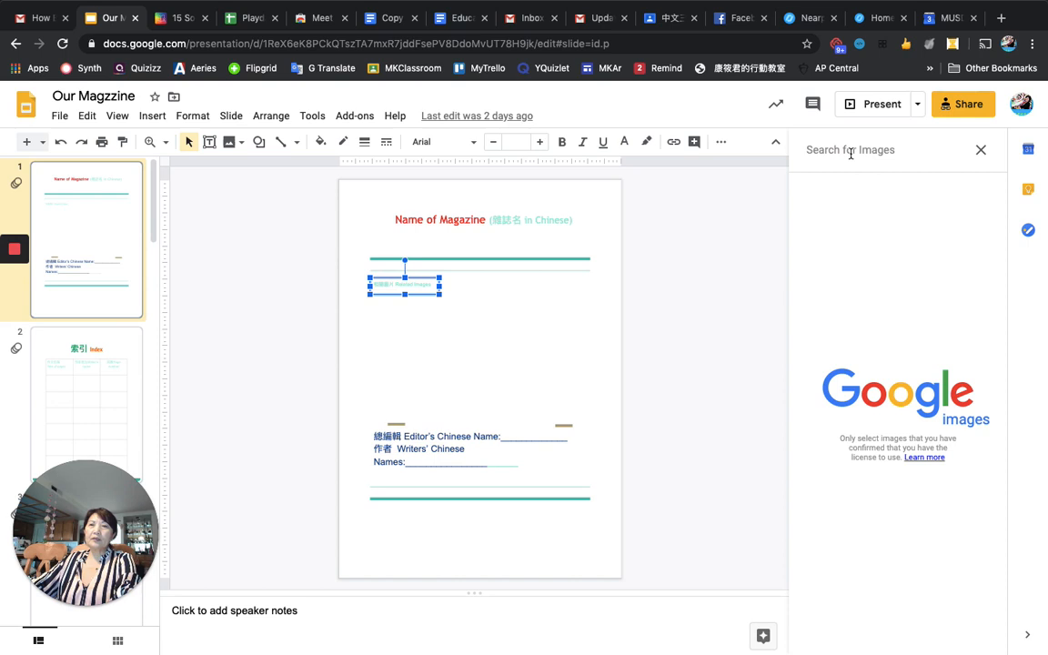
text(ce)
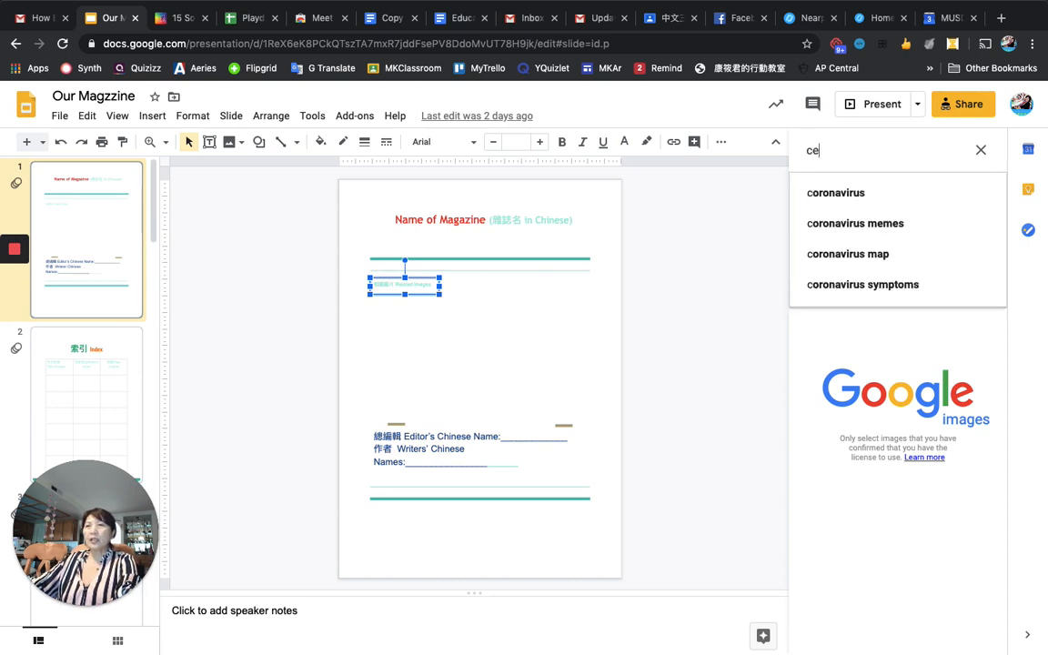
text(ll)
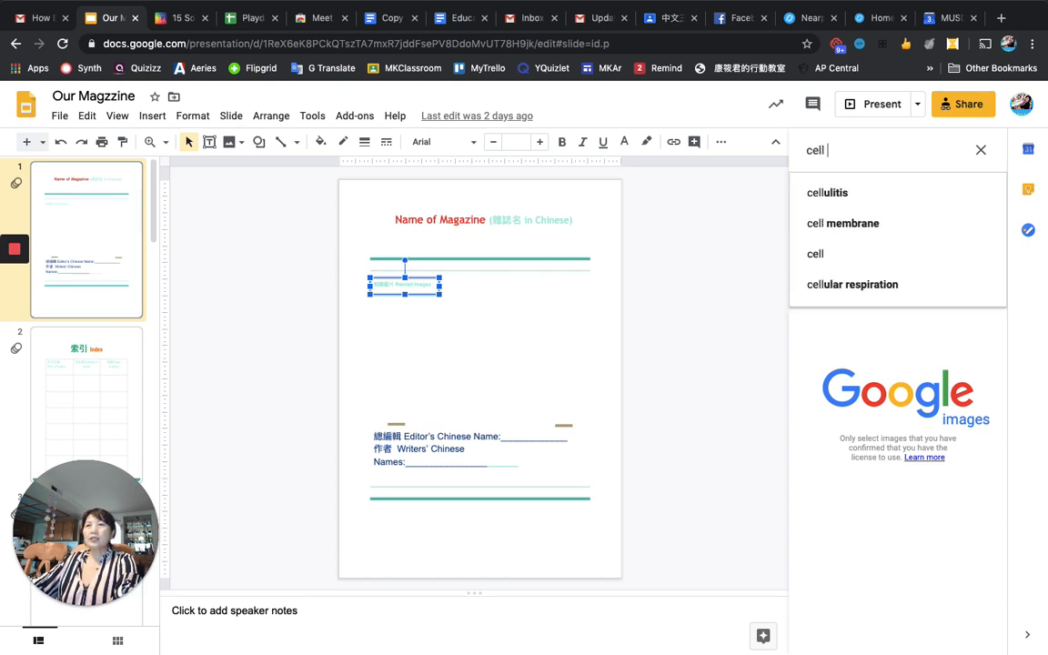
text(phone)
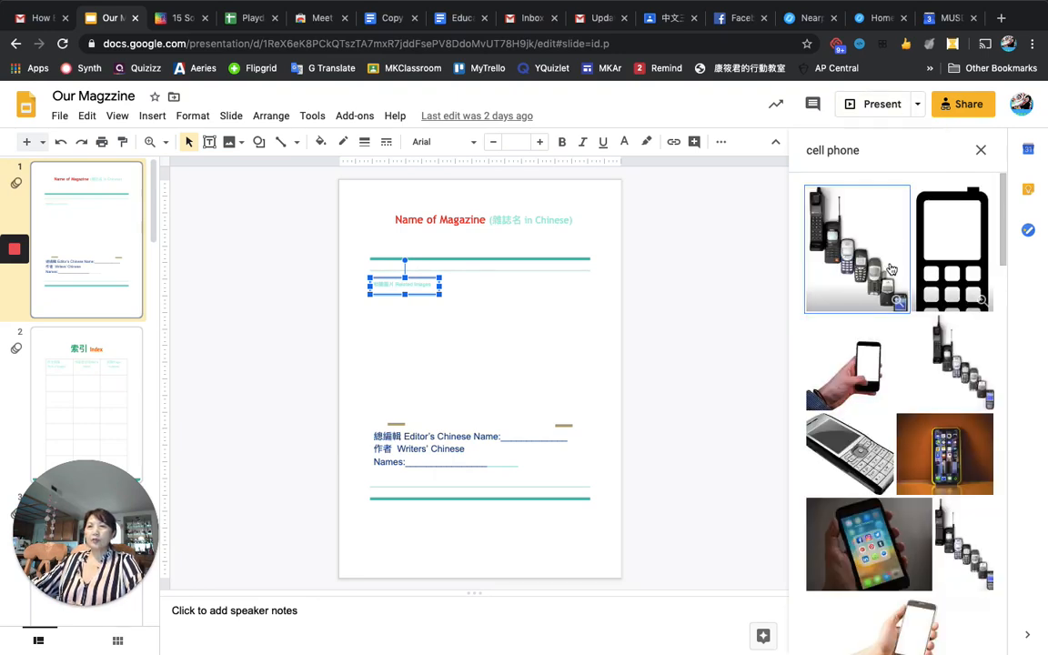
click(855, 248)
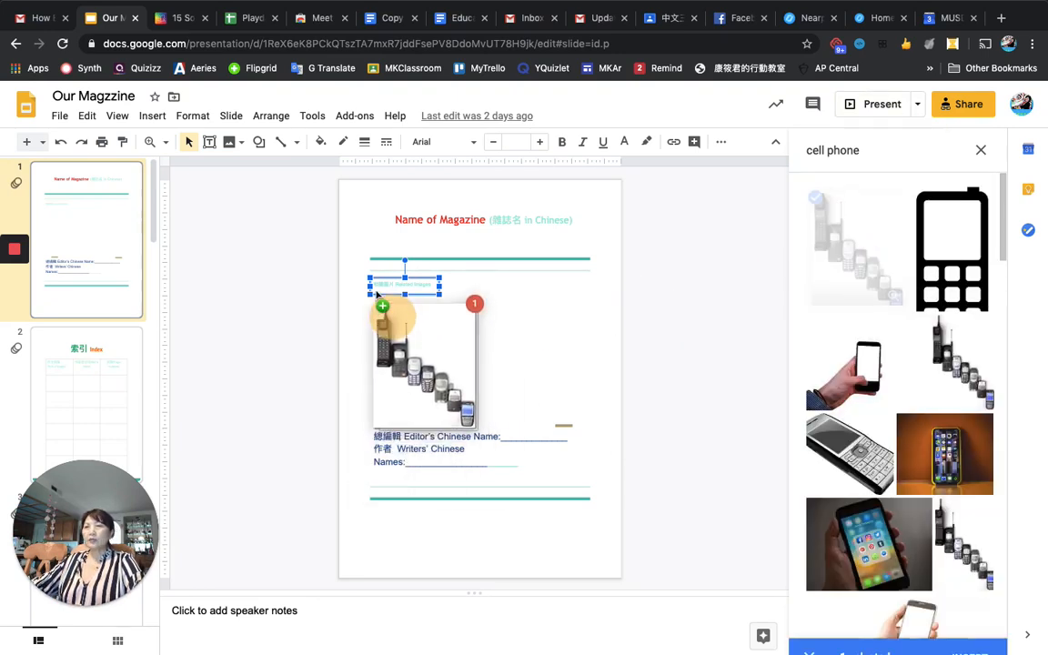
click(856, 248)
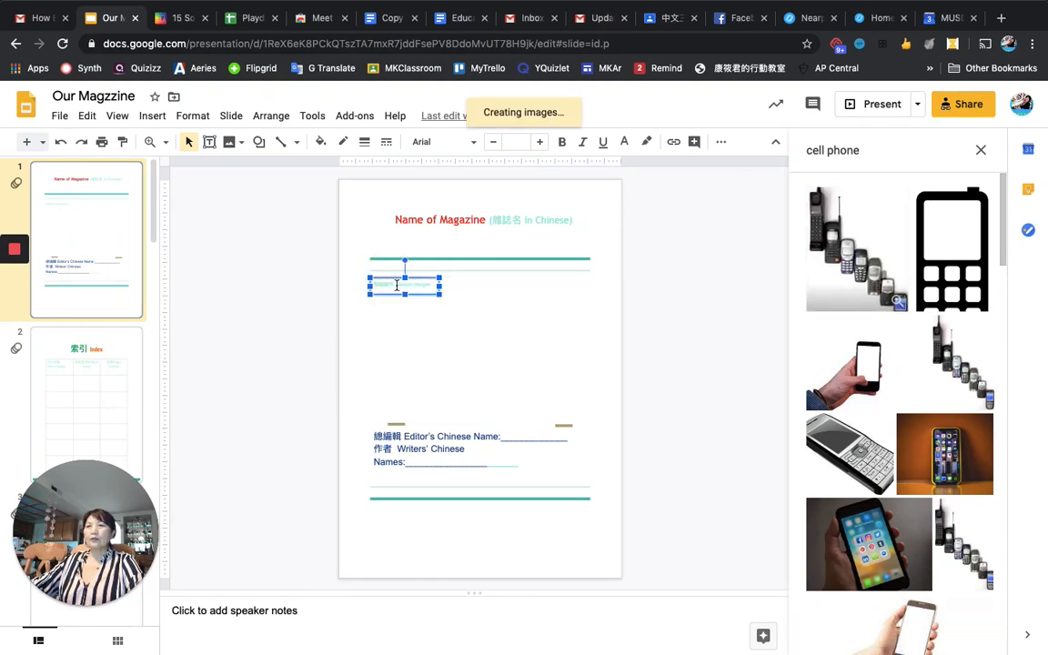
mouse_move(768, 348)
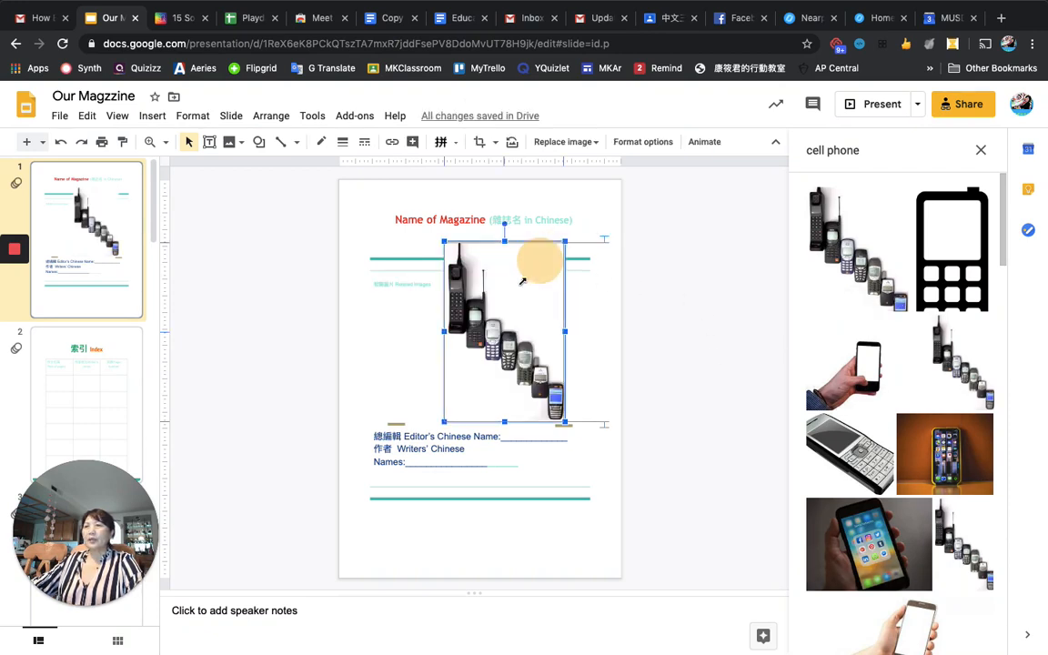
Shrink the old phones picture and move it to the left side of the cover.
drag(564, 426, 524, 426)
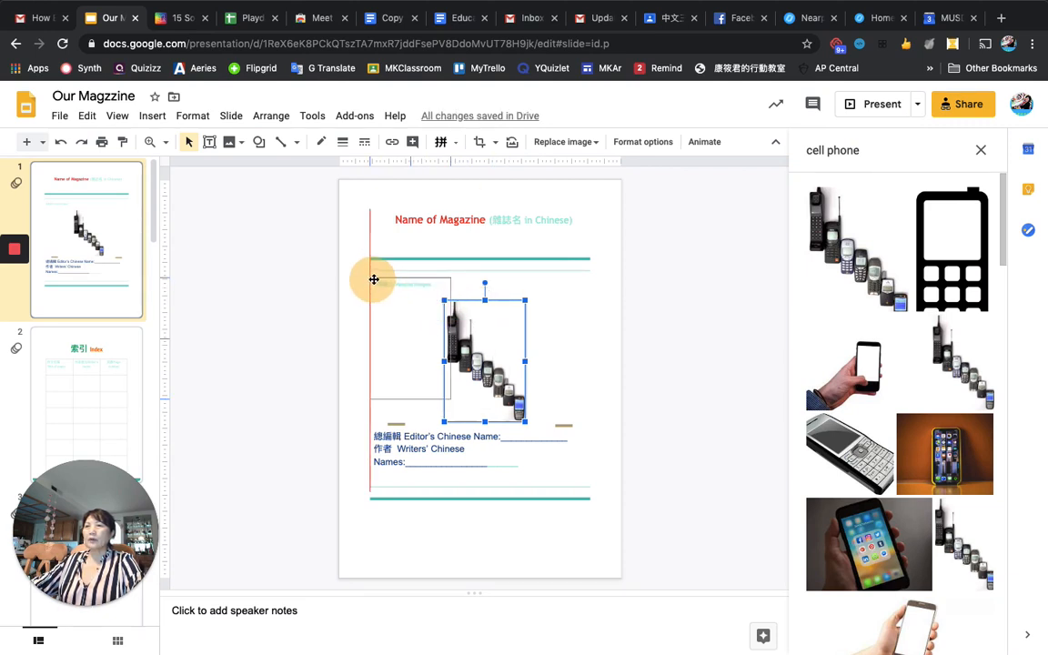
drag(484, 355, 410, 336)
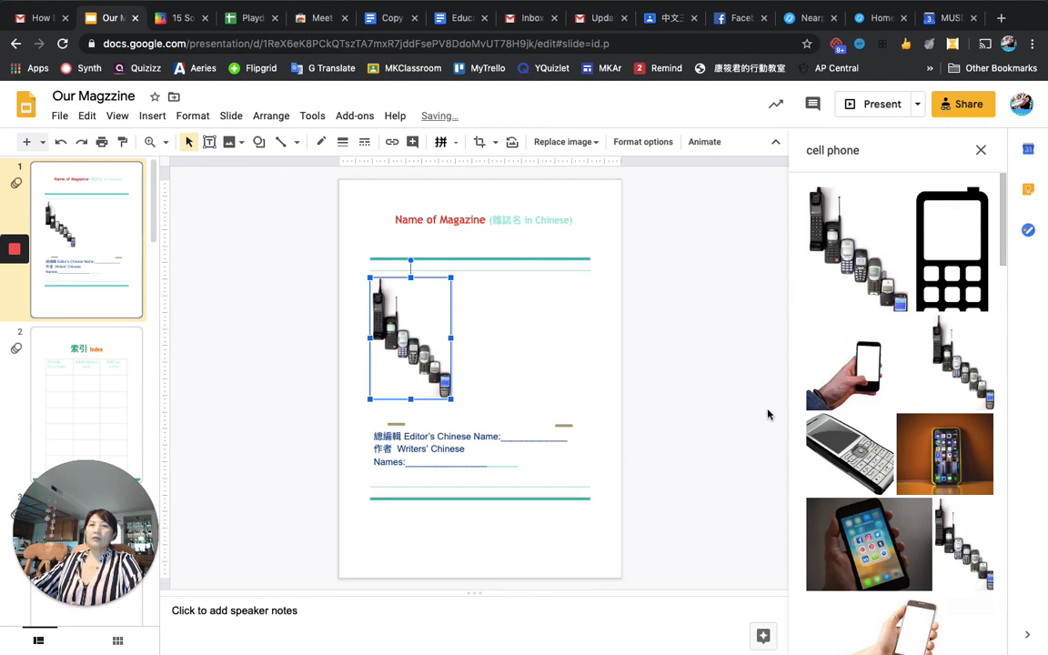
Add the blue smartphones picture from the results and position it beside the old phones.
click(945, 453)
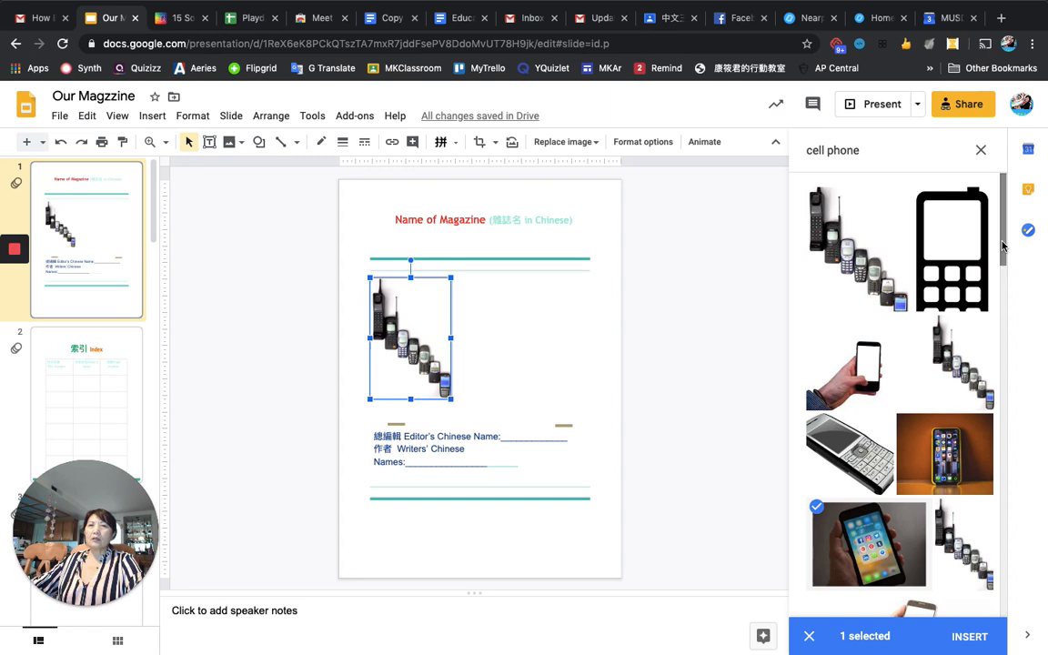
scroll(down, 3)
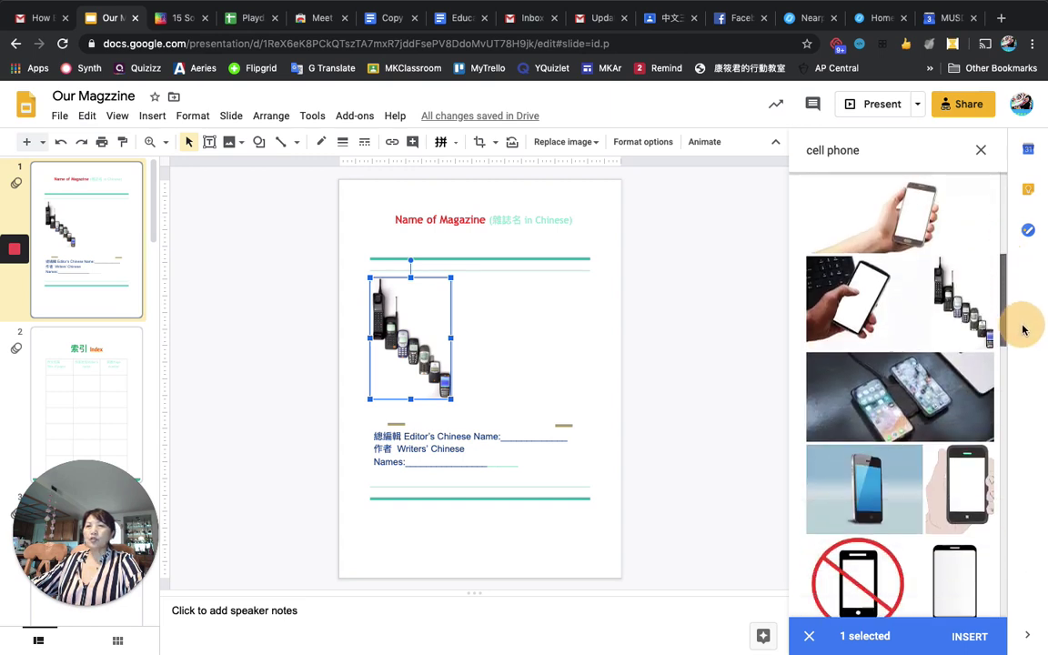
scroll(down, 3)
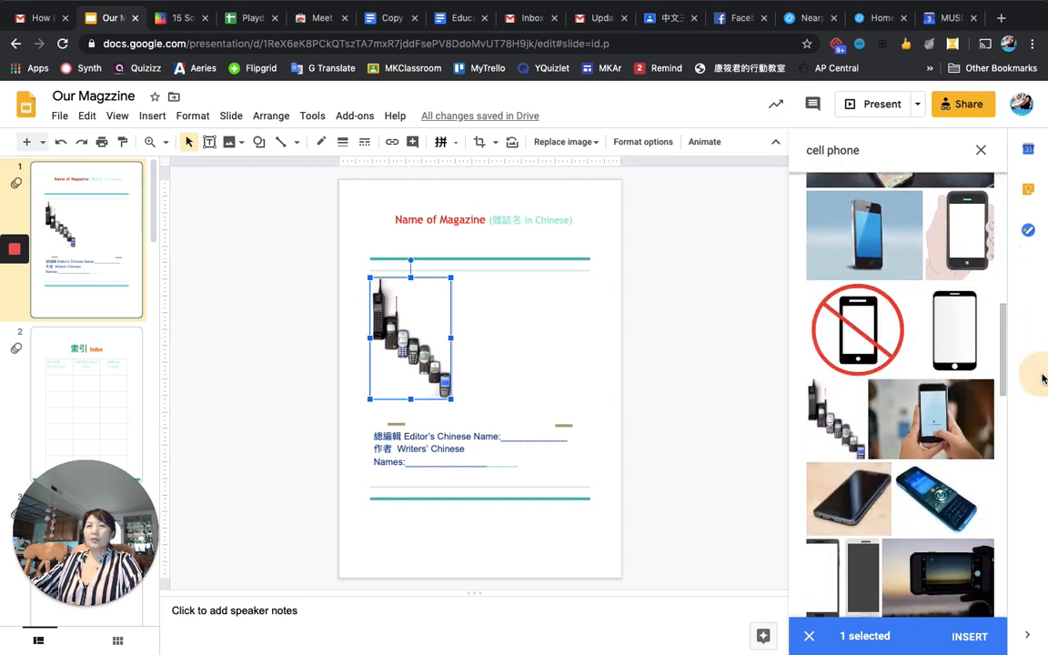
scroll(down, 3)
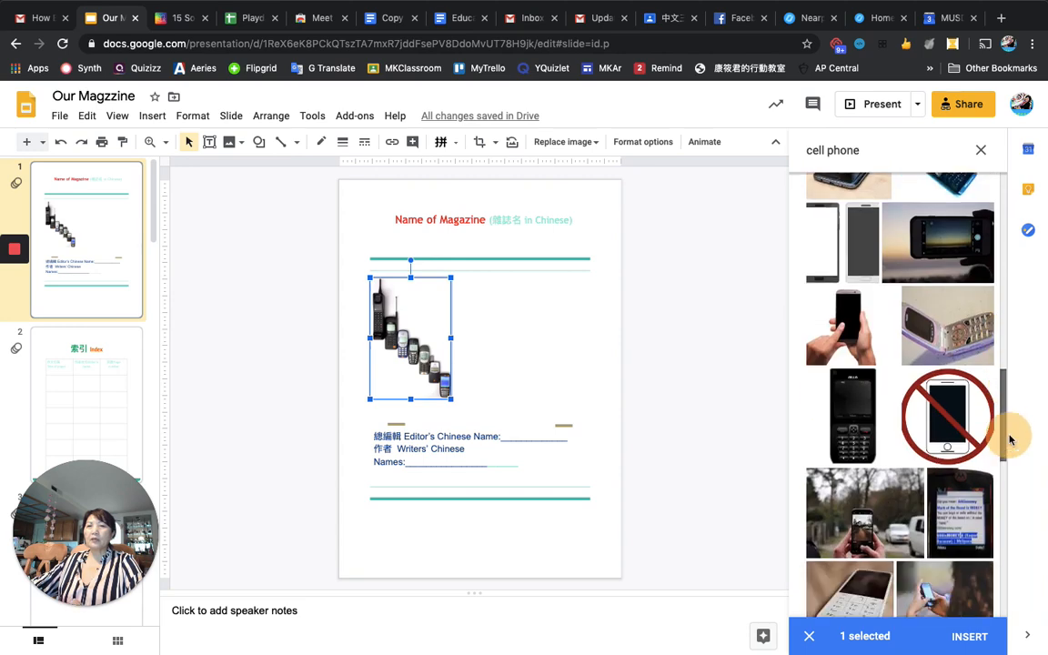
scroll(down, 3)
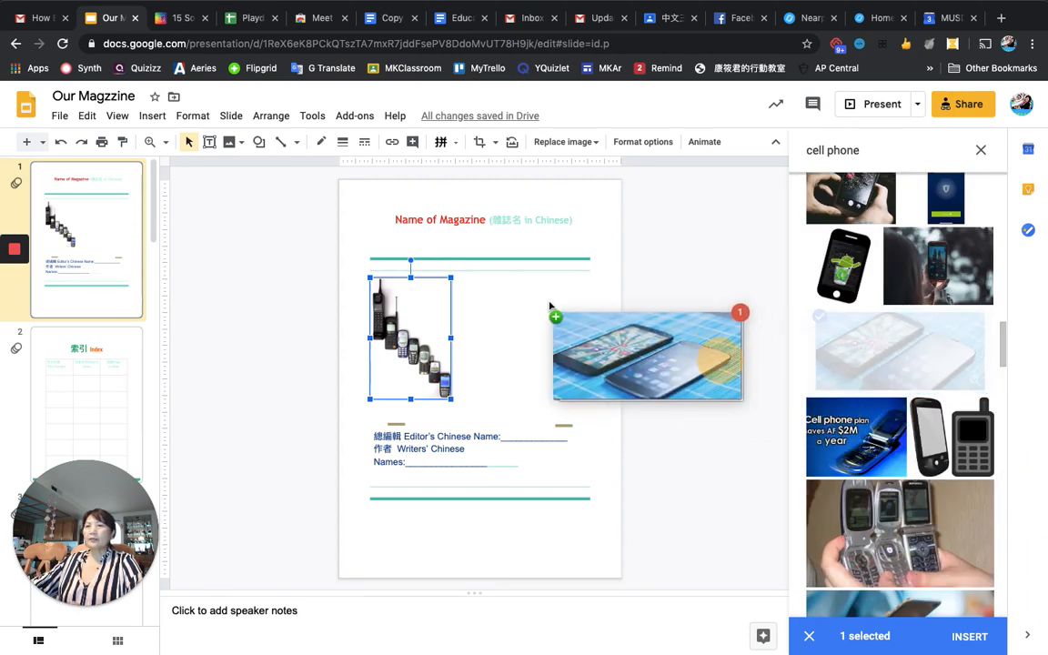
click(968, 637)
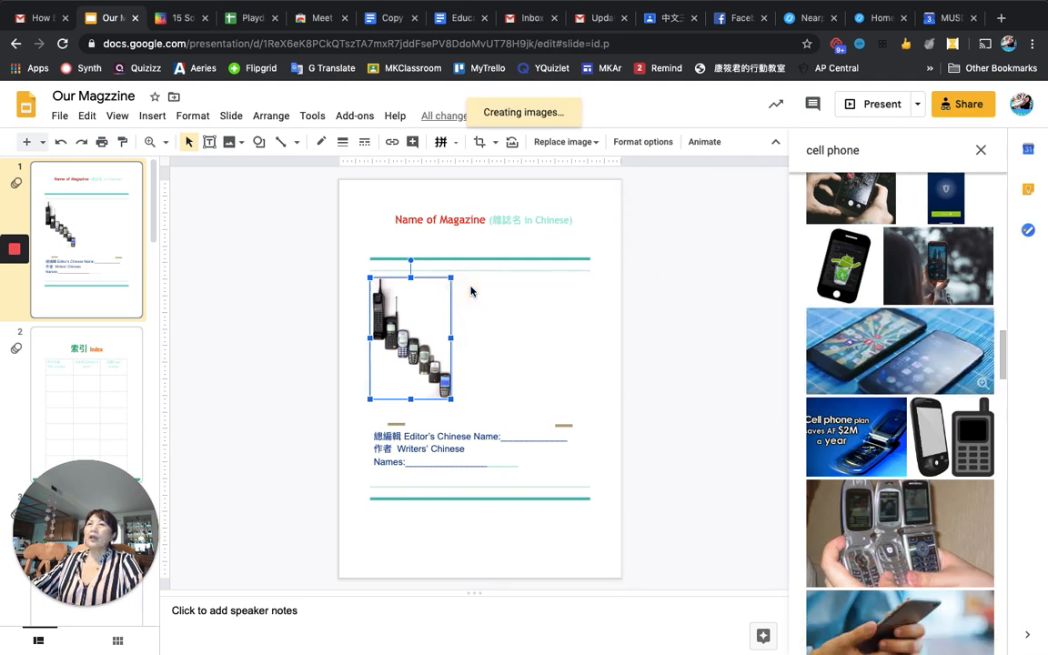
click(899, 349)
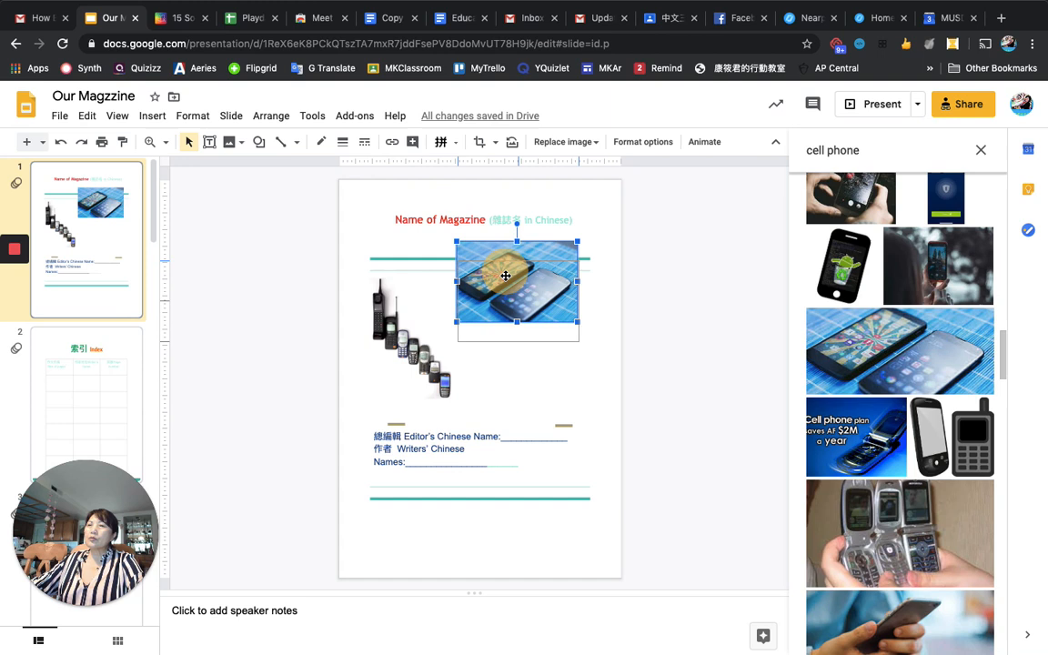
drag(517, 277, 521, 309)
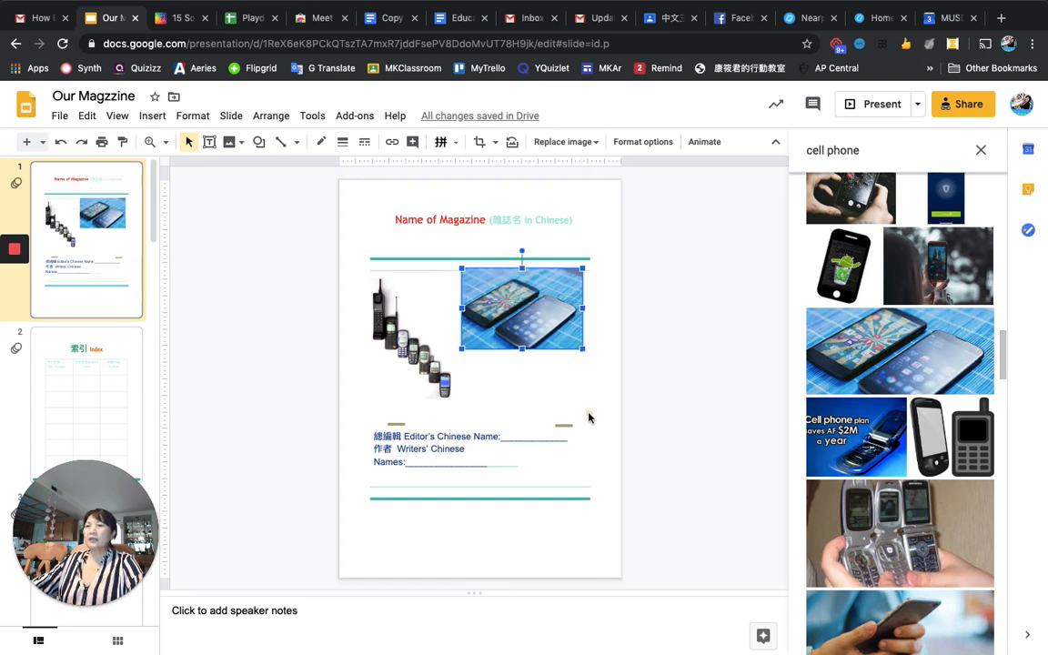
click(465, 439)
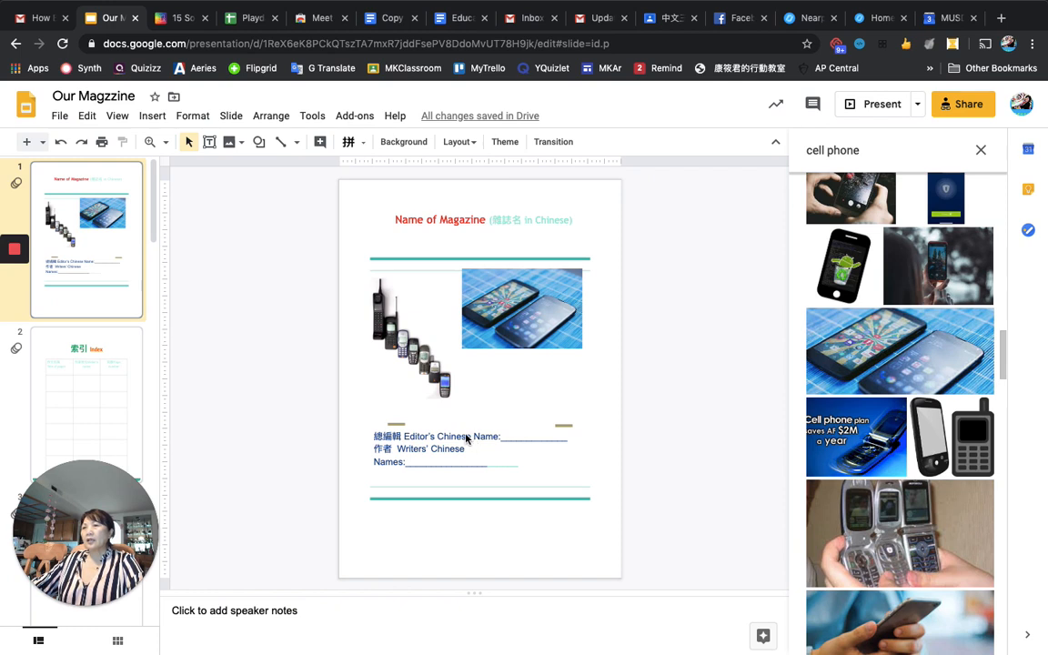
Edit the cover's editor and writer names text, then move to the index slide.
click(469, 437)
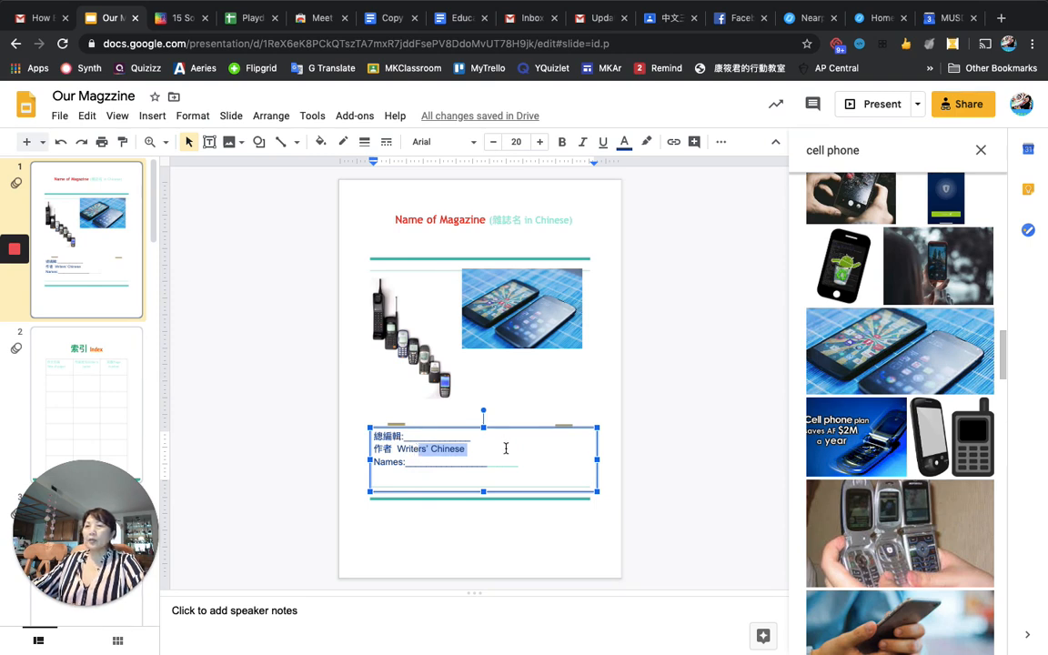
mouse_move(575, 471)
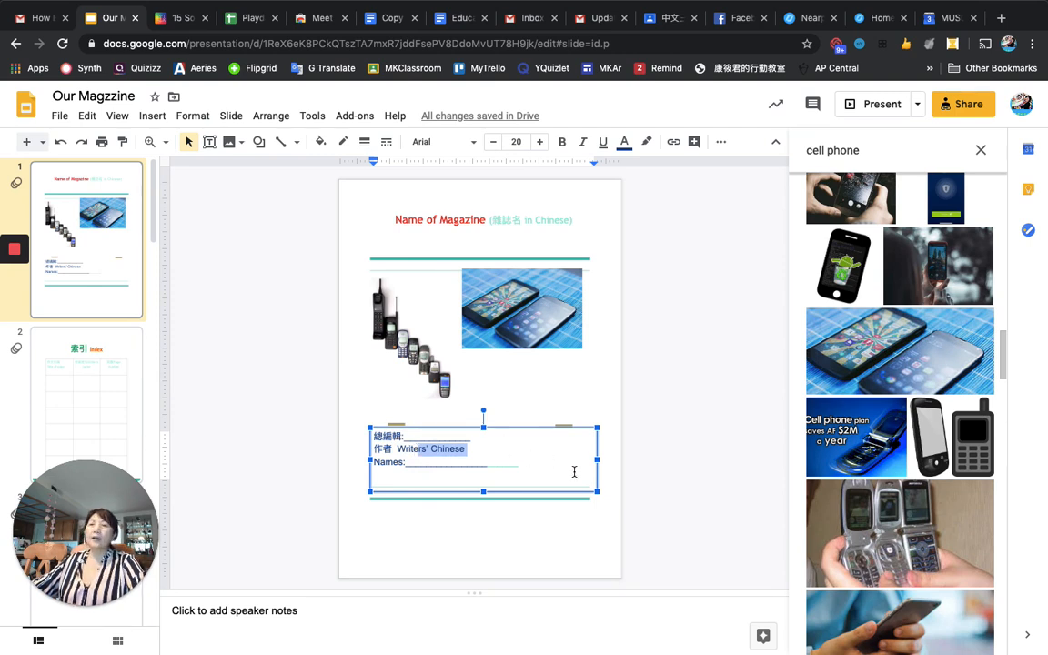
mouse_move(418, 407)
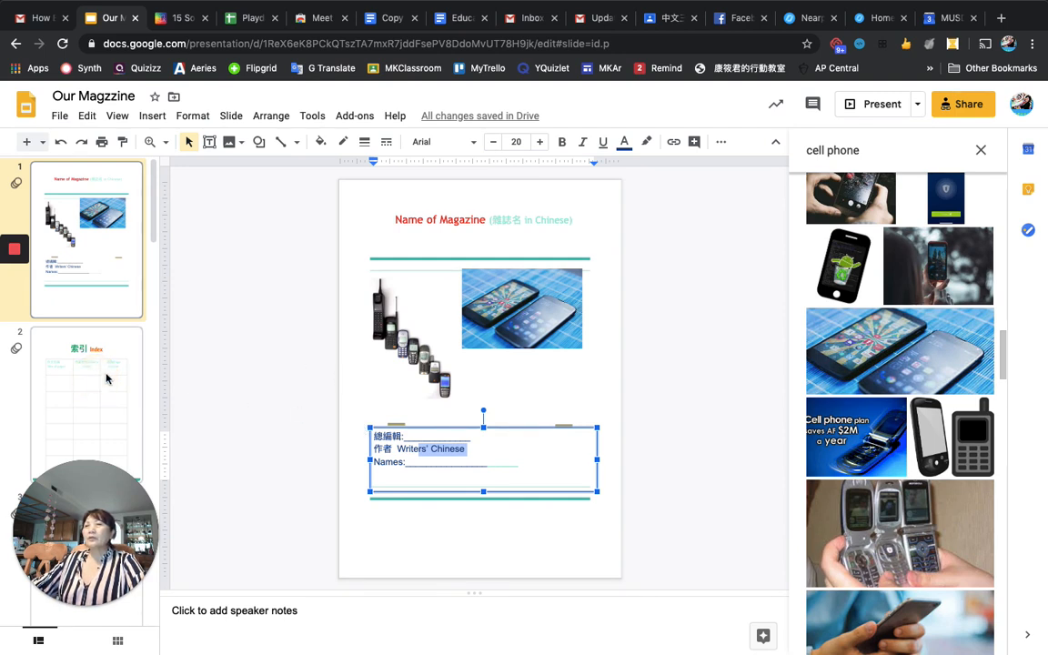
click(88, 404)
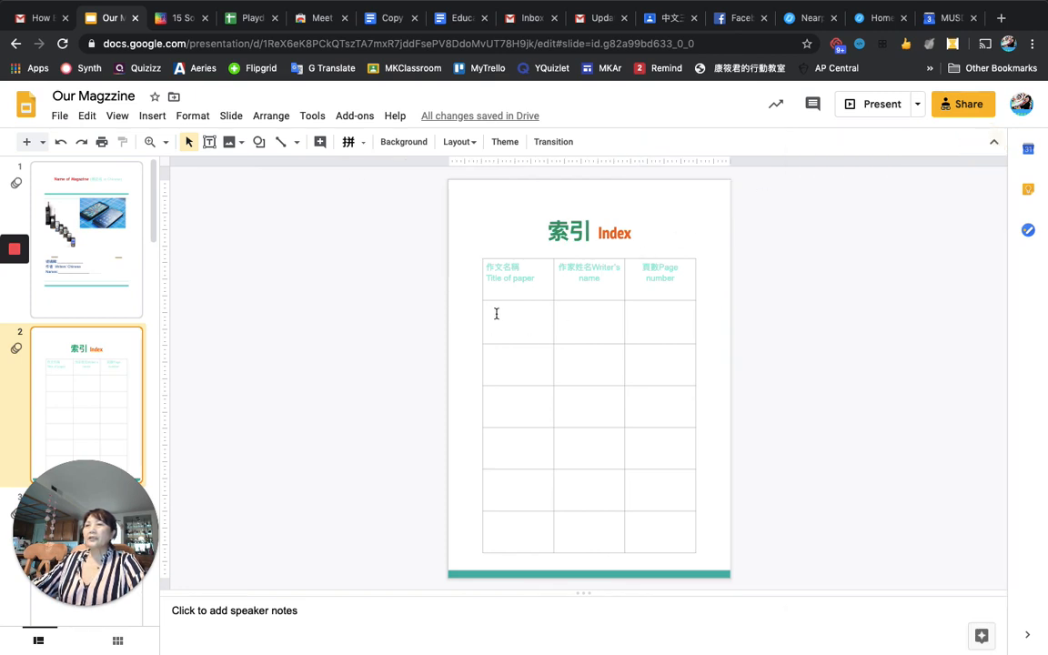
Edit inside the index table and select its bottom rows.
click(517, 313)
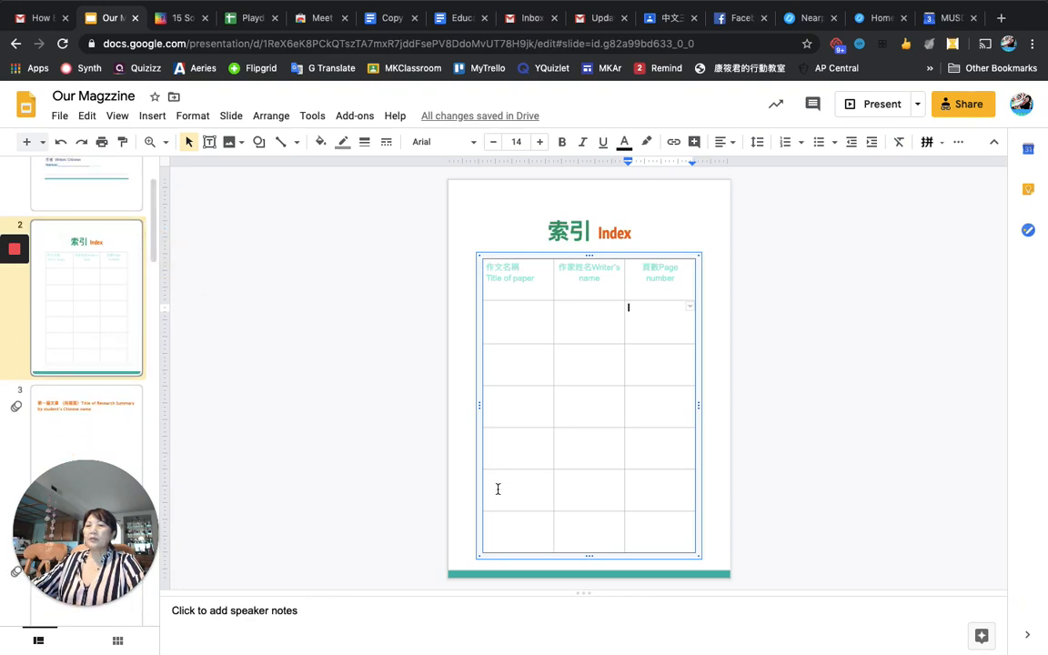
click(646, 530)
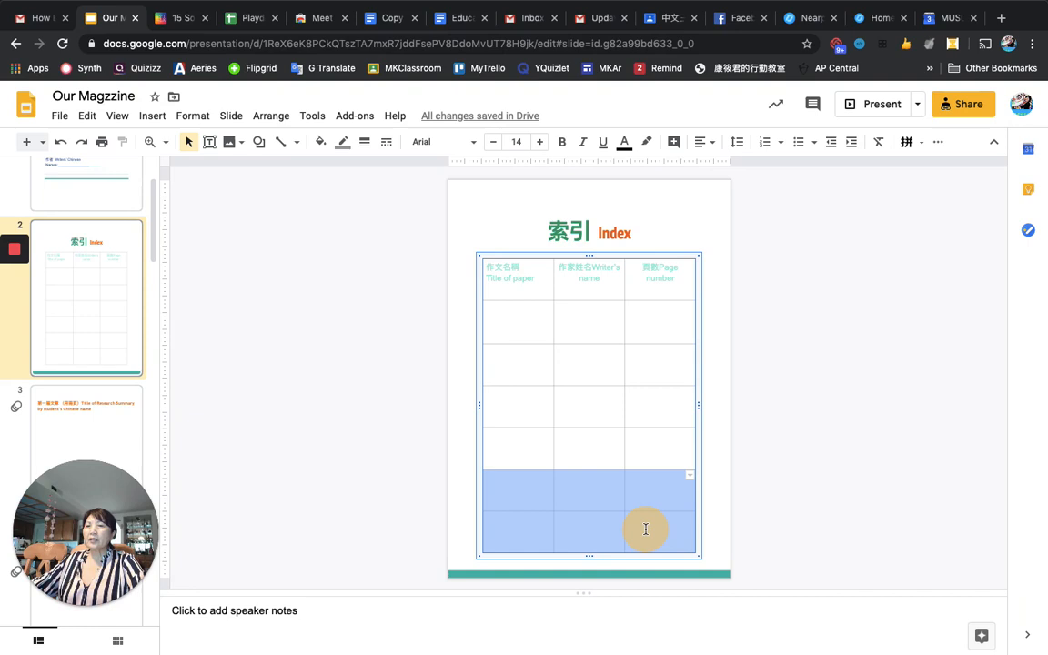
mouse_move(646, 530)
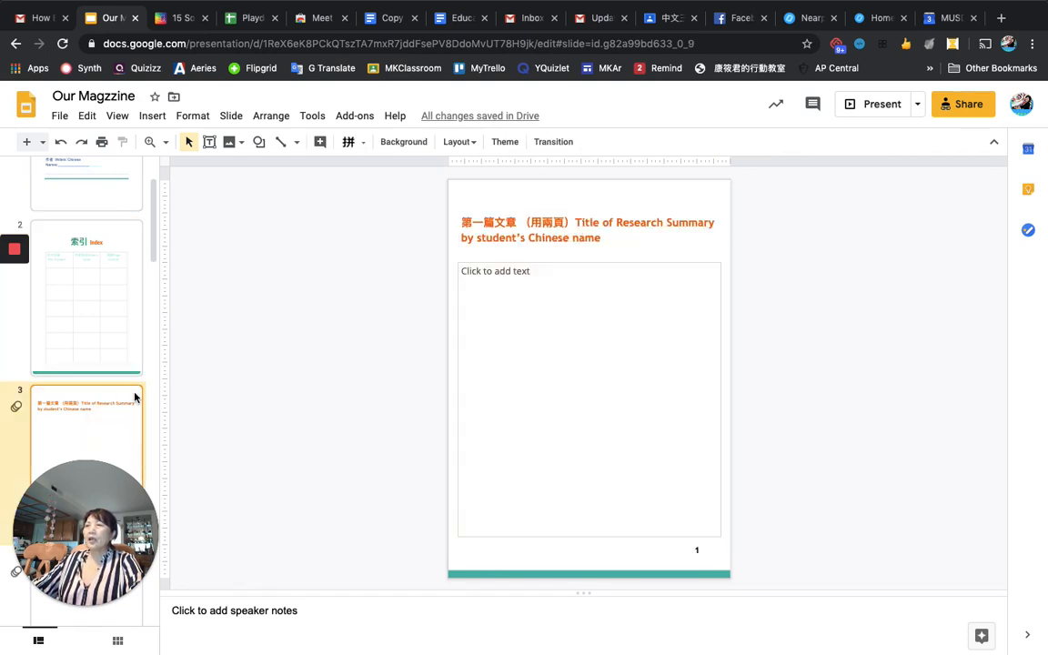
mouse_move(295, 338)
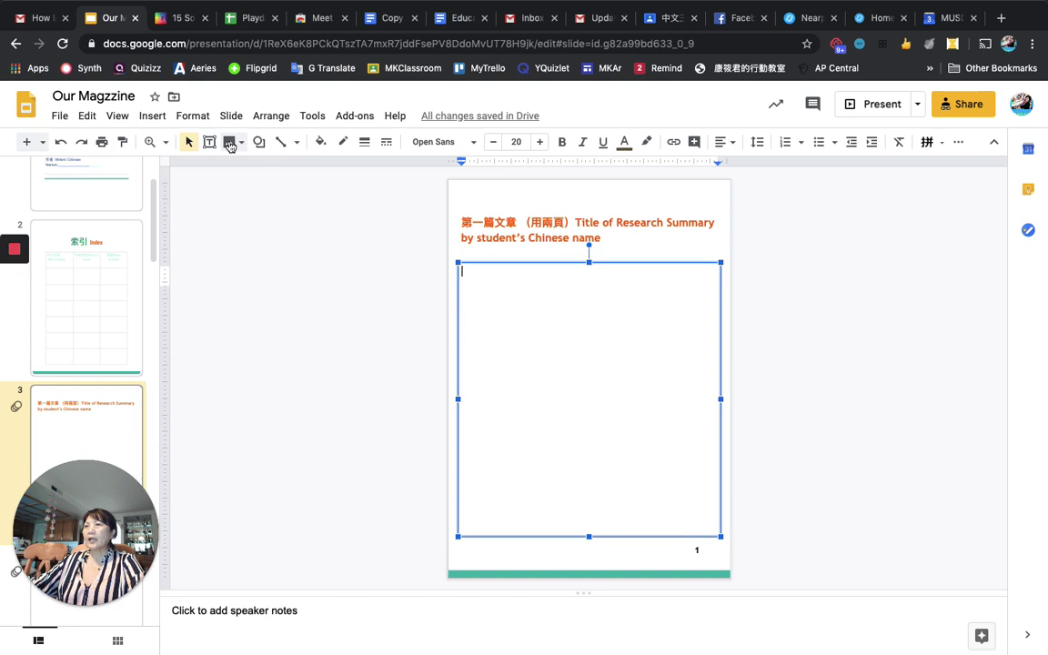
Insert a black cell phone photo from a web image search onto the first article page.
click(228, 142)
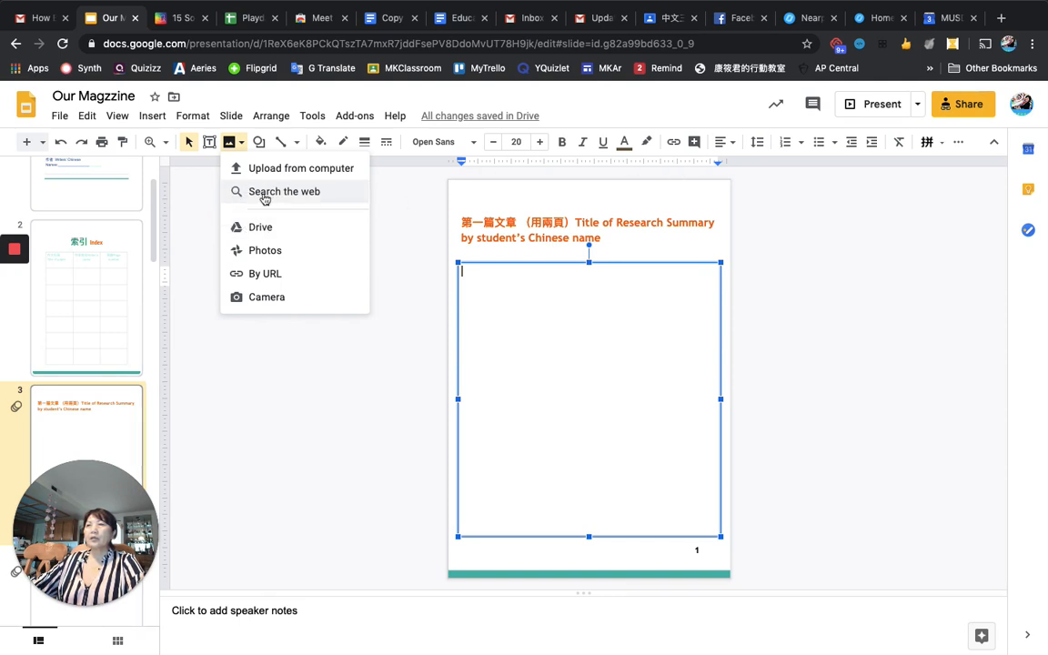
click(284, 191)
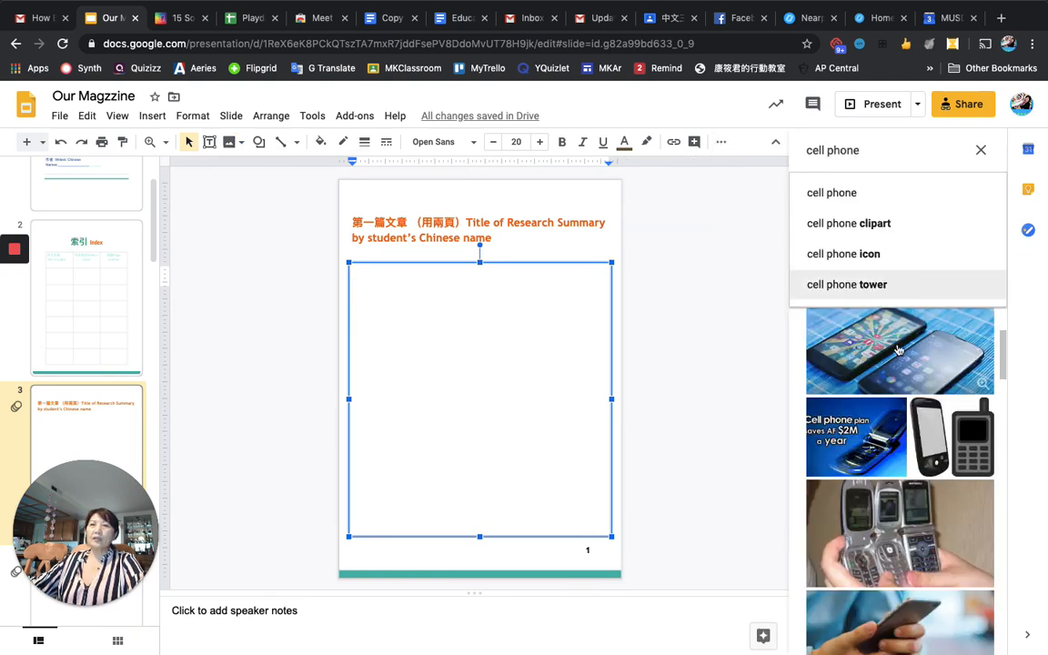
click(899, 349)
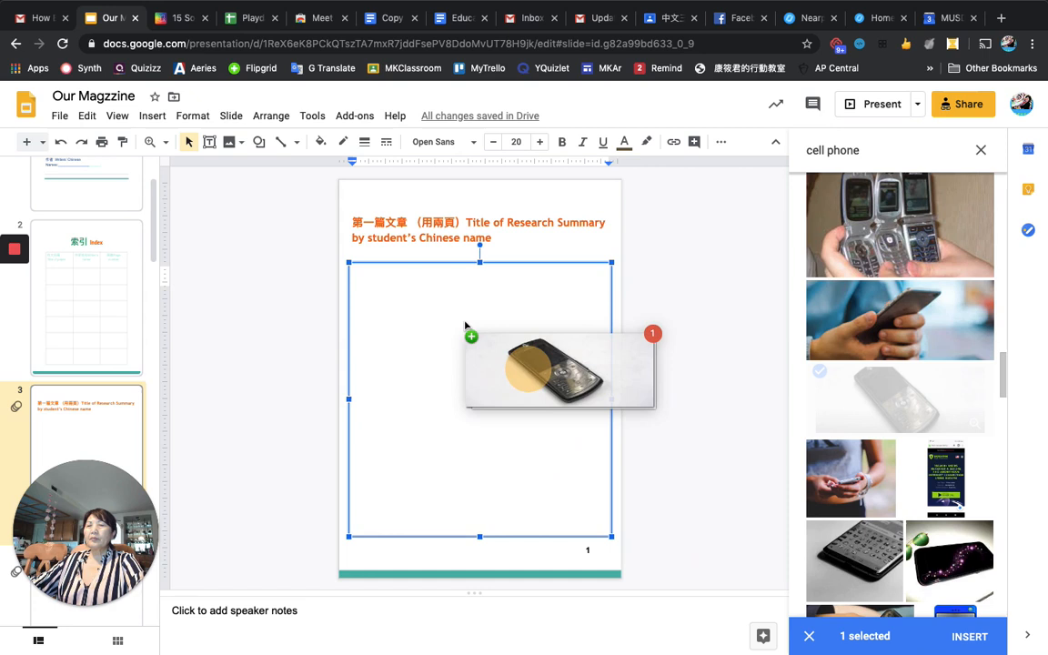
click(968, 637)
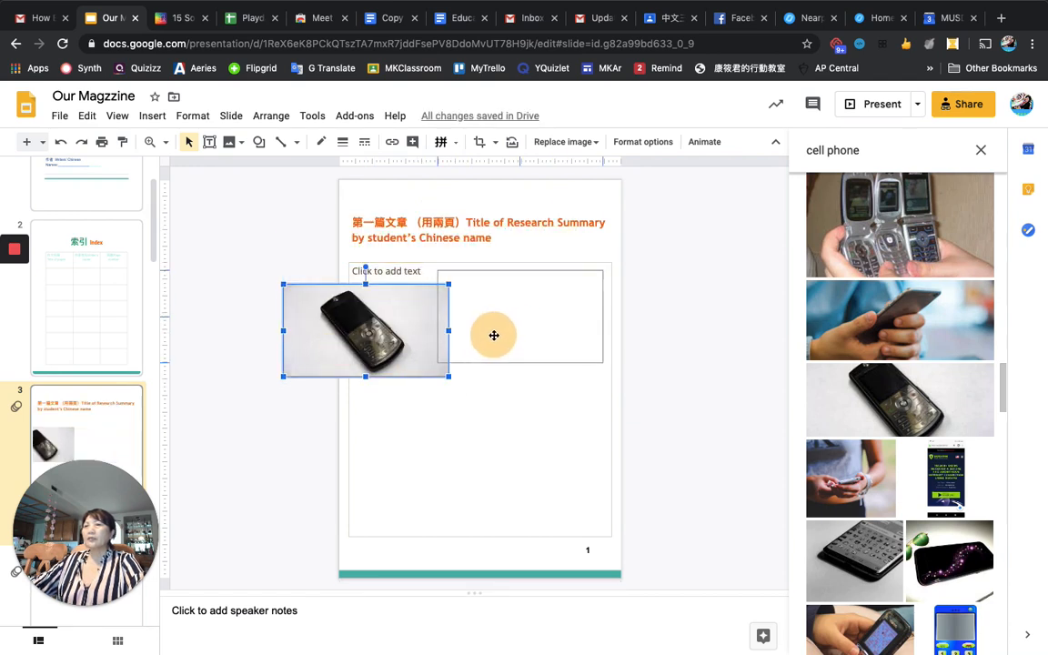
Move the phone photo to the page's lower right and go to the article's second page.
drag(364, 331, 528, 310)
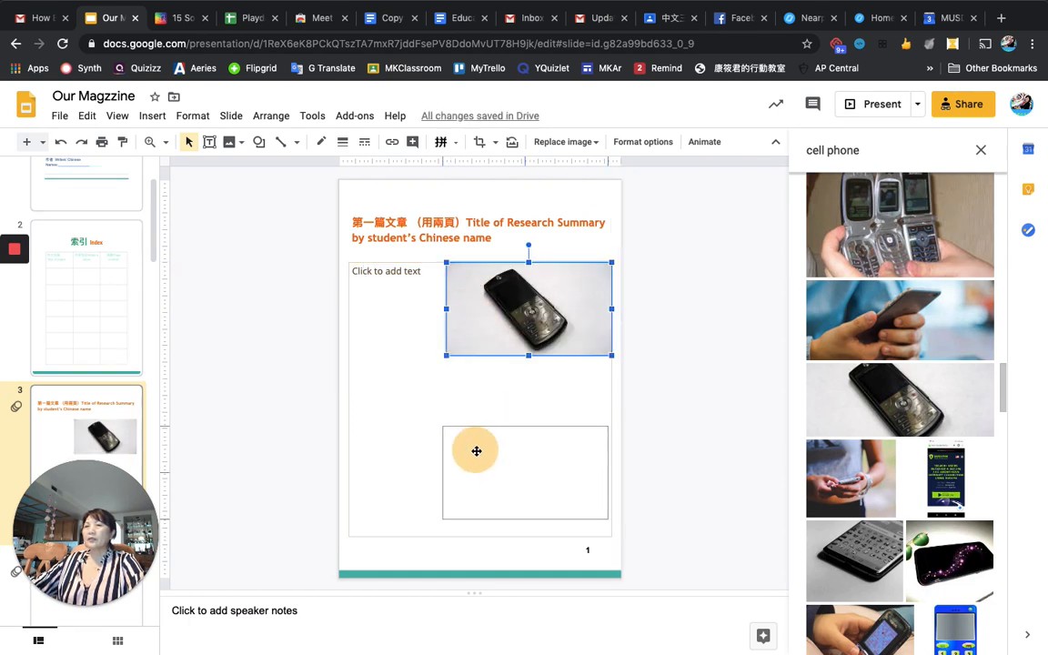
drag(528, 309, 531, 477)
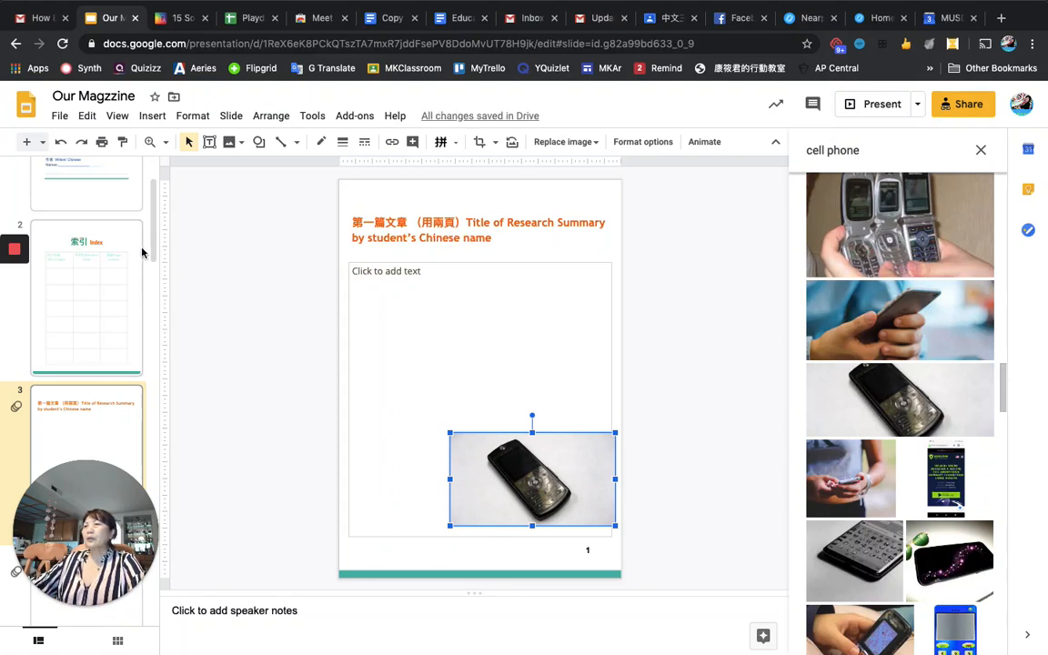
scroll(down, 3)
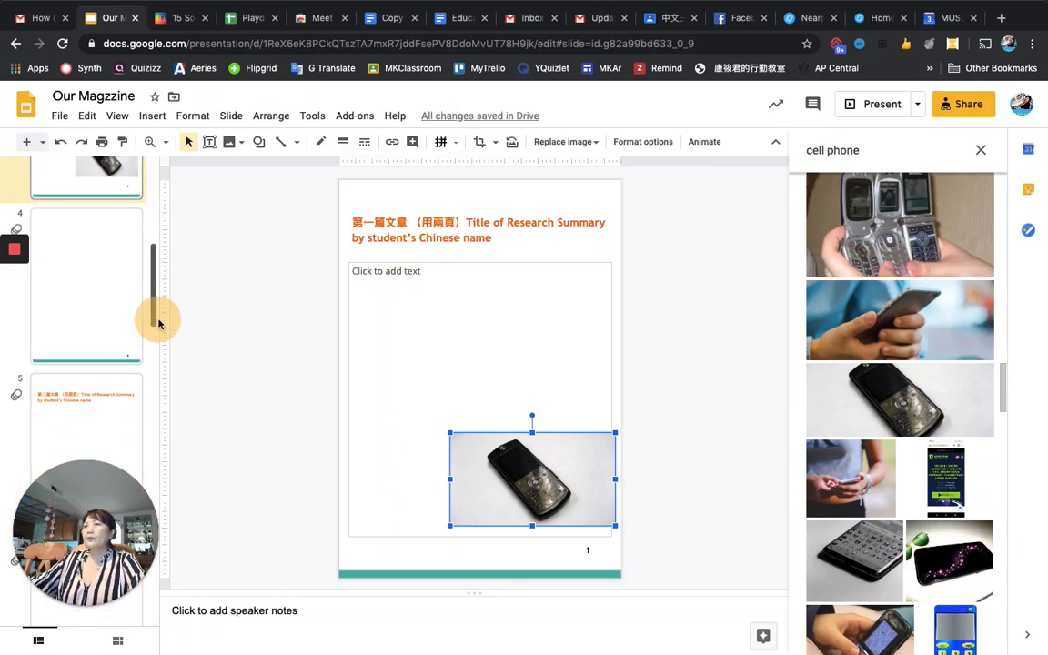
click(88, 284)
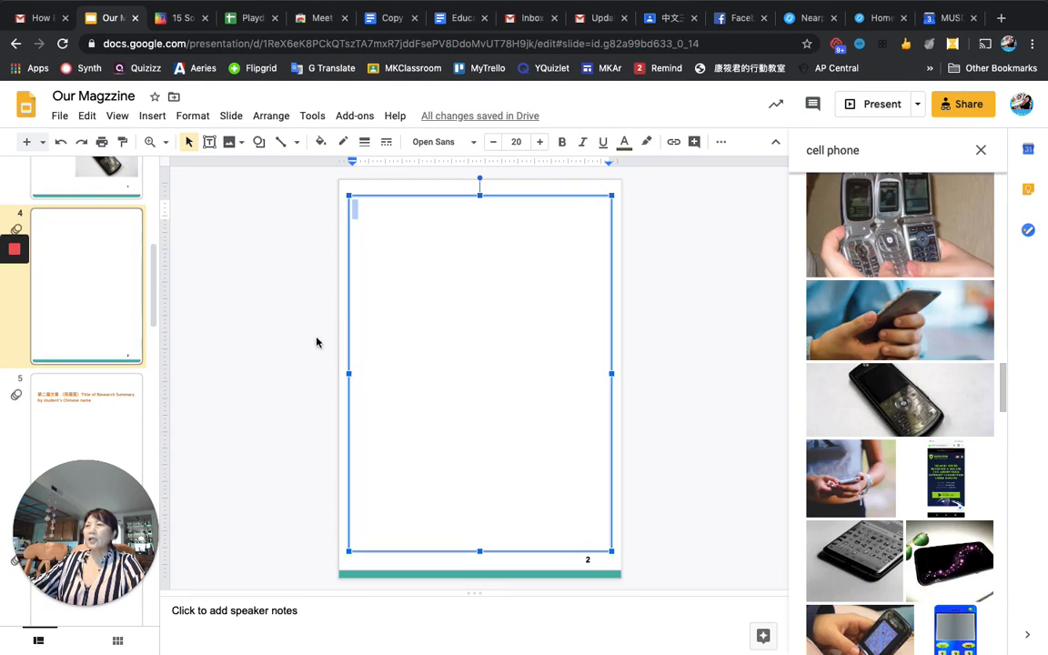
mouse_move(233, 142)
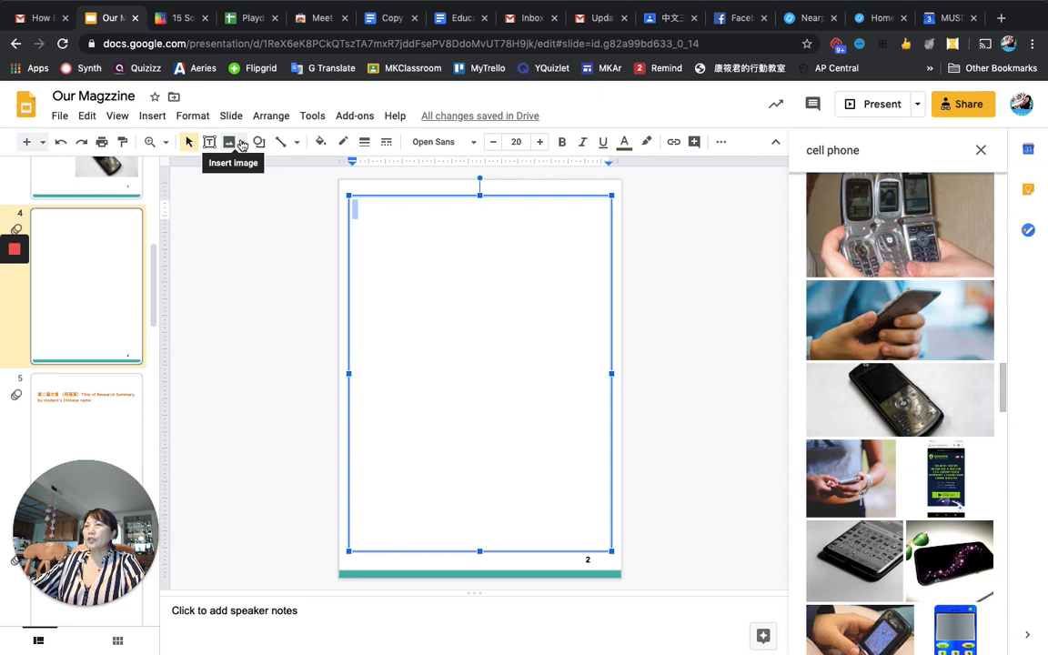
Start inserting a video on the blank second article page.
click(152, 117)
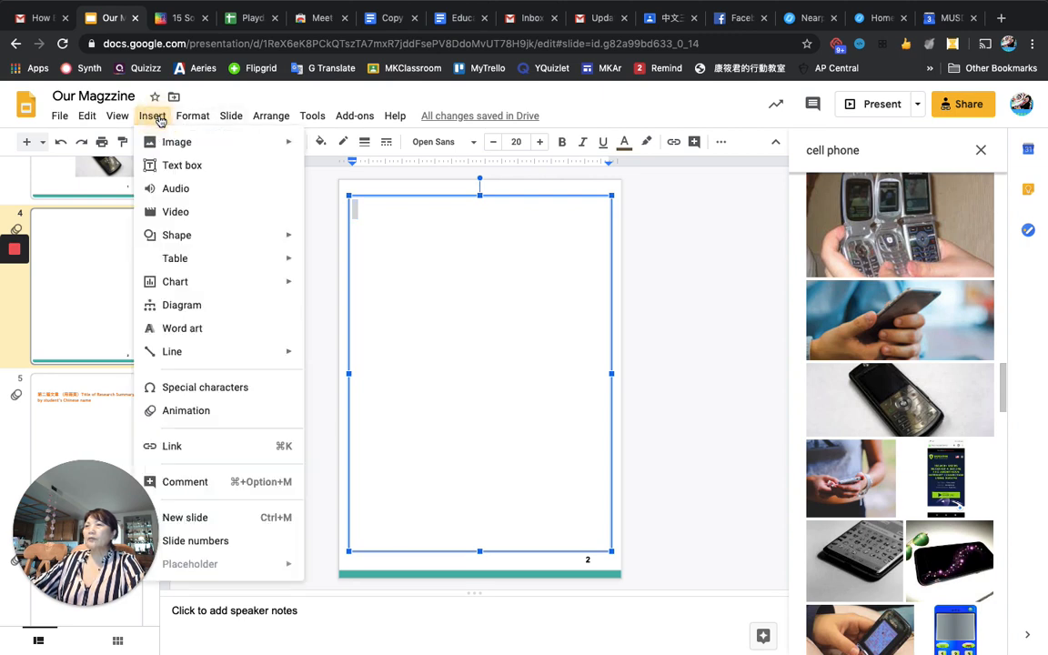
mouse_move(177, 235)
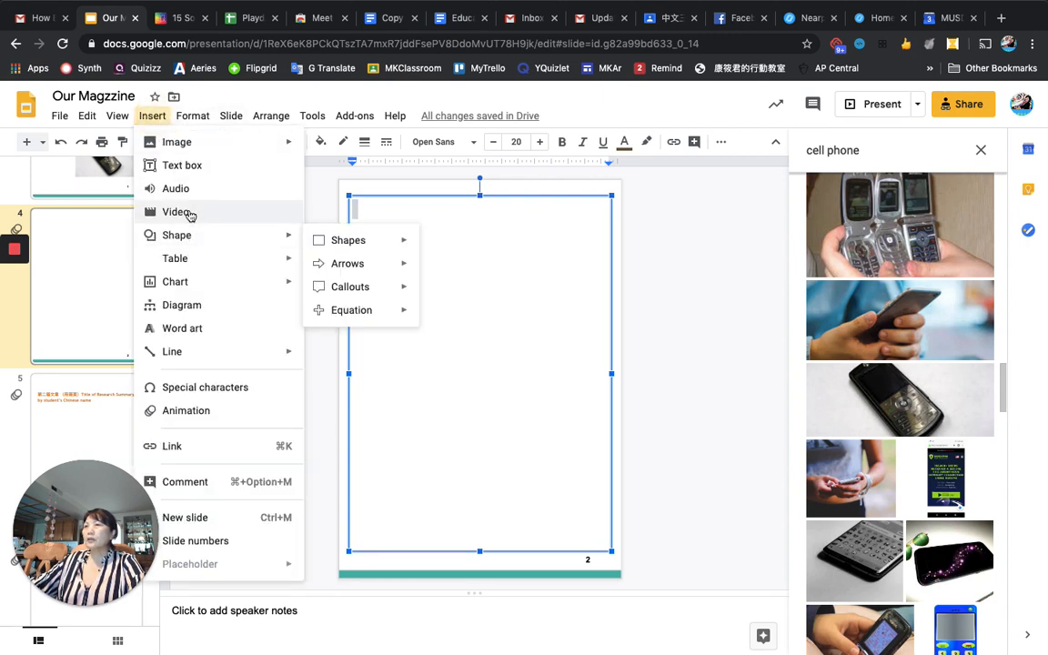
click(176, 211)
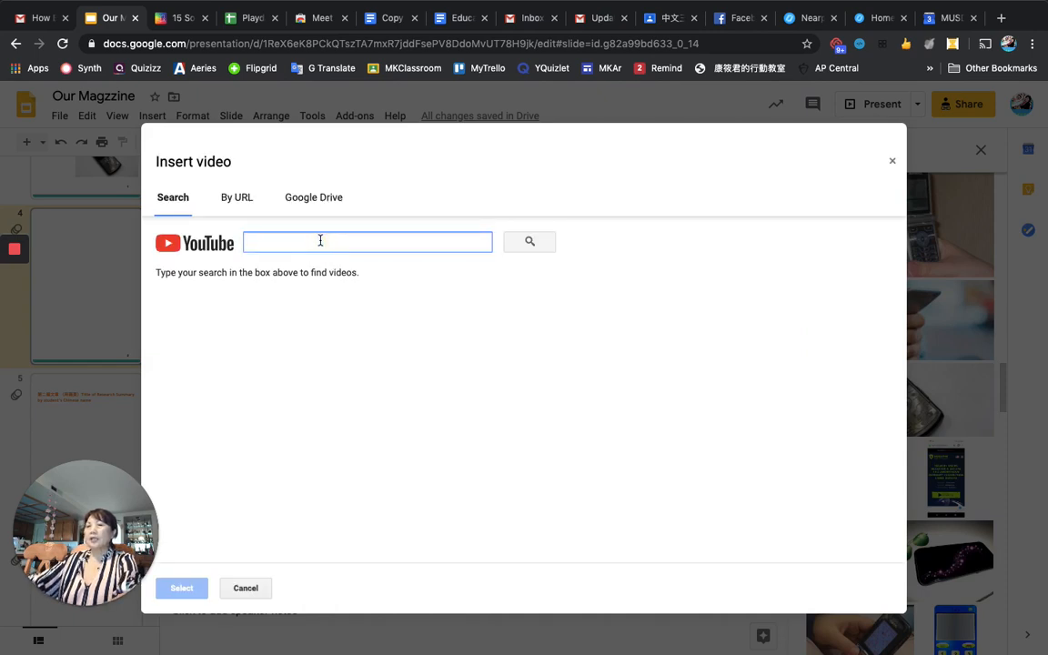
Search YouTube for "use cell phone in China" in the video dialog.
text(use)
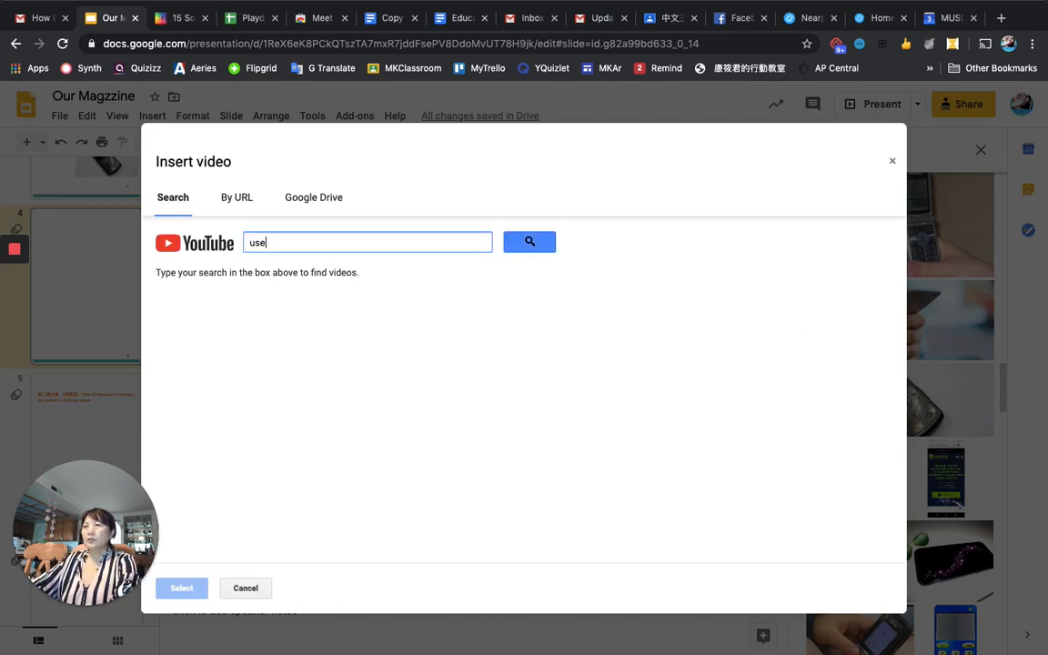
text(cell)
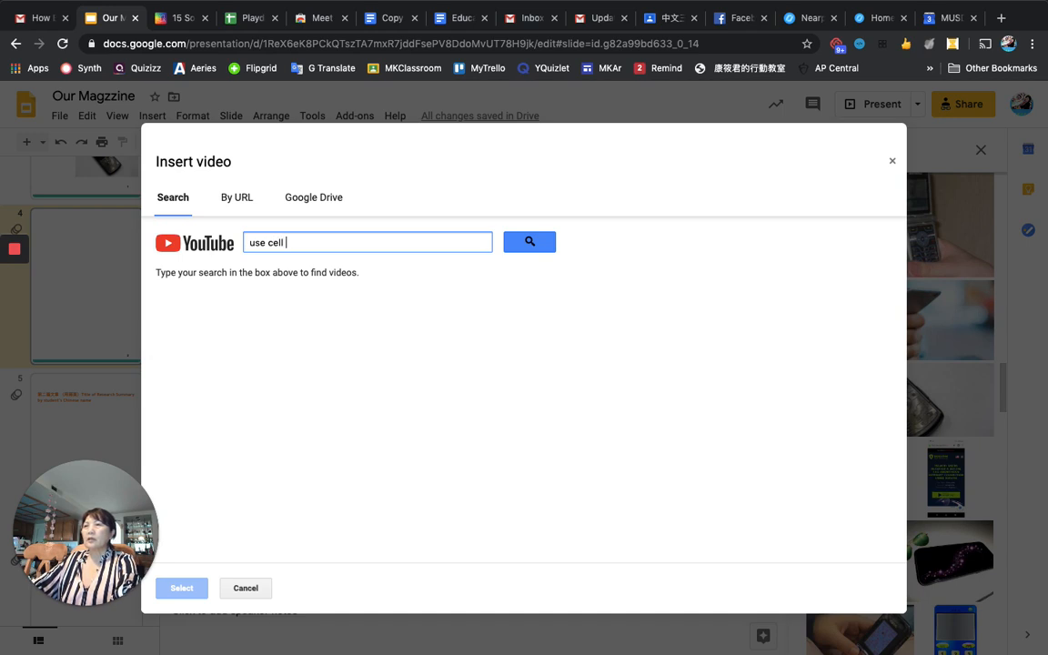
text(phone in)
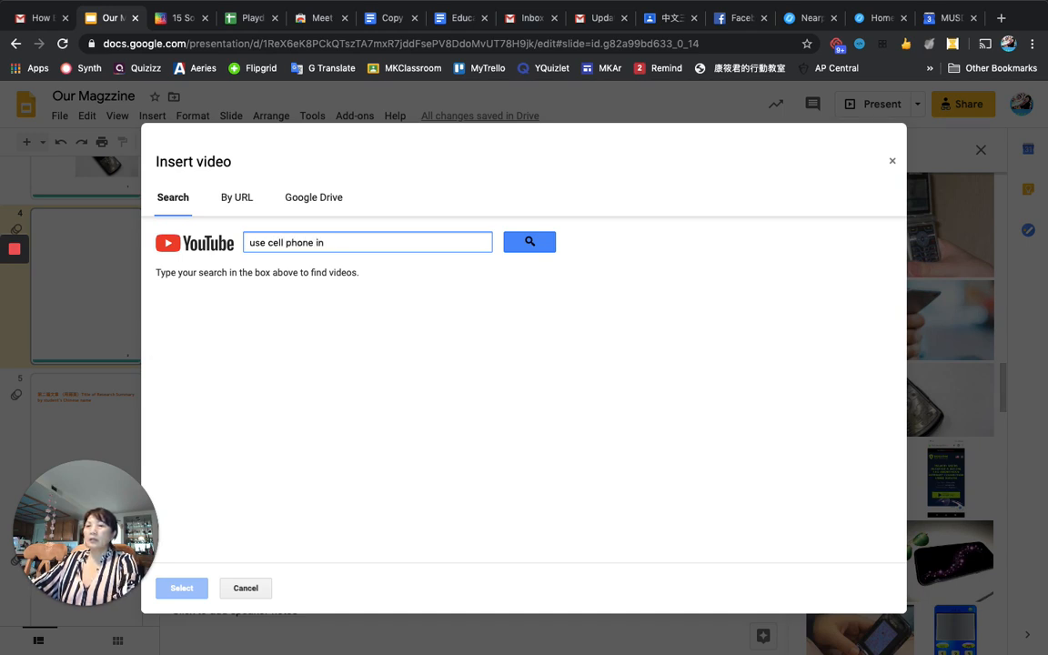
text(China)
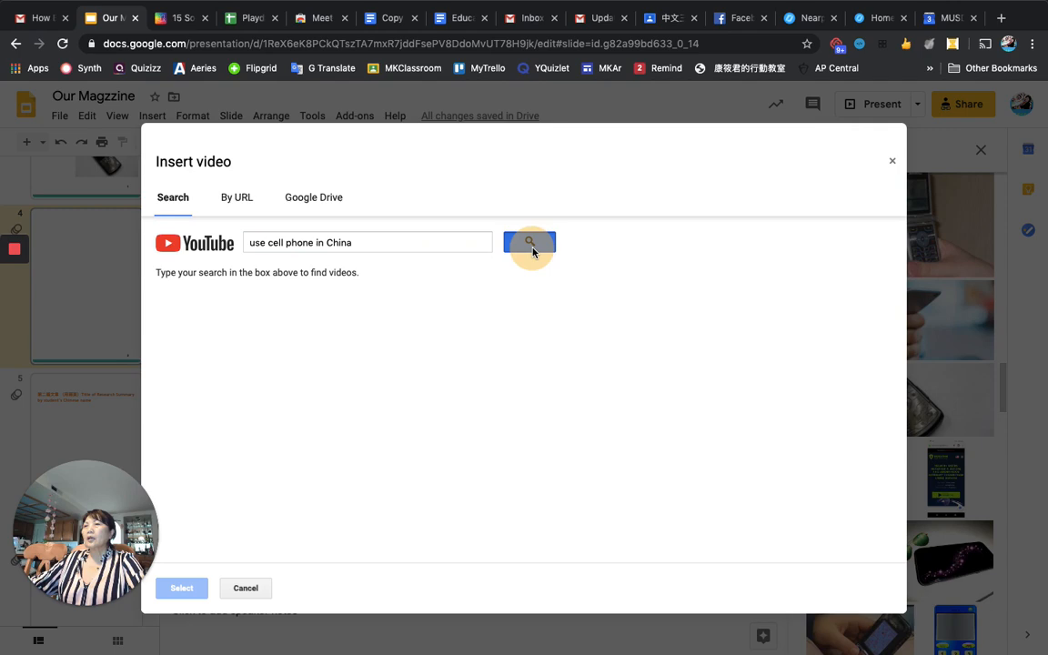
click(530, 243)
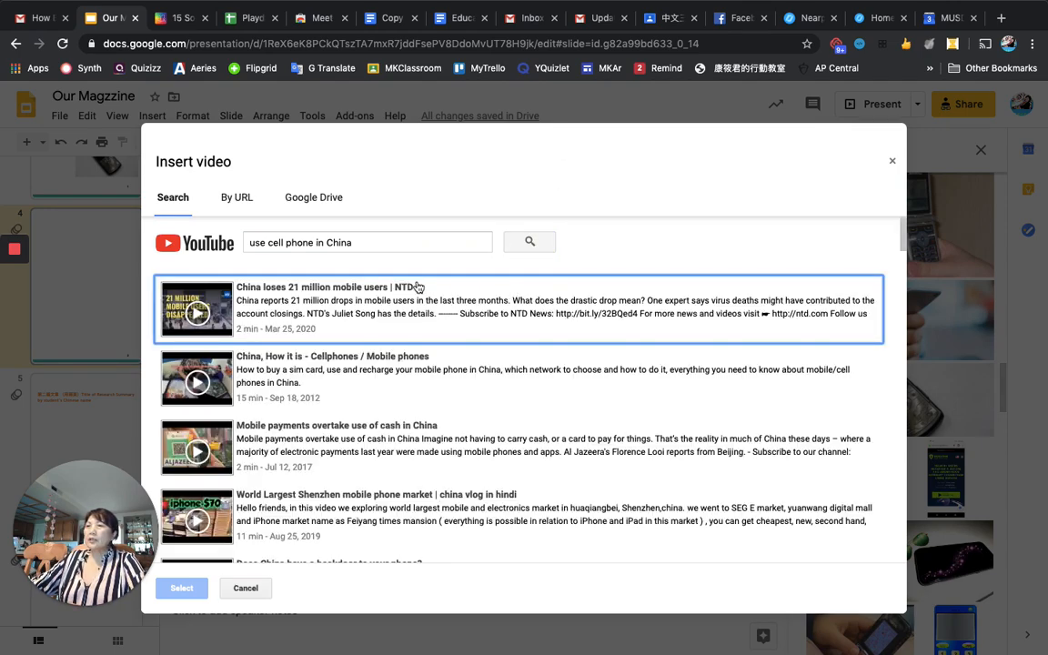
Embed the WHY Buy a Chinese Phone? video onto the second article page.
scroll(up, 3)
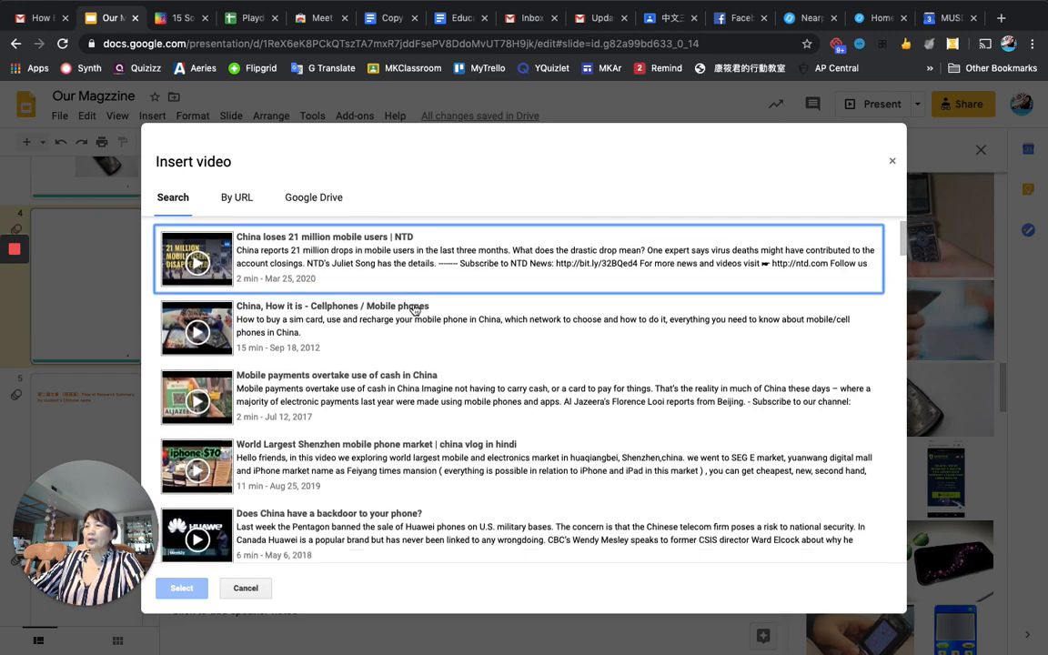
scroll(down, 3)
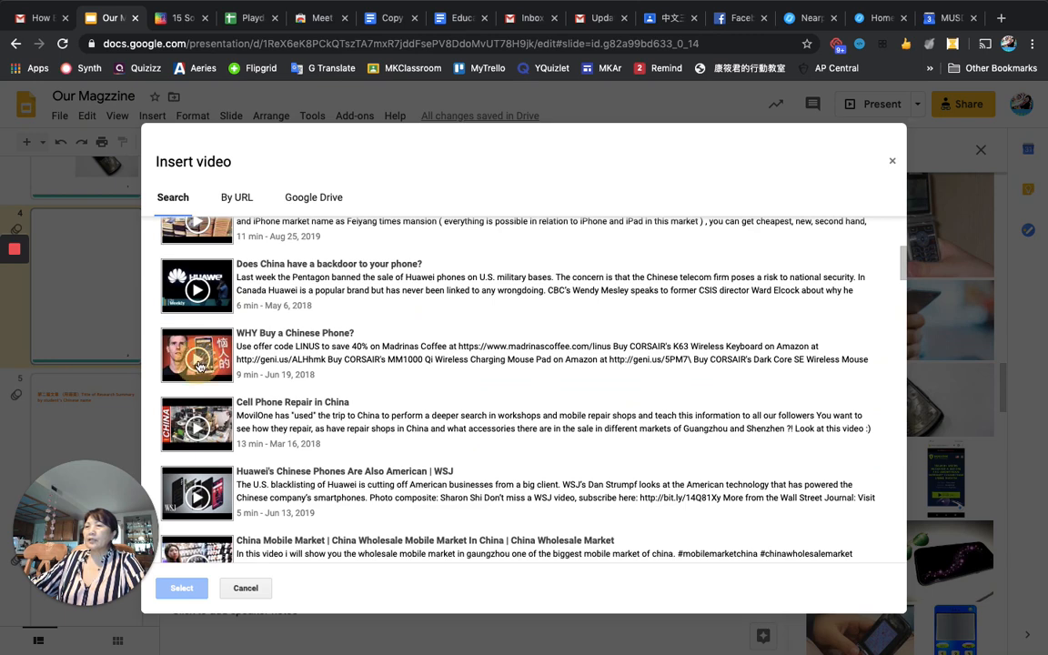
click(196, 354)
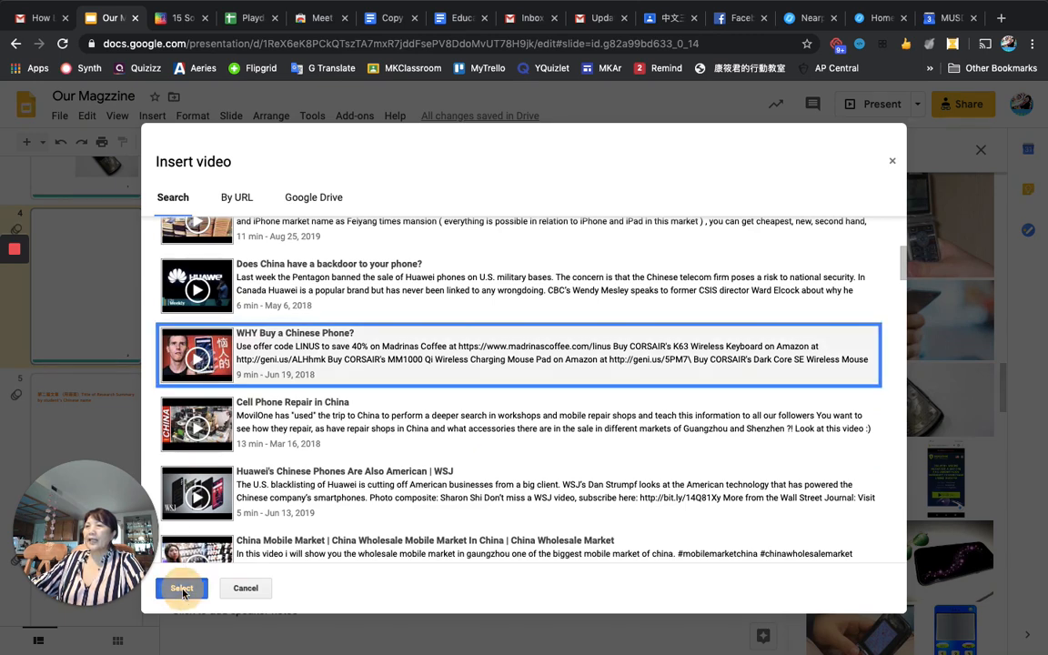
click(182, 587)
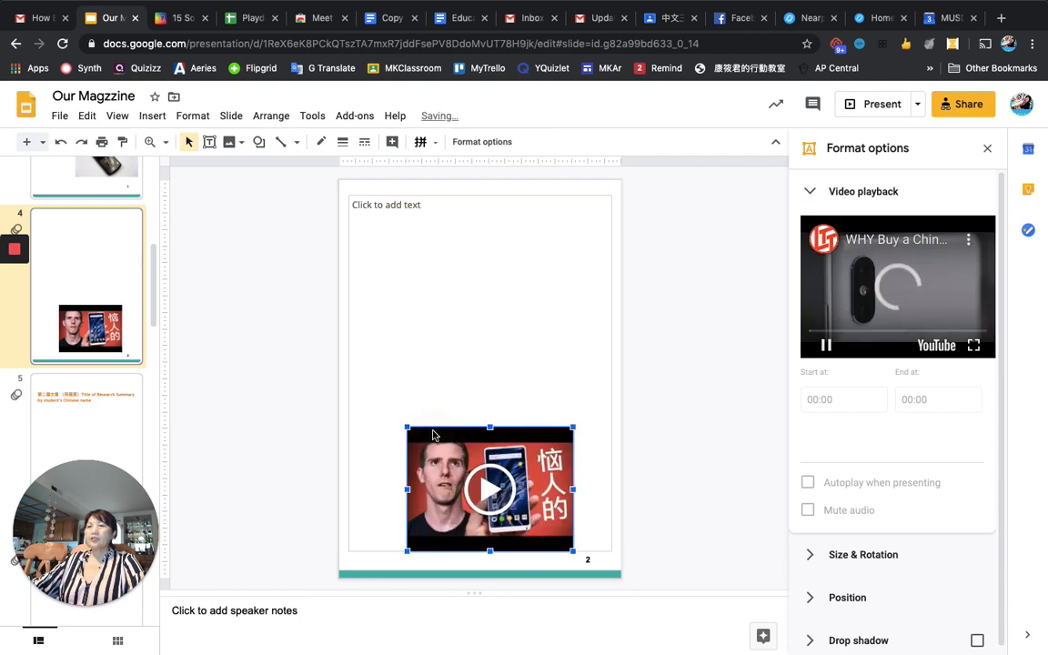
Open the second article page and select its empty text area for typing.
click(823, 346)
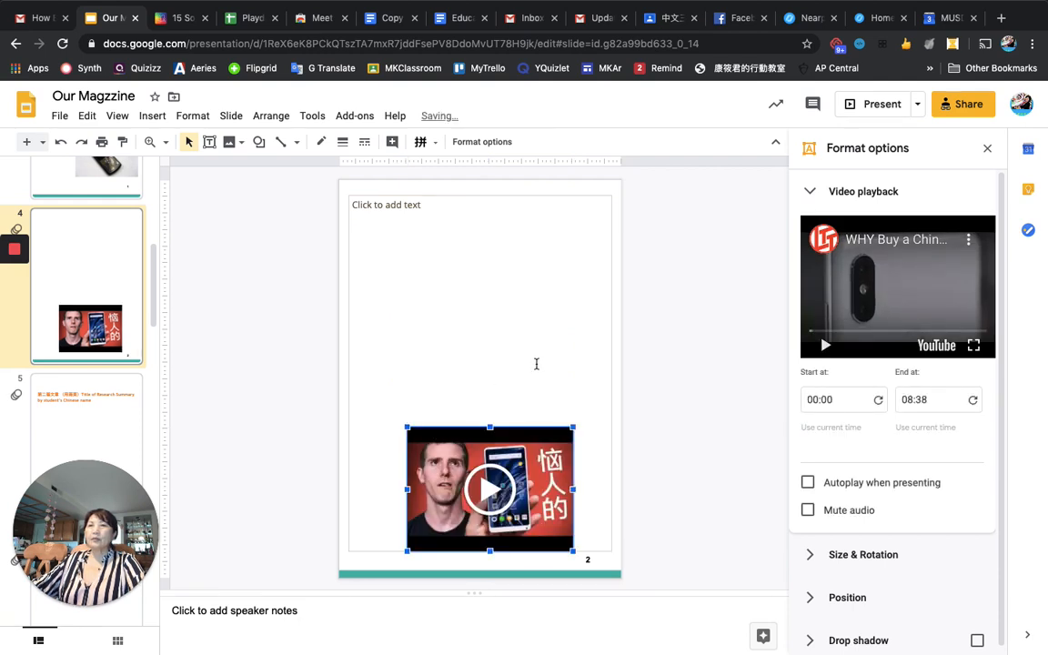
click(481, 273)
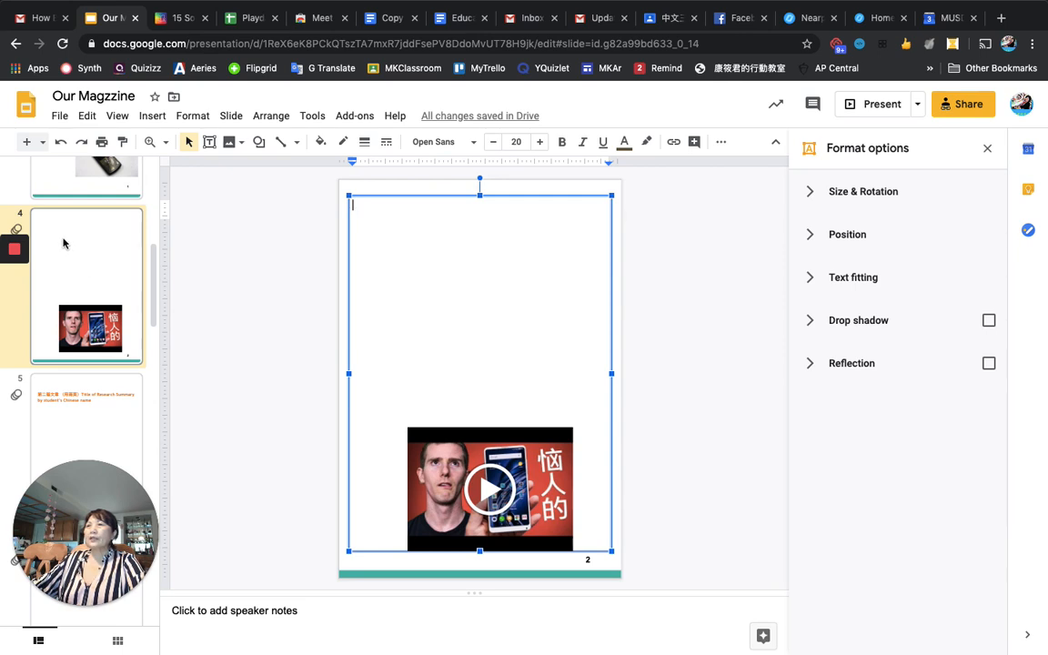
mouse_move(114, 418)
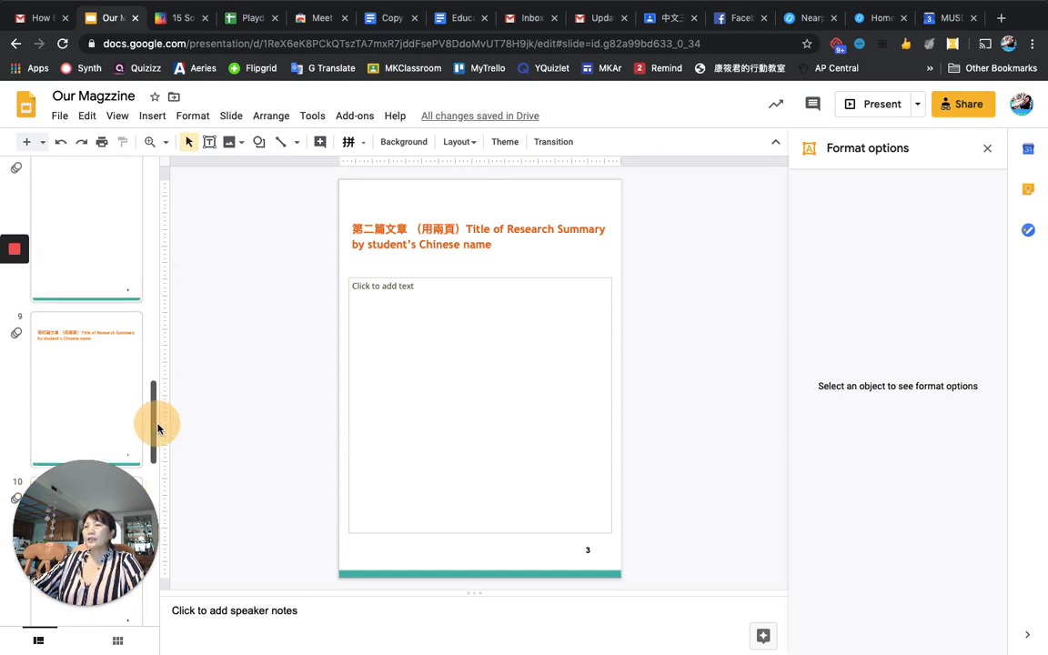
Go to the Sources slide near the end and start editing its heading.
scroll(down, 3)
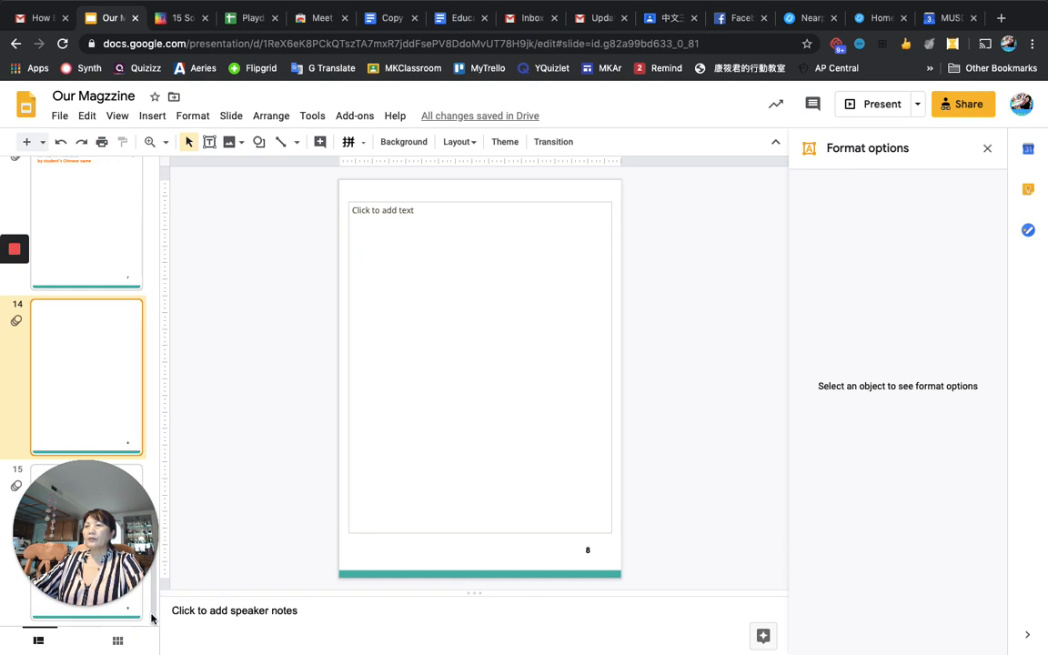
mouse_move(4, 495)
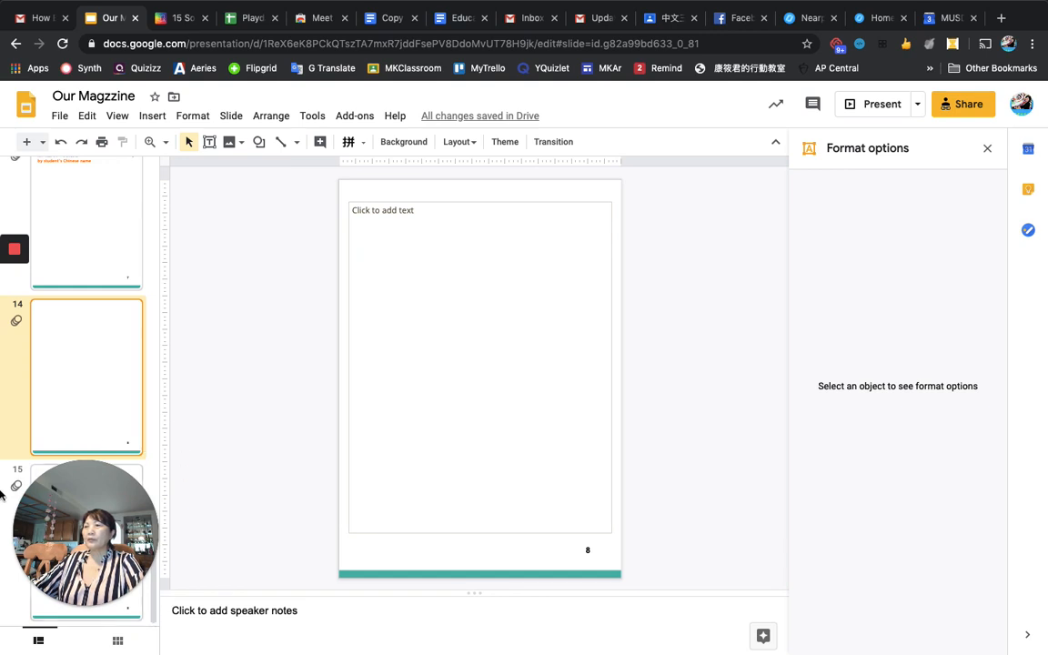
mouse_move(327, 395)
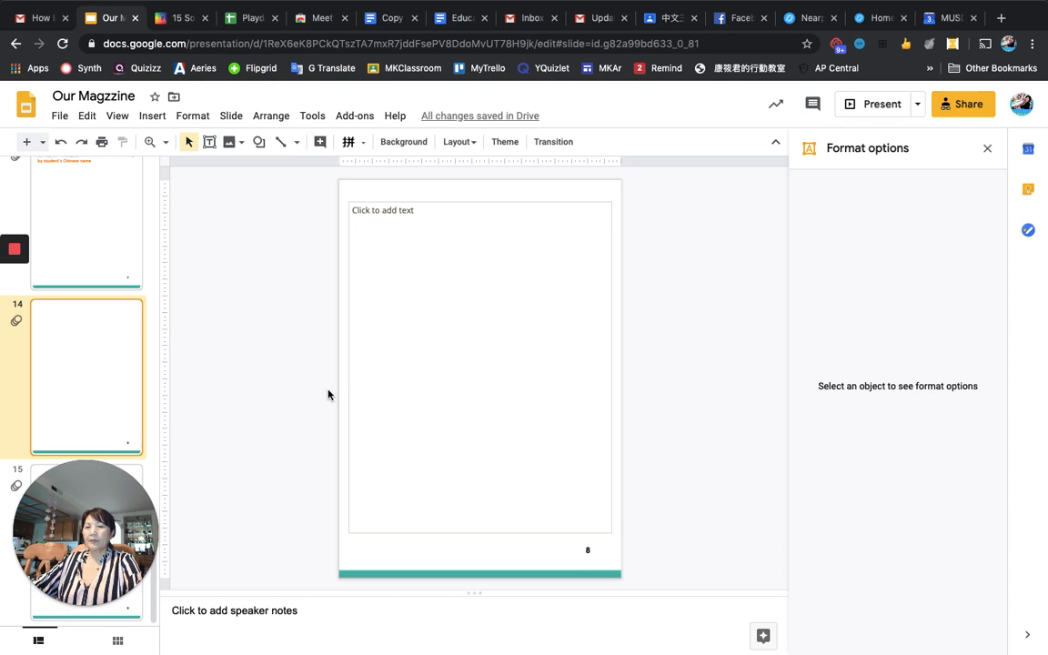
click(88, 537)
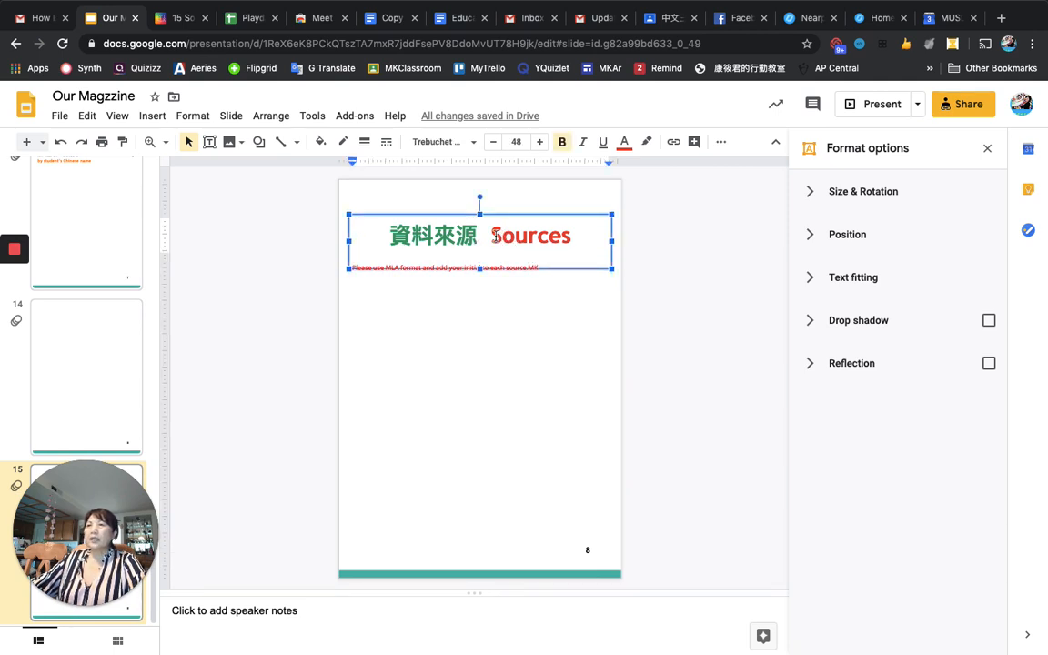
double_click(532, 237)
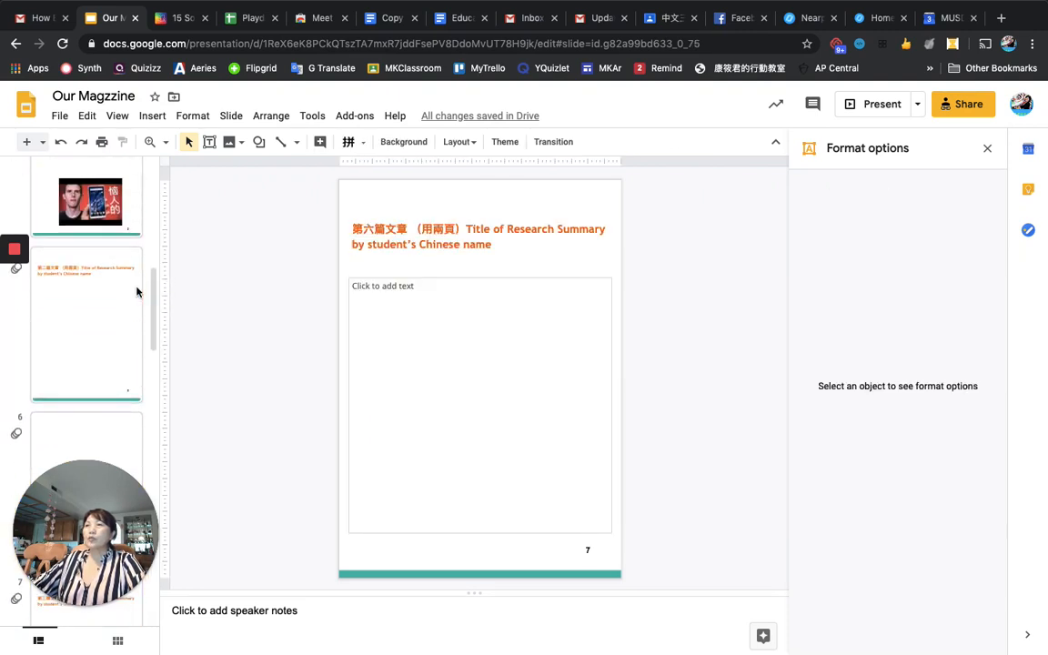
Scroll the filmstrip back toward the first article page with its phone photo.
scroll(up, 3)
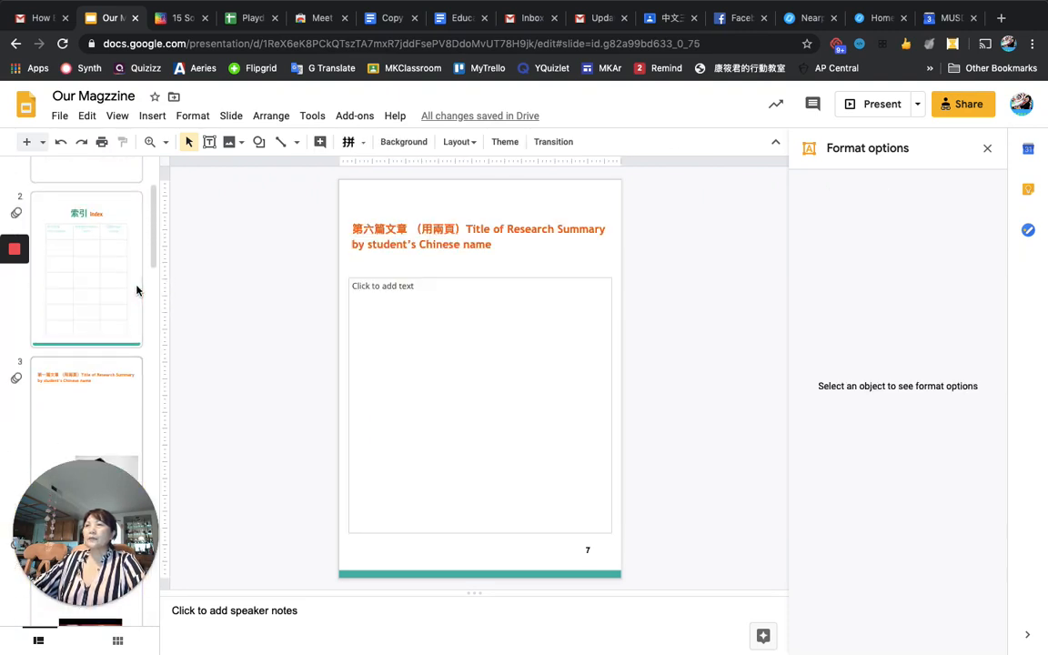
scroll(down, 3)
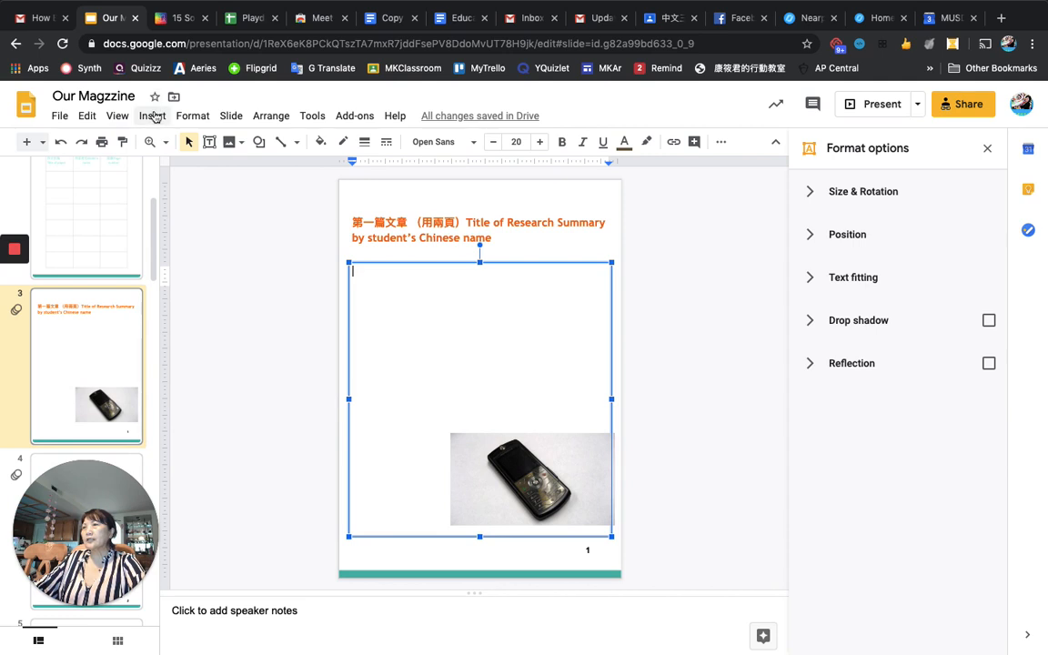
Open the Insert audio picker listing voice recordings from Drive.
click(153, 117)
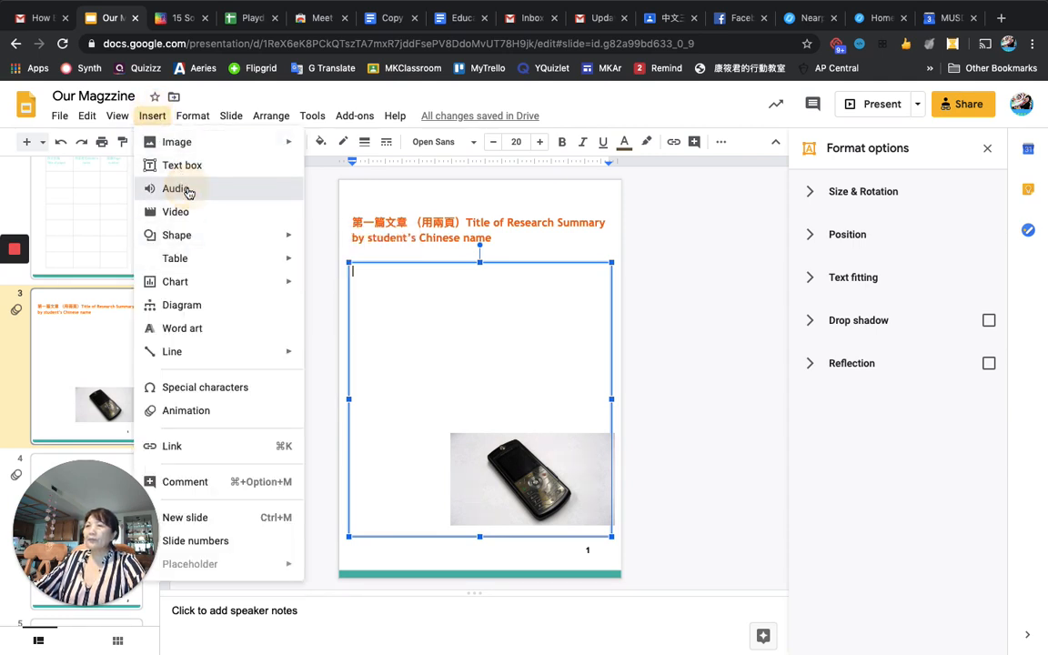
click(175, 188)
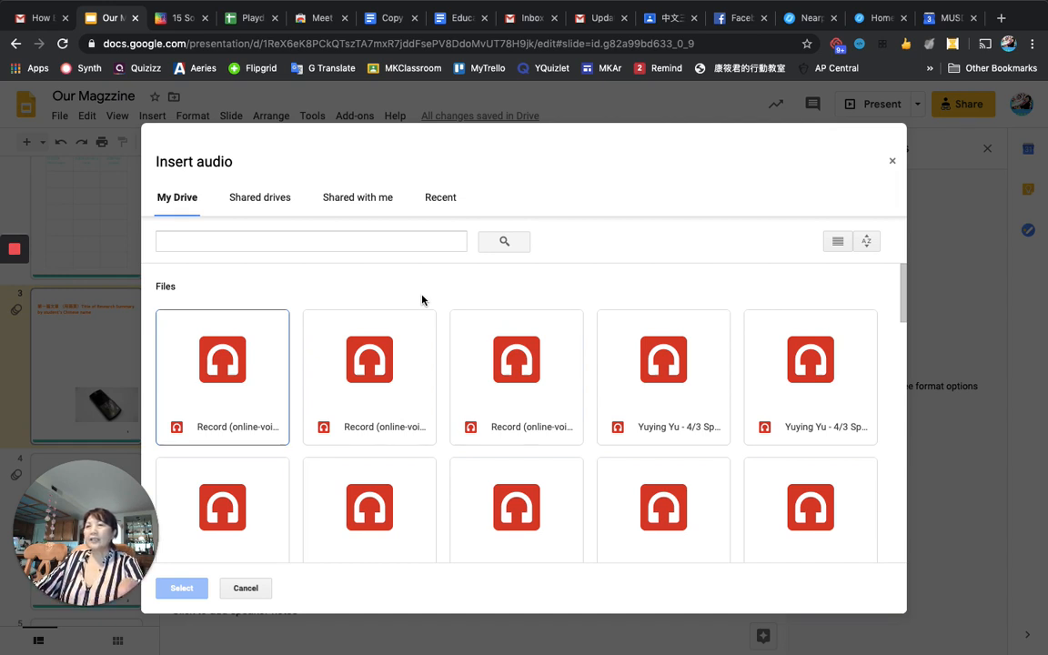
mouse_move(435, 393)
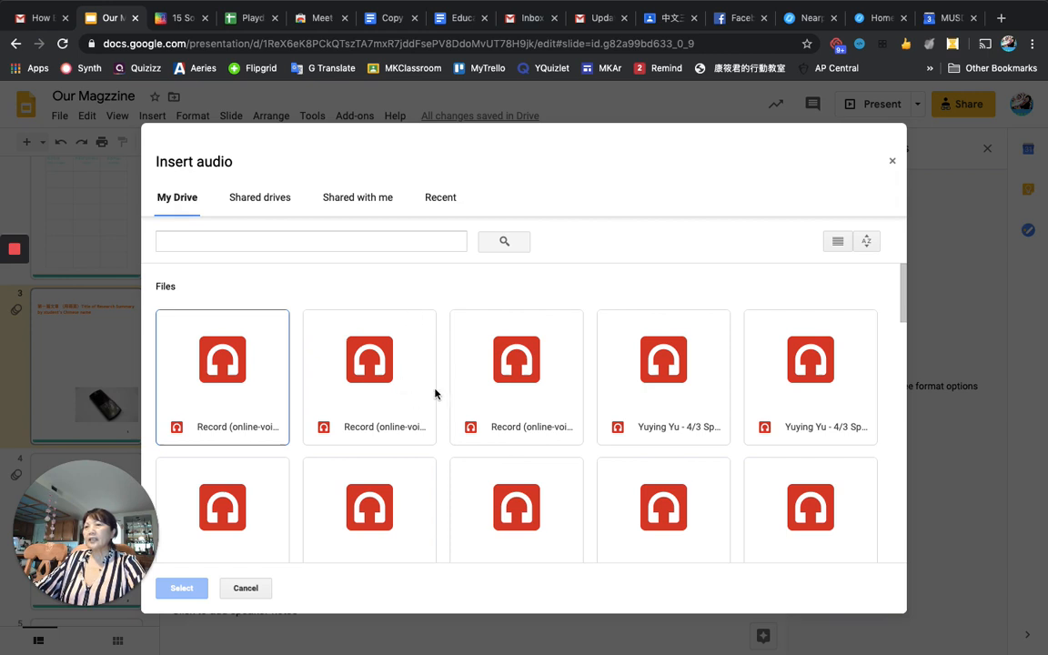
mouse_move(574, 411)
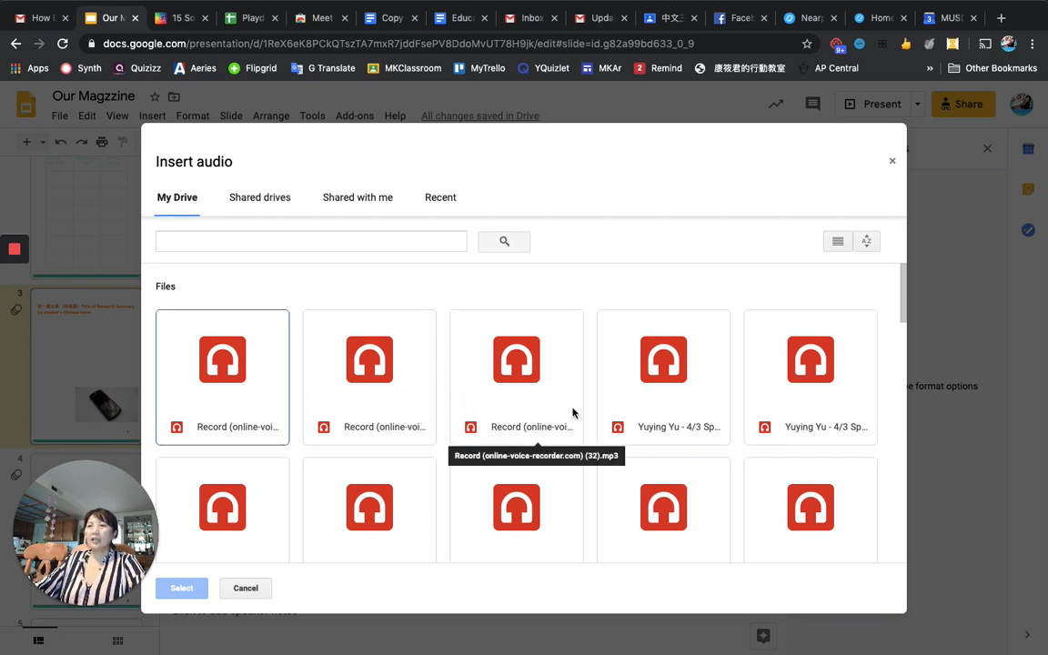
mouse_move(517, 360)
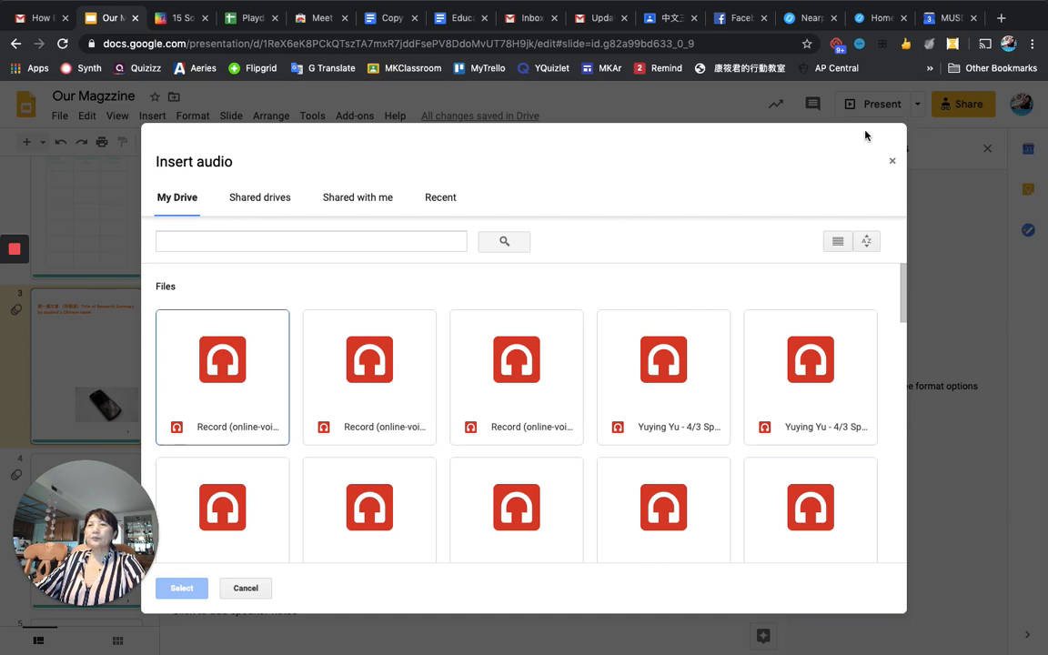
mouse_move(211, 412)
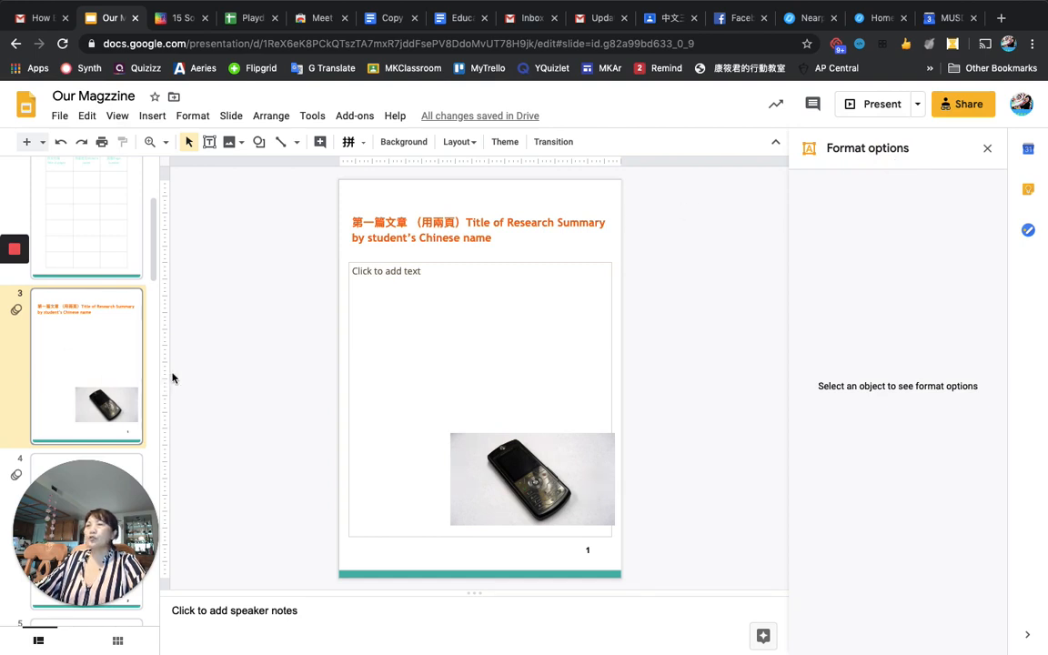
mouse_move(480, 309)
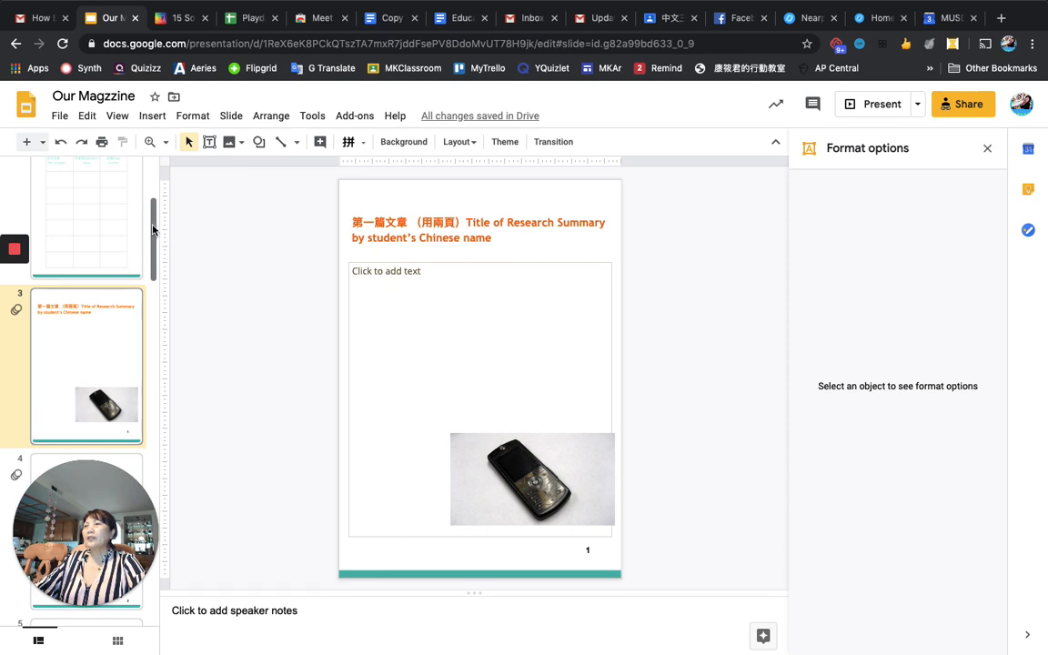
Scroll the filmstrip back up to the top after closing the audio picker.
scroll(up, 3)
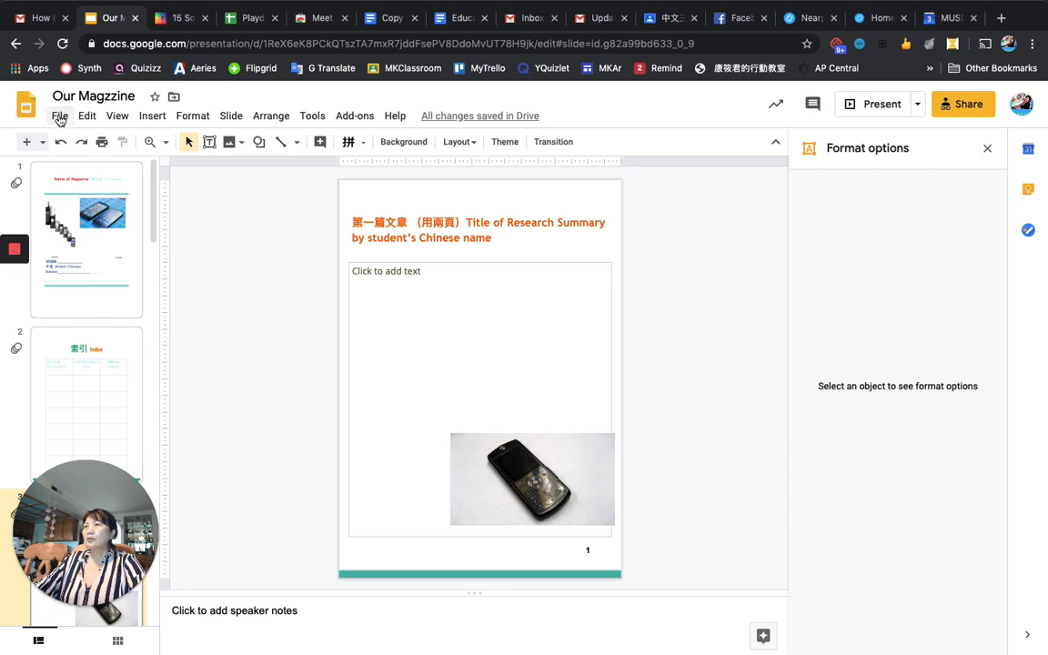
click(58, 117)
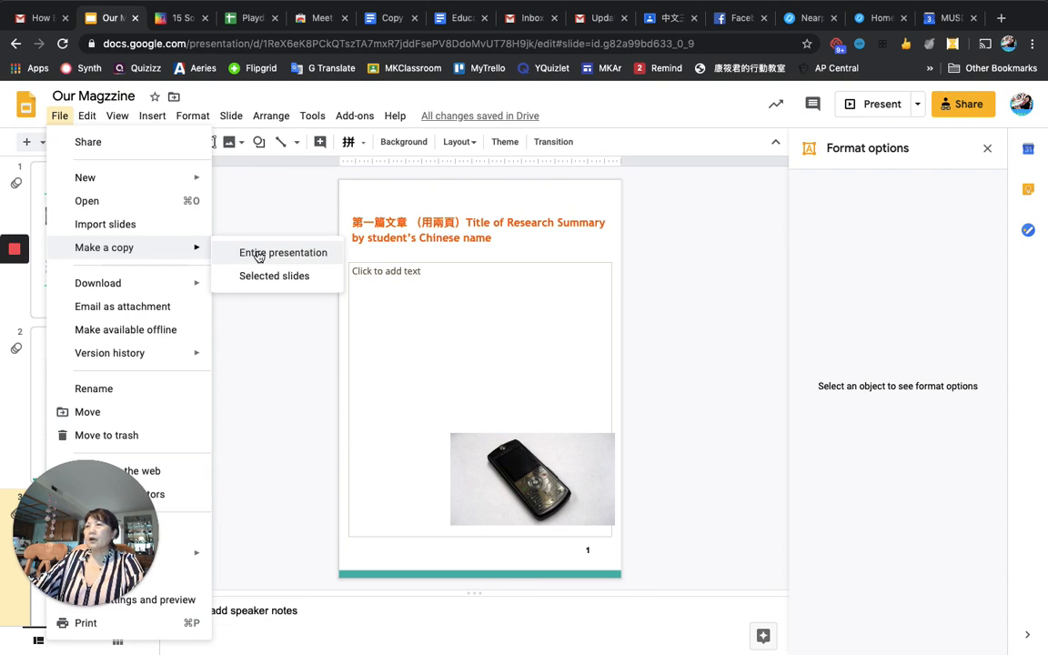
mouse_move(291, 204)
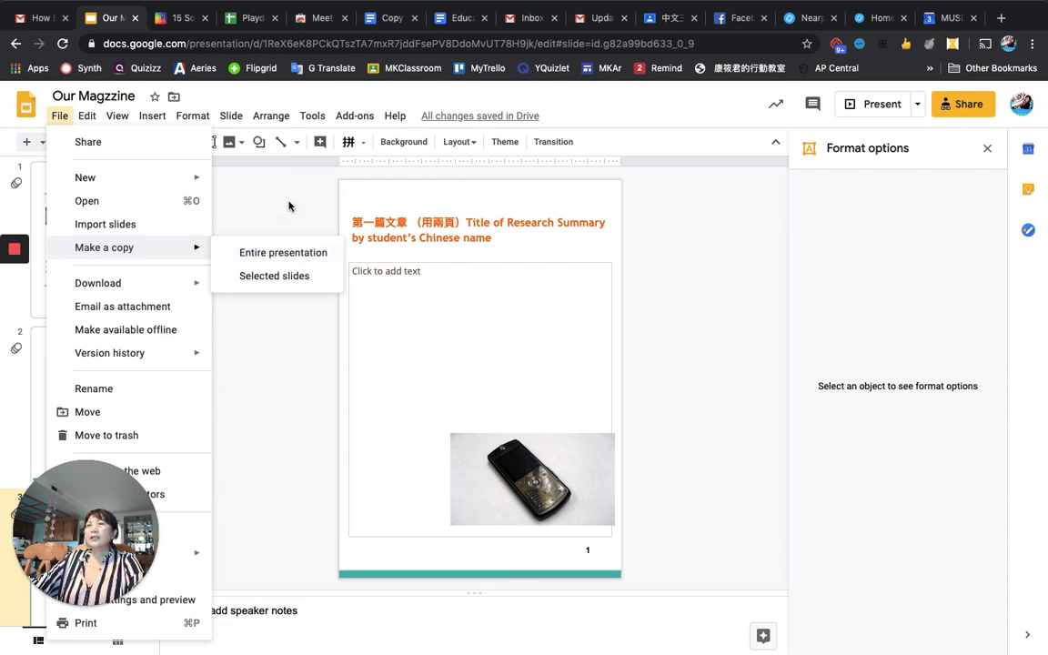
click(273, 204)
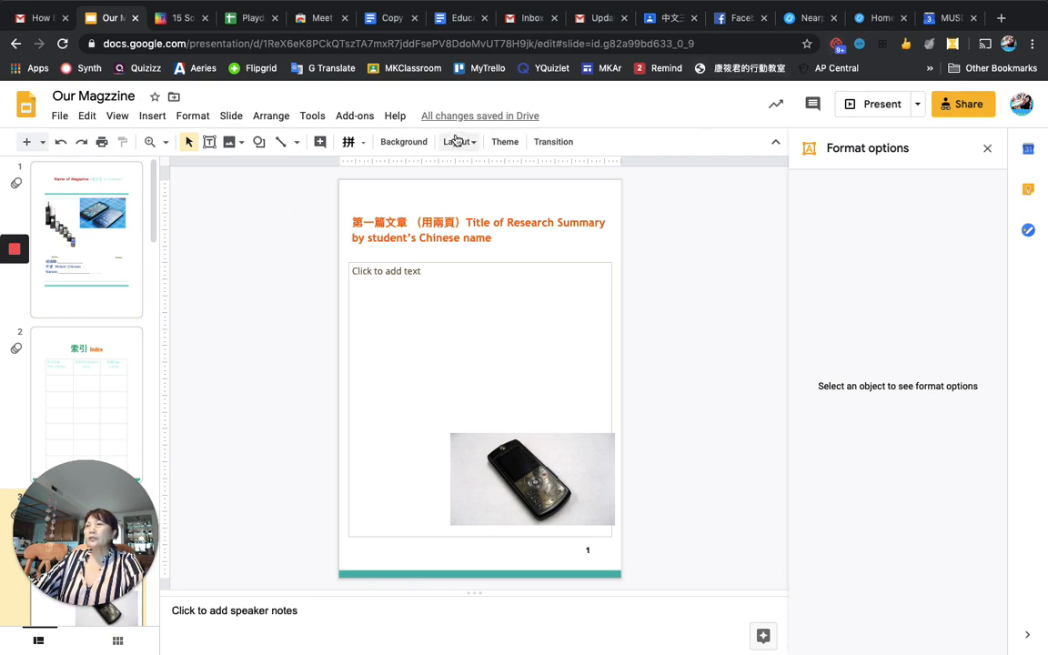
mouse_move(259, 279)
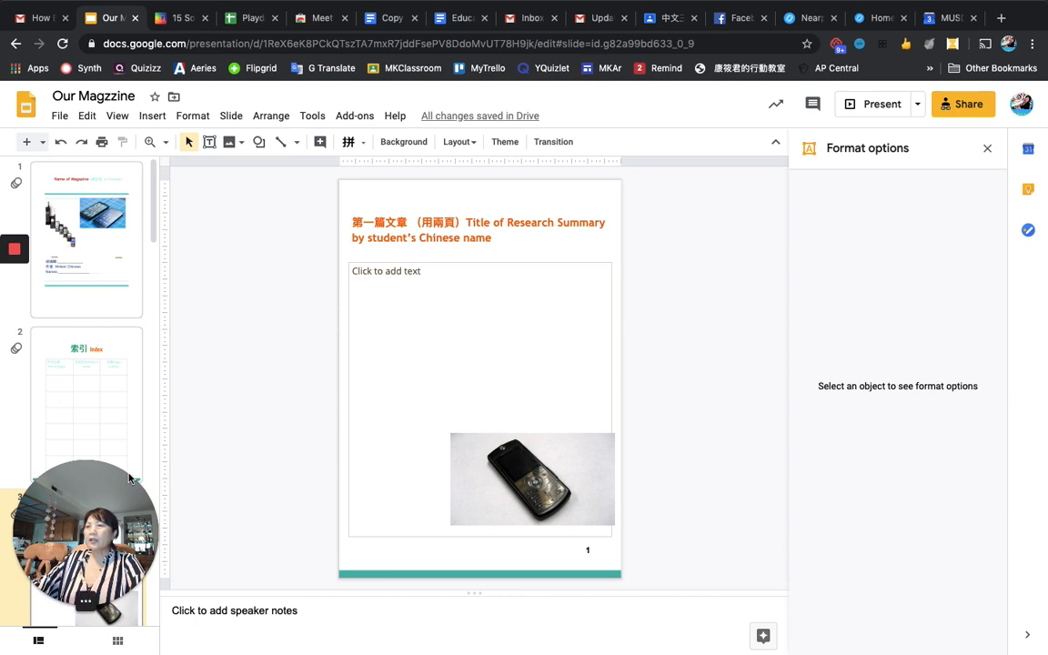
mouse_move(105, 504)
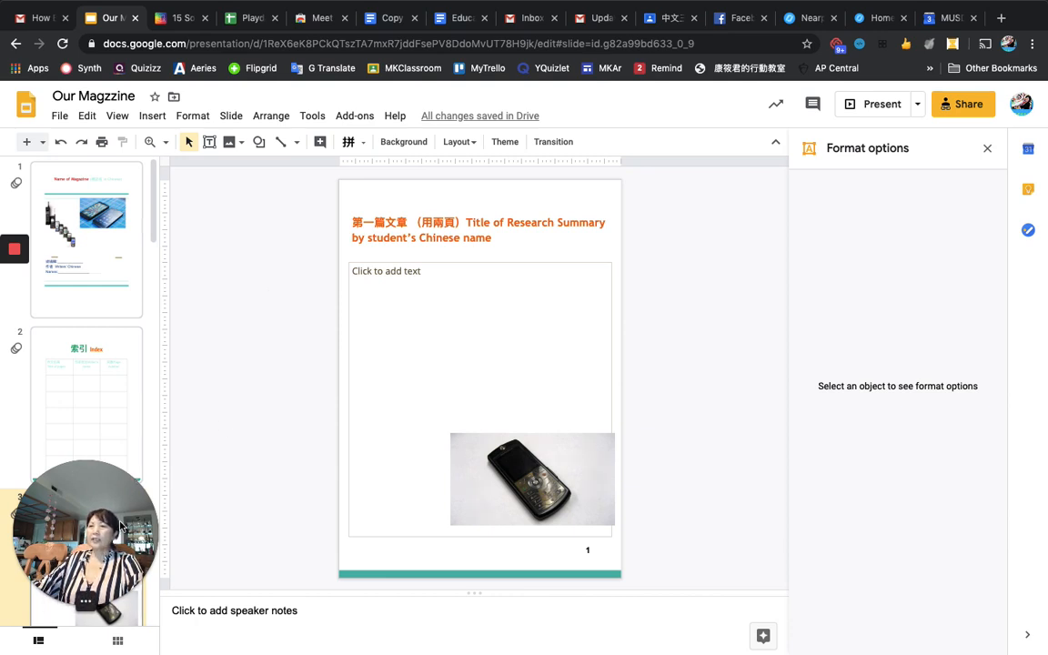
mouse_move(320, 240)
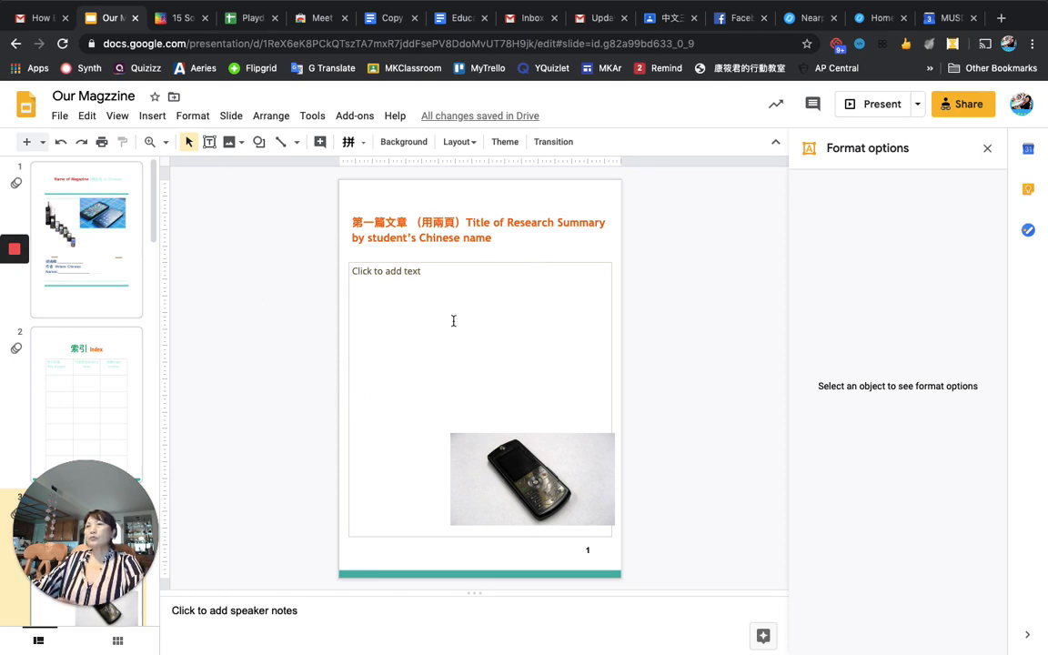
mouse_move(246, 229)
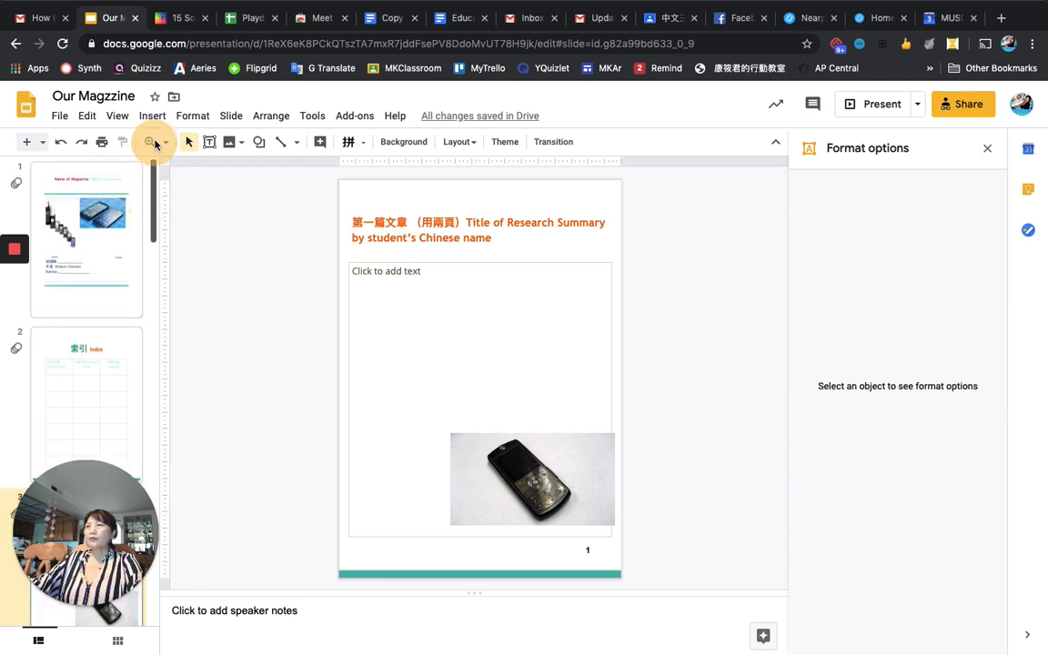
Return to slide 1, the magazine cover with phone photos and editor lines.
click(86, 225)
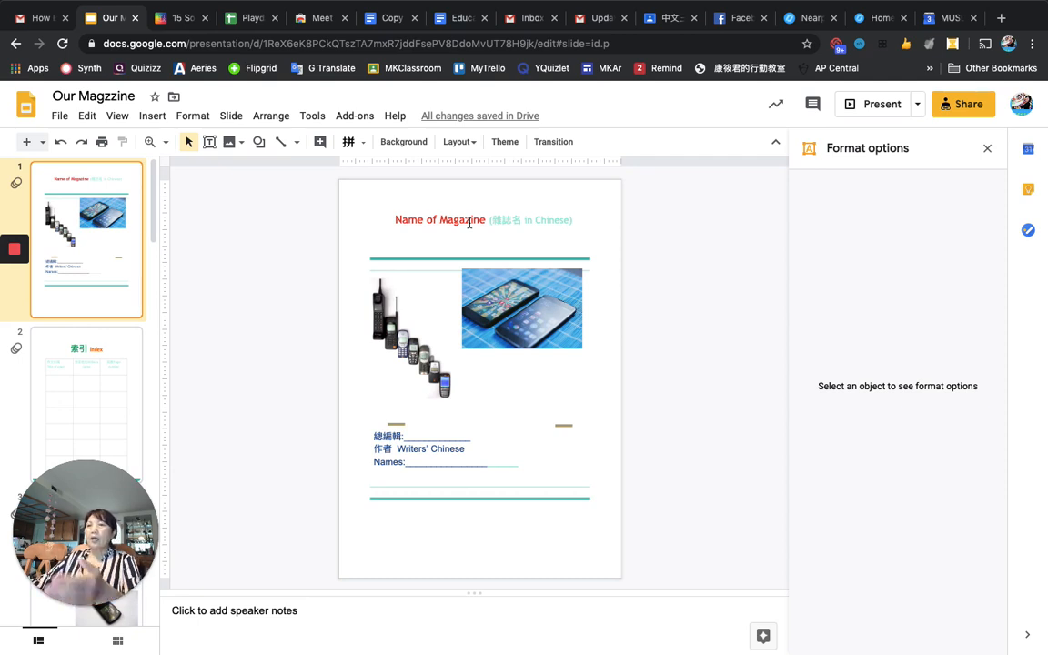
mouse_move(498, 385)
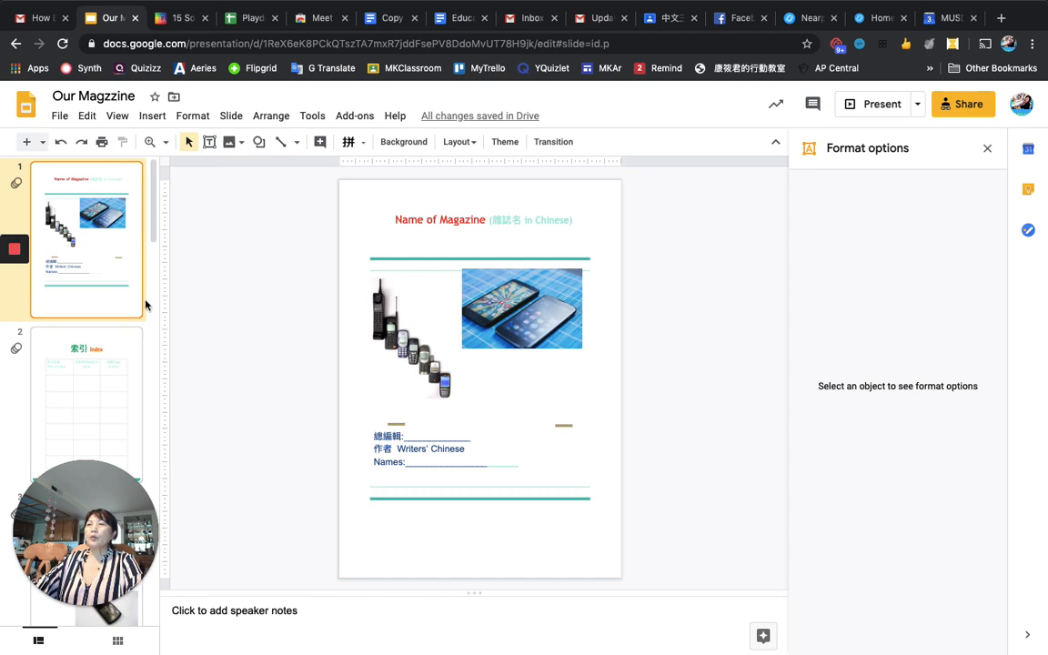
Start presenting the magazine full screen from the Index slide.
click(87, 404)
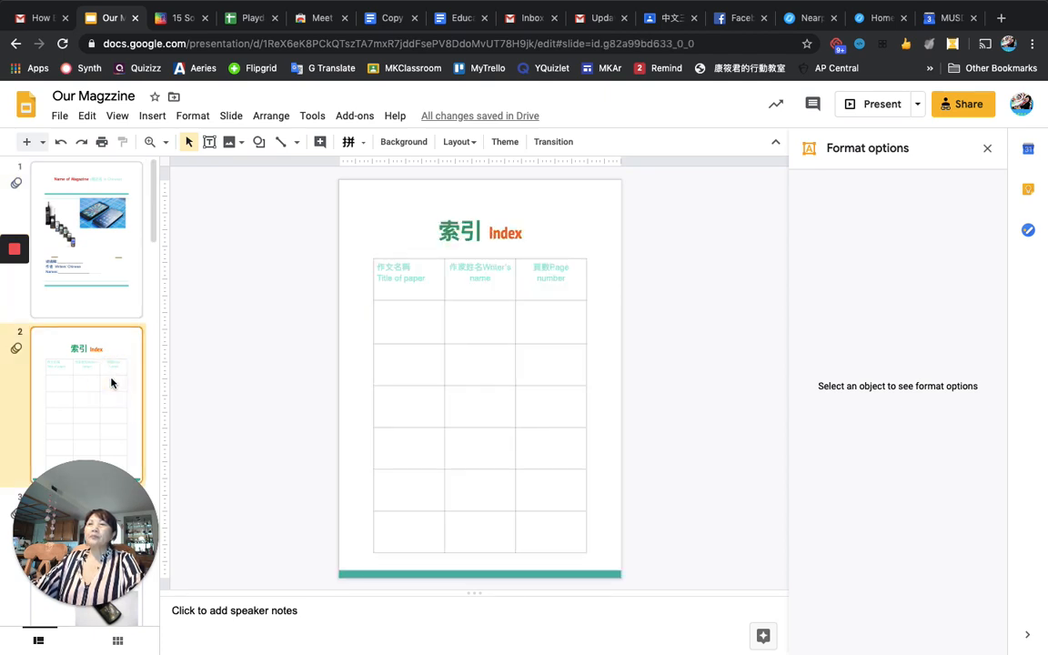
scroll(down, 3)
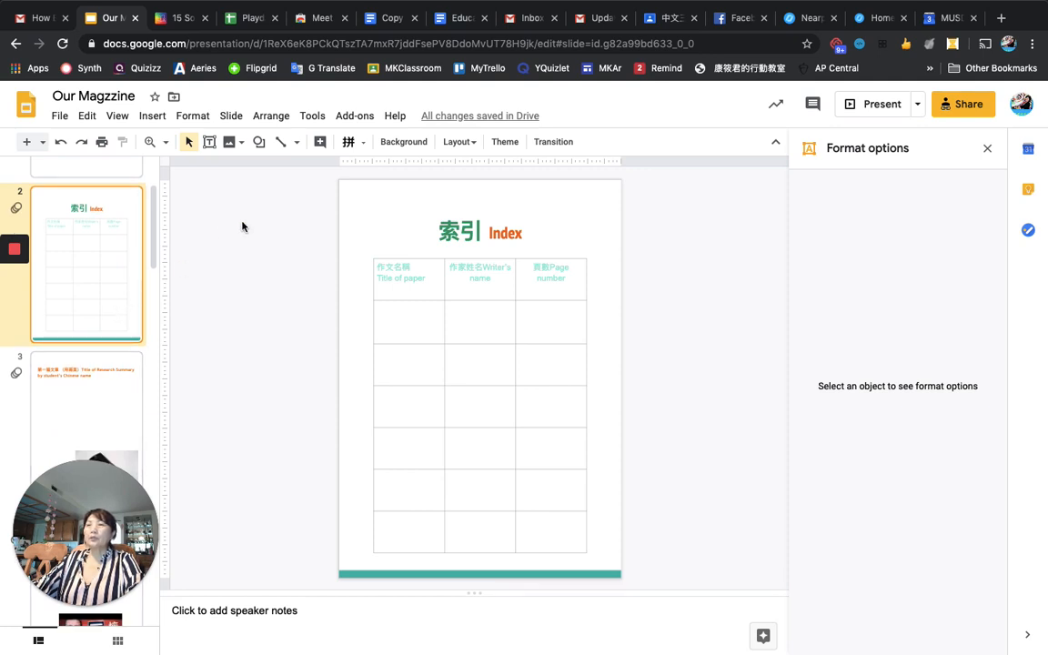
click(870, 103)
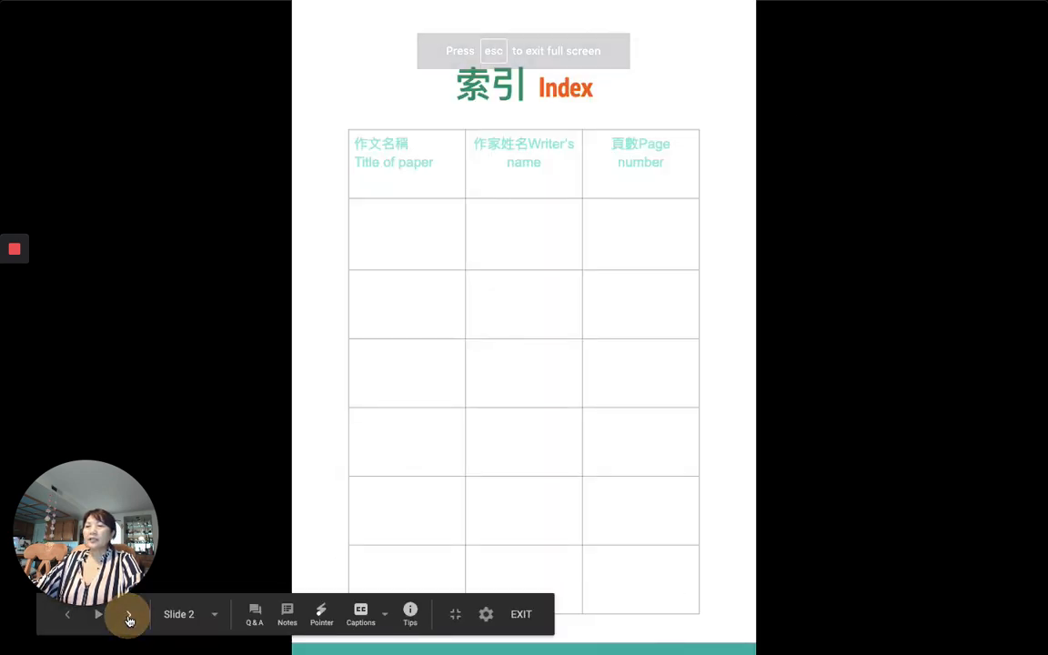
Step through the article pages to the fifth one and exit to the editor.
click(127, 615)
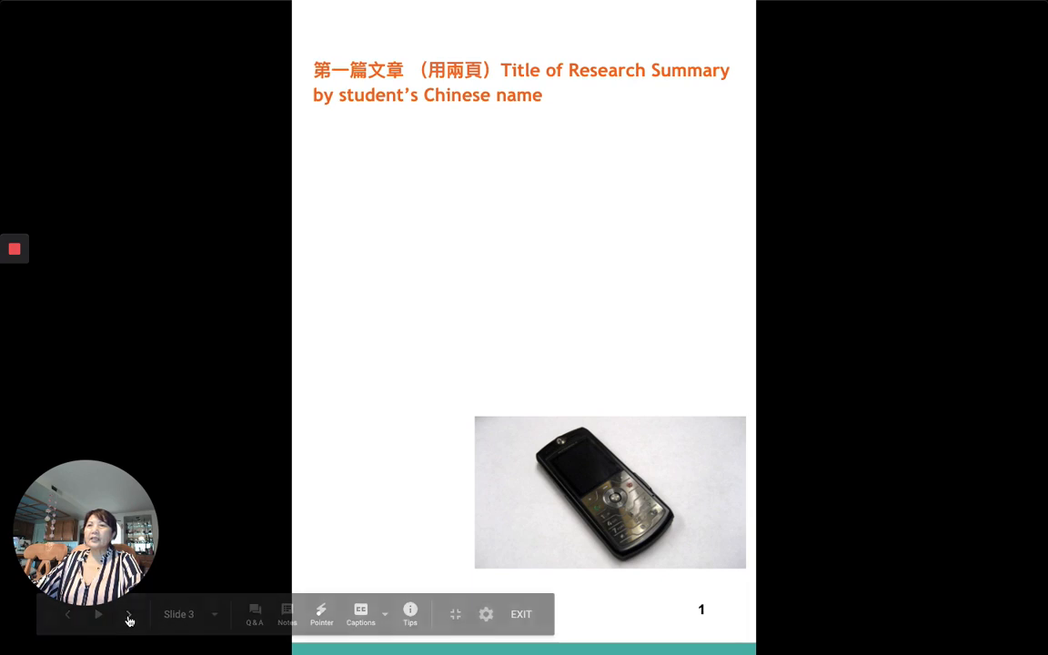
mouse_move(149, 624)
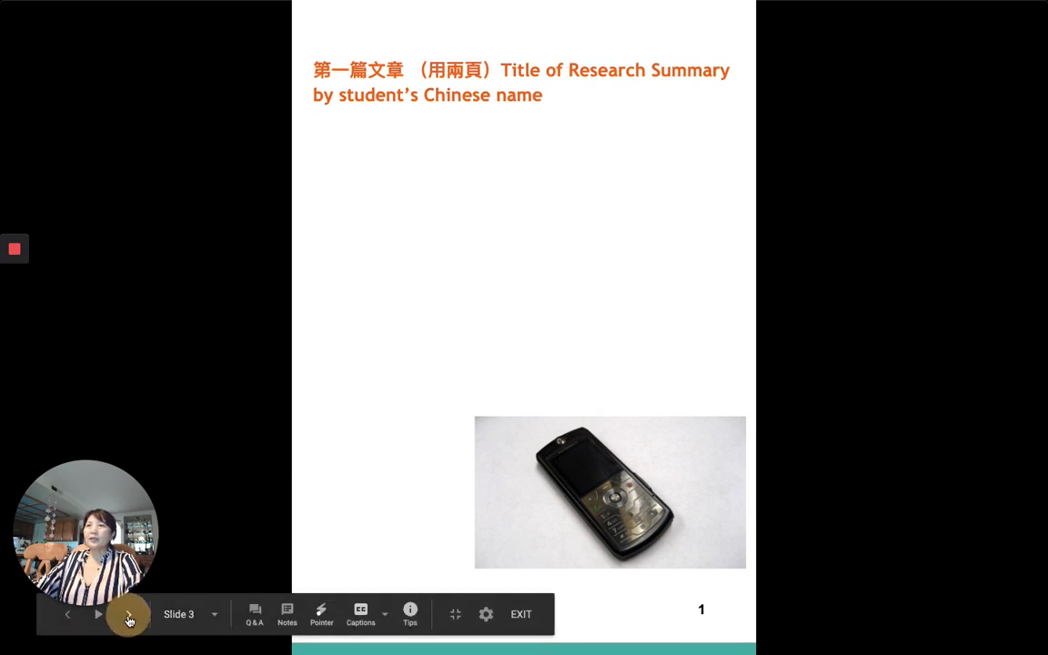
click(99, 613)
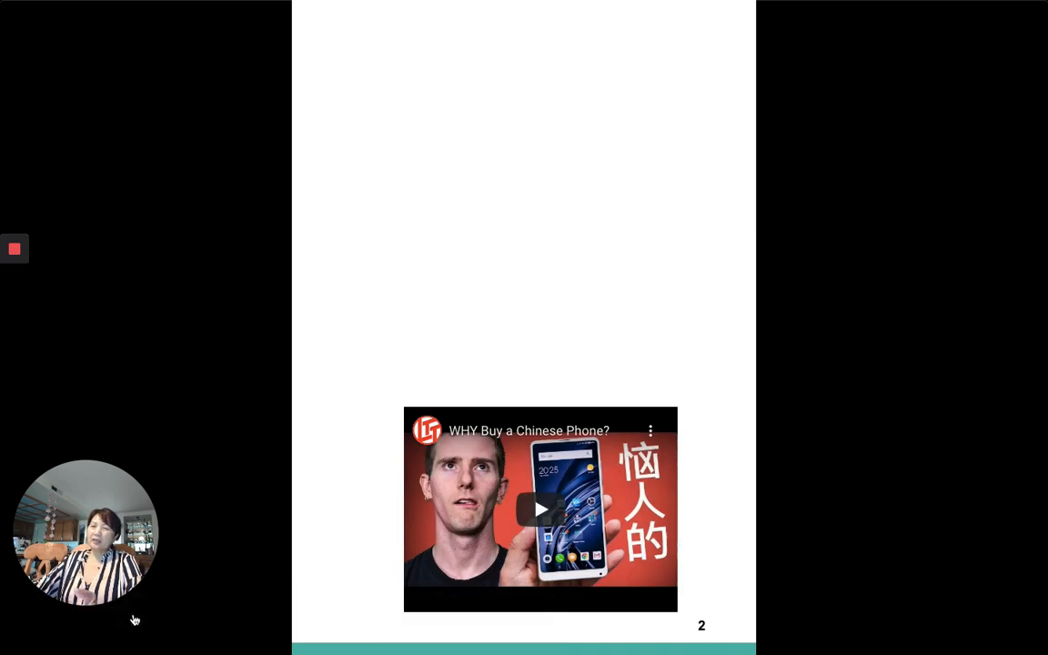
mouse_move(135, 619)
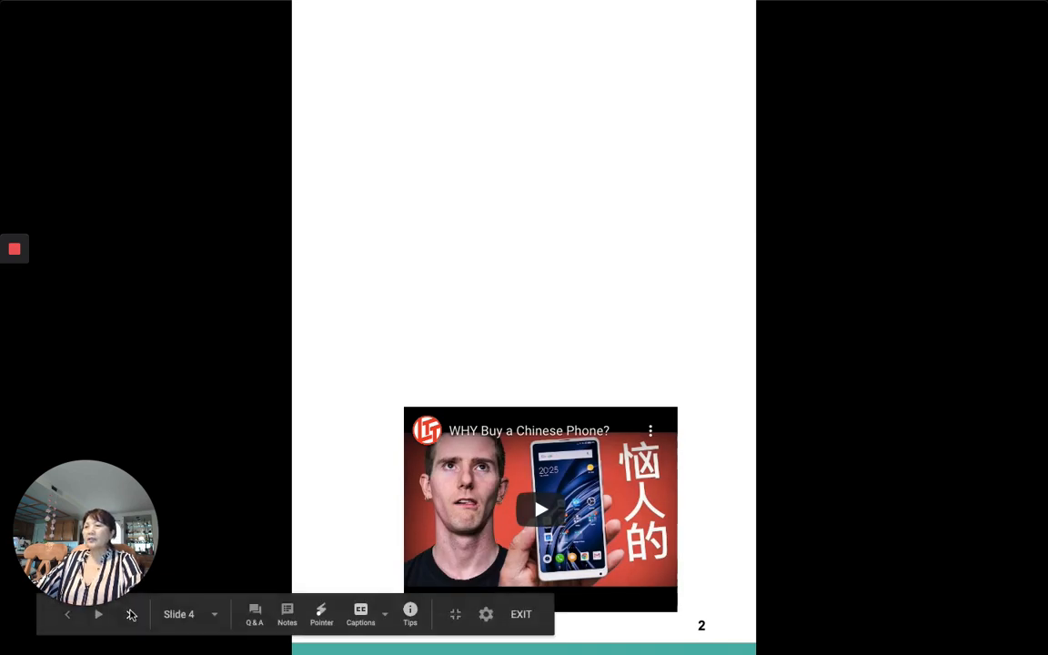
click(127, 615)
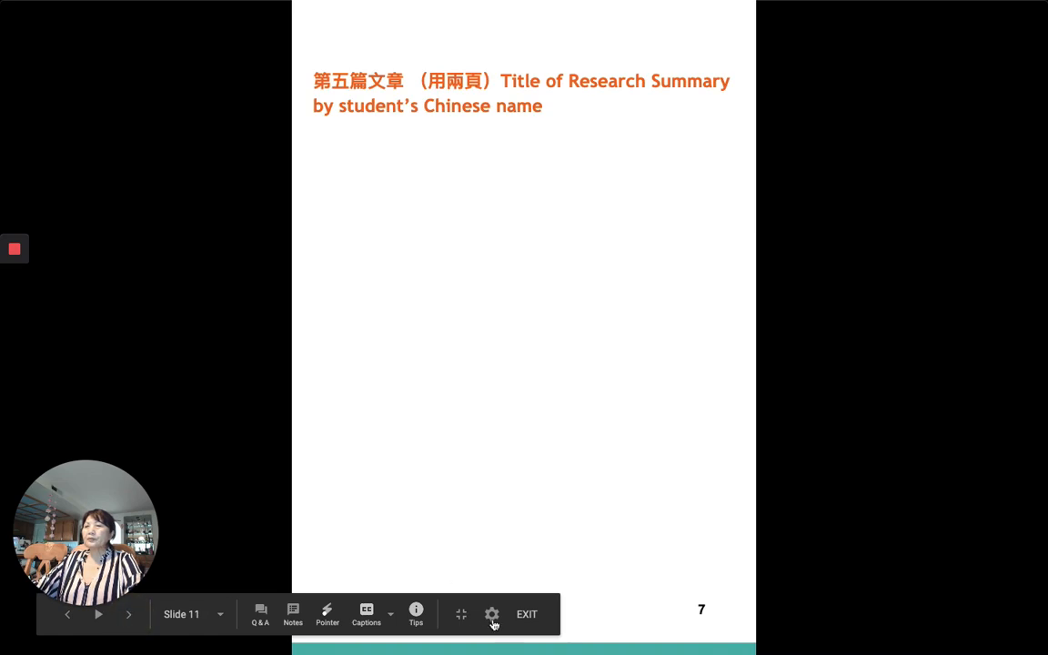
click(528, 615)
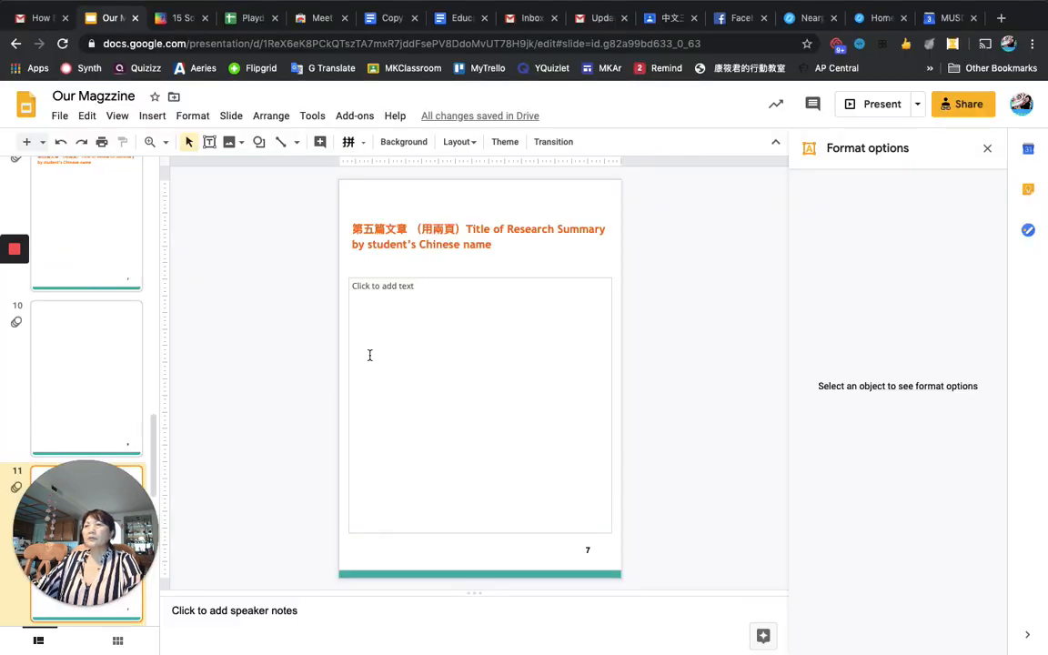
mouse_move(451, 386)
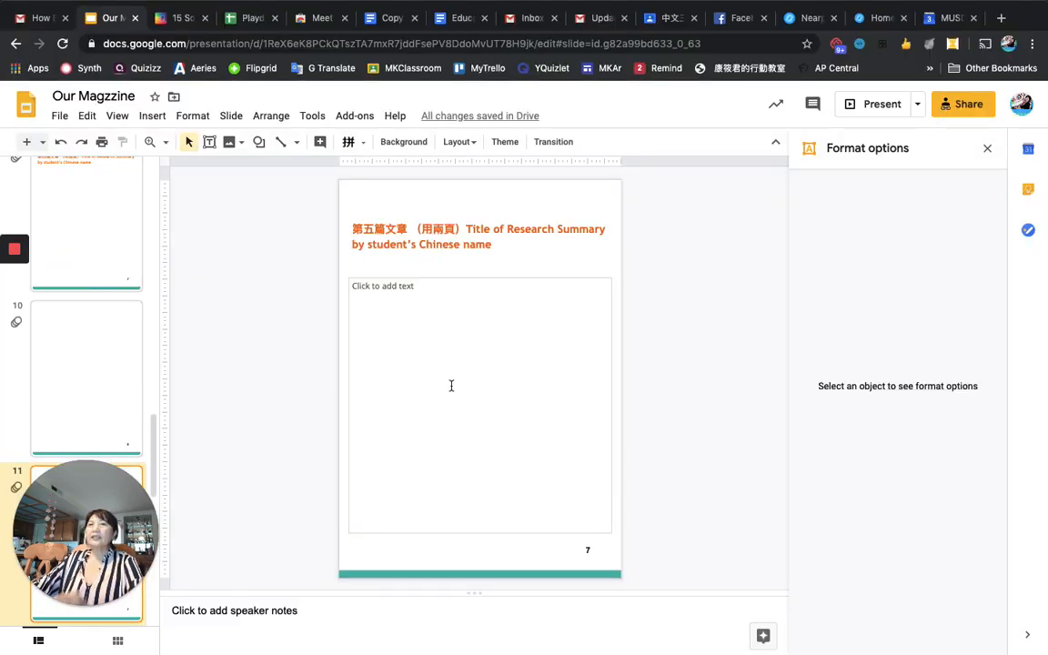
mouse_move(473, 328)
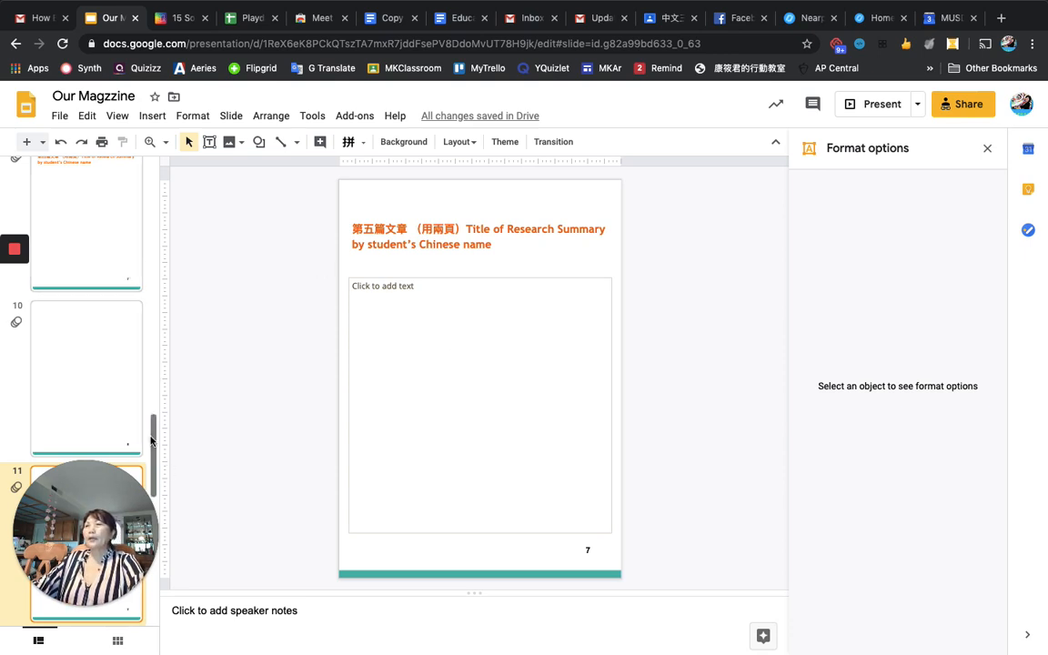
Scroll the filmstrip to slide 1 and open a new browser tab.
scroll(up, 3)
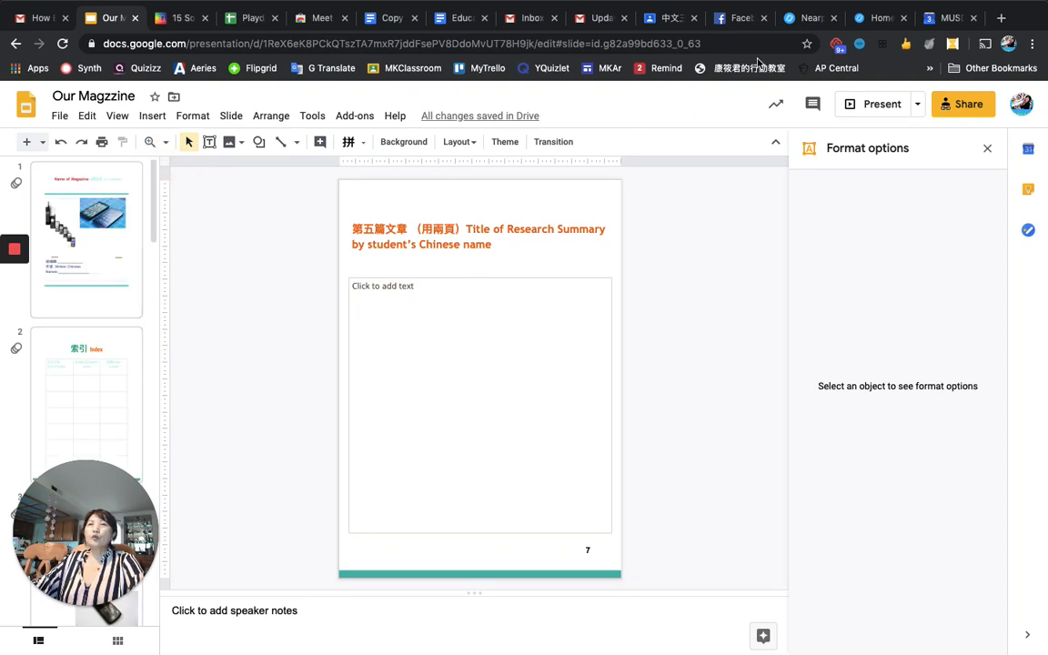
mouse_move(1001, 18)
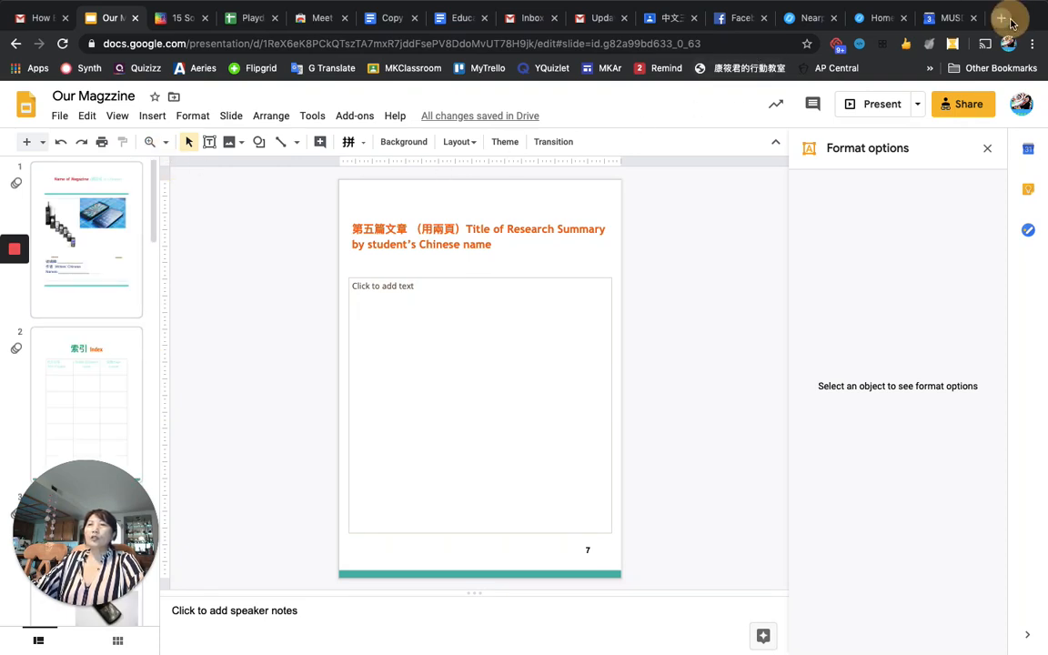
click(1001, 19)
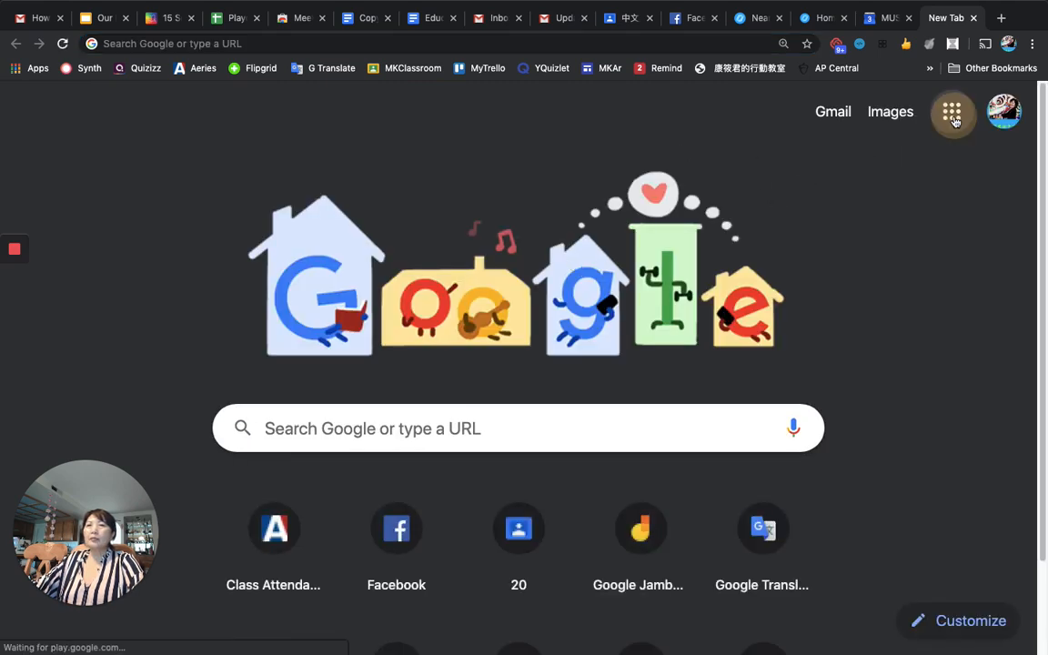
Open YouTube from the Google apps grid and show the Create options.
click(952, 113)
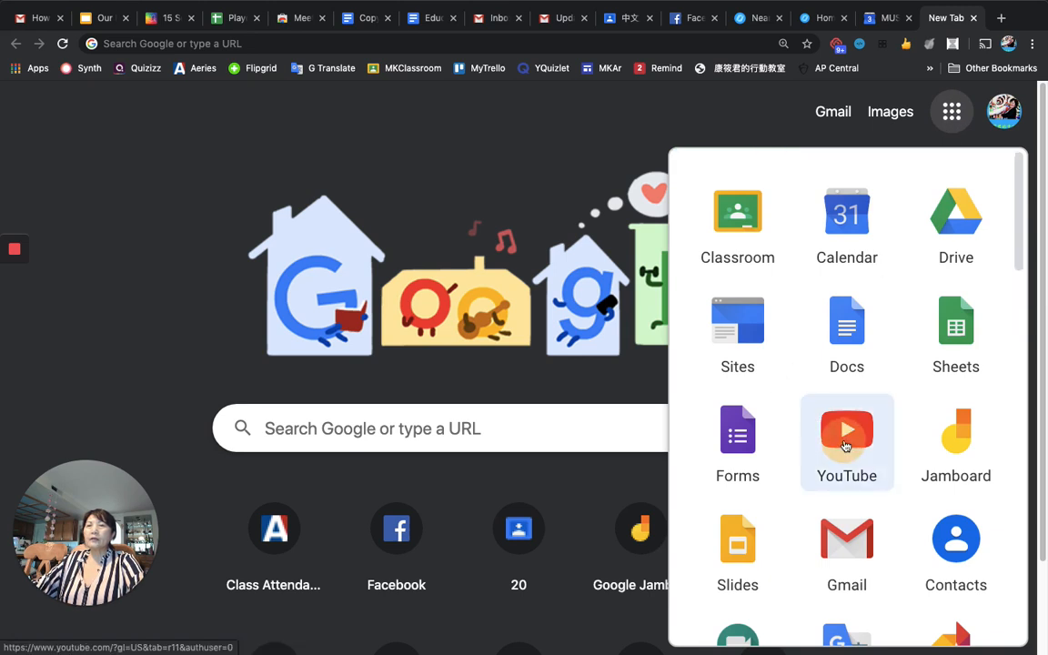
click(846, 442)
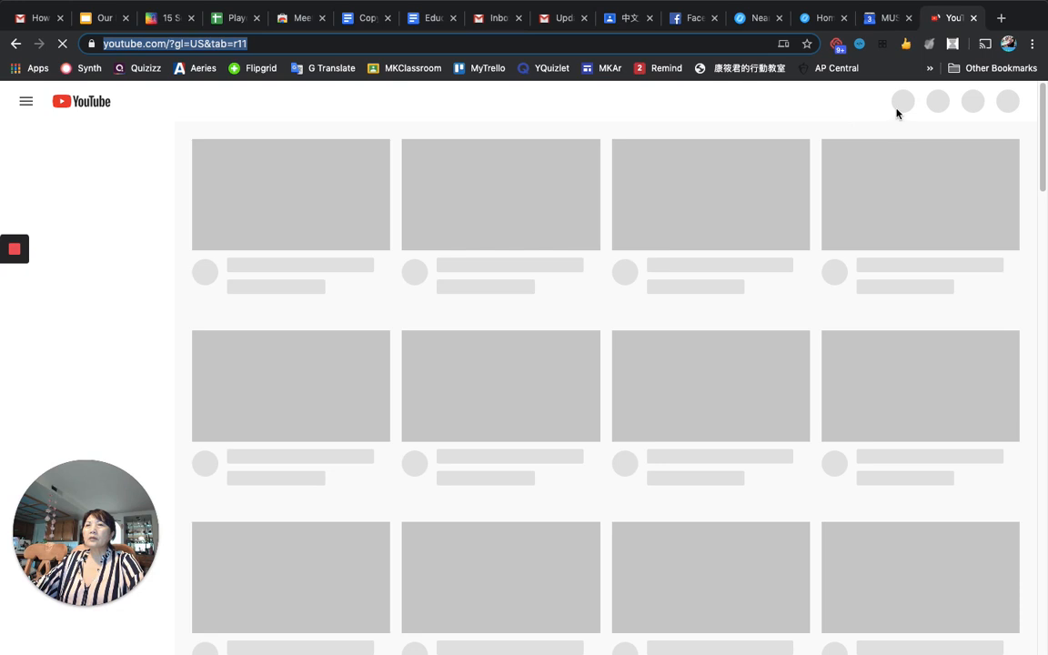
mouse_move(863, 104)
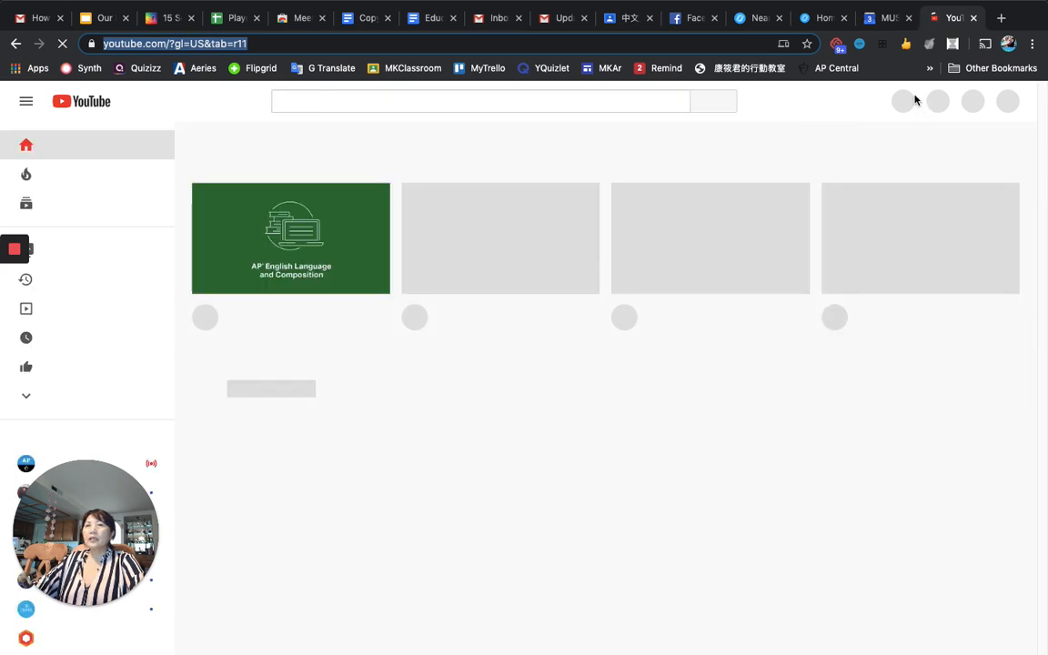
click(892, 102)
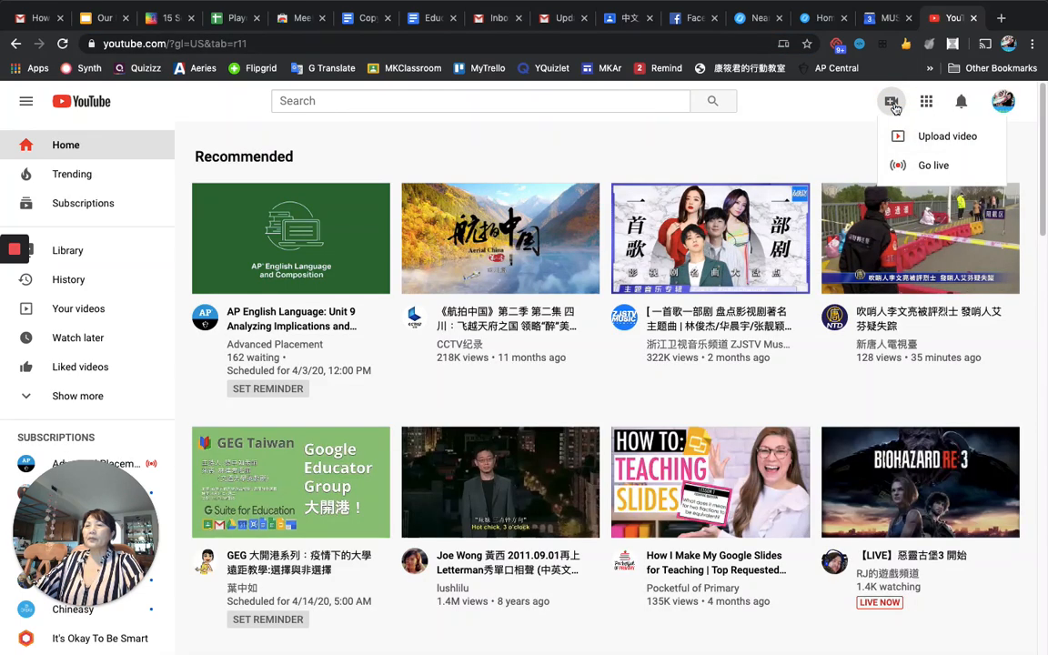
mouse_move(919, 148)
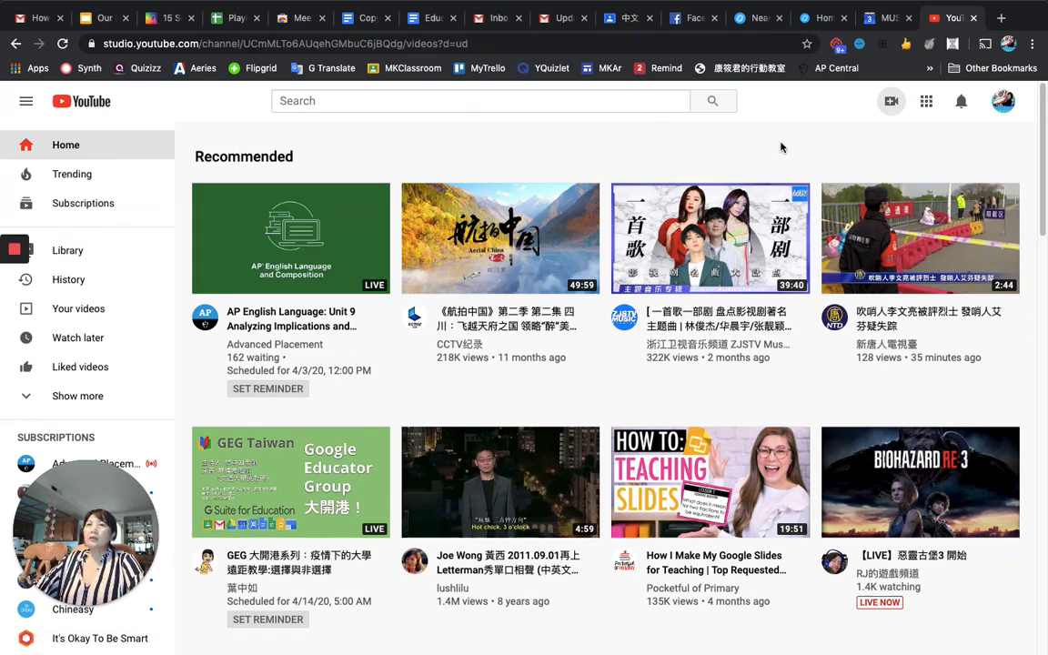
Open the Upload video window and close it without choosing a file.
click(892, 102)
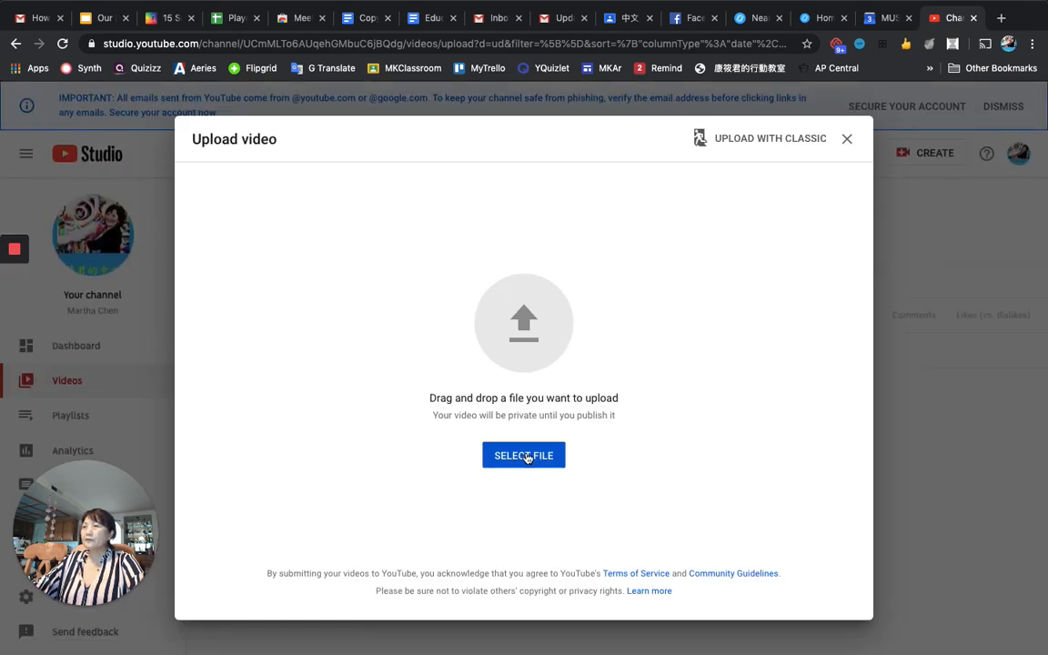
mouse_move(555, 435)
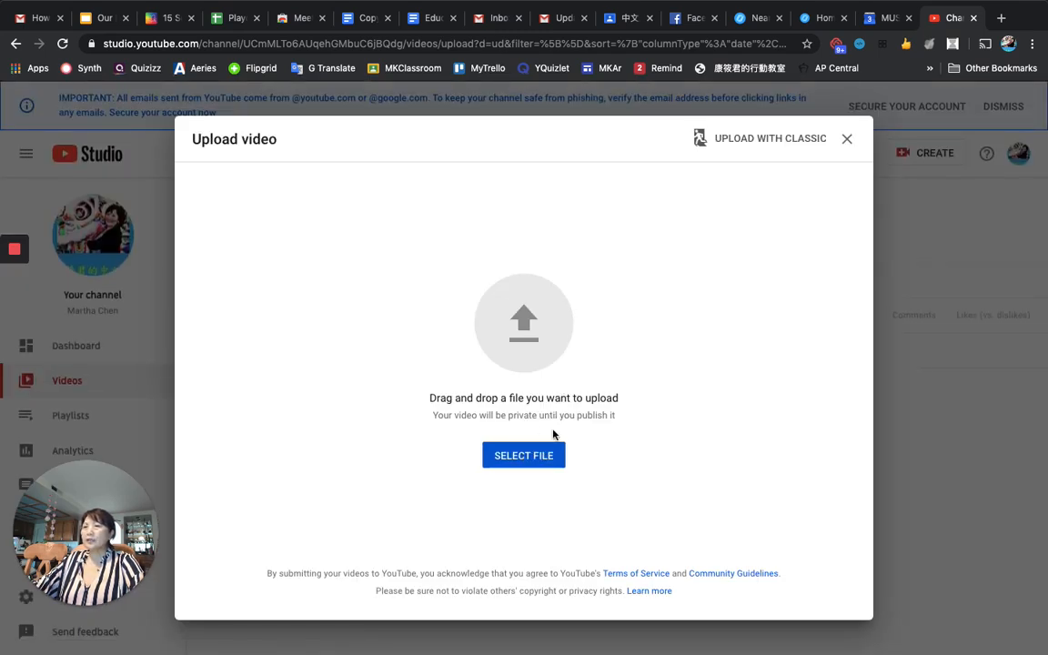
mouse_move(755, 275)
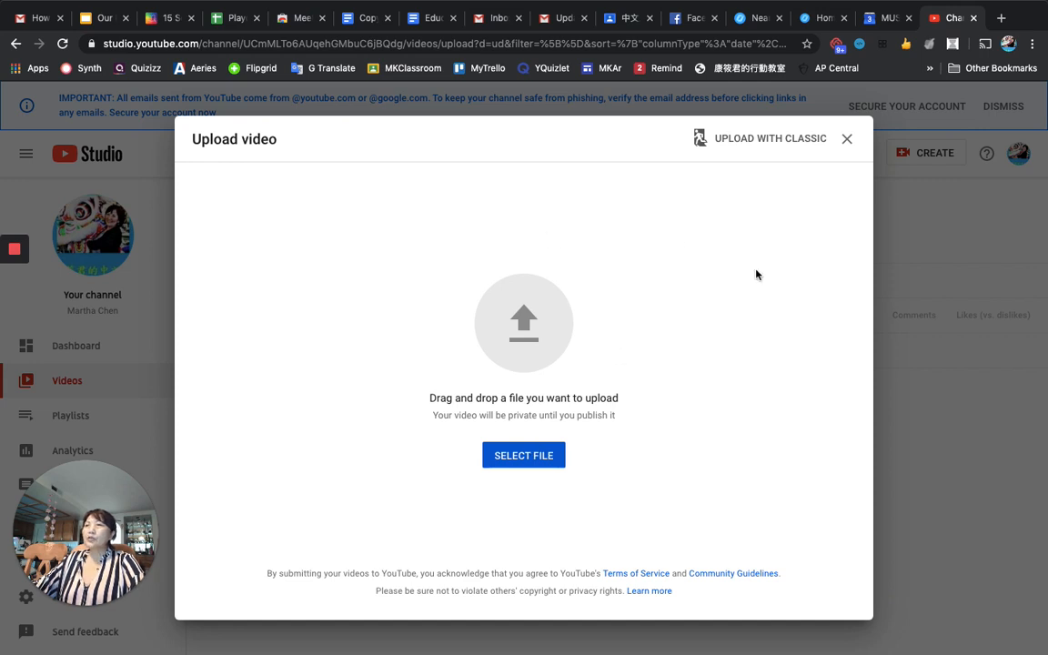
mouse_move(786, 222)
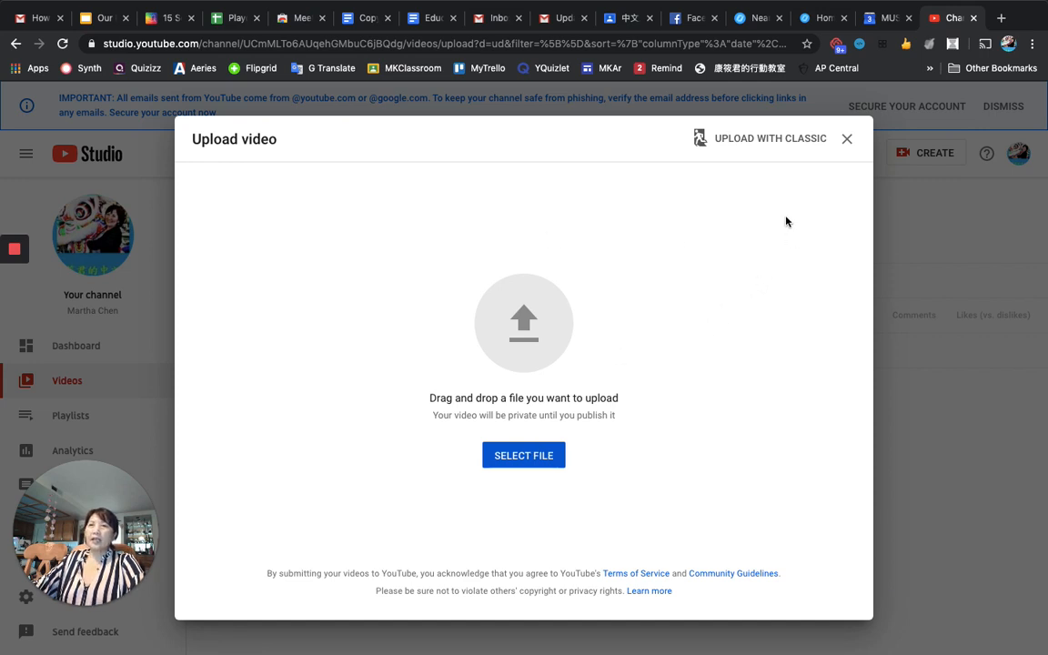
mouse_move(848, 139)
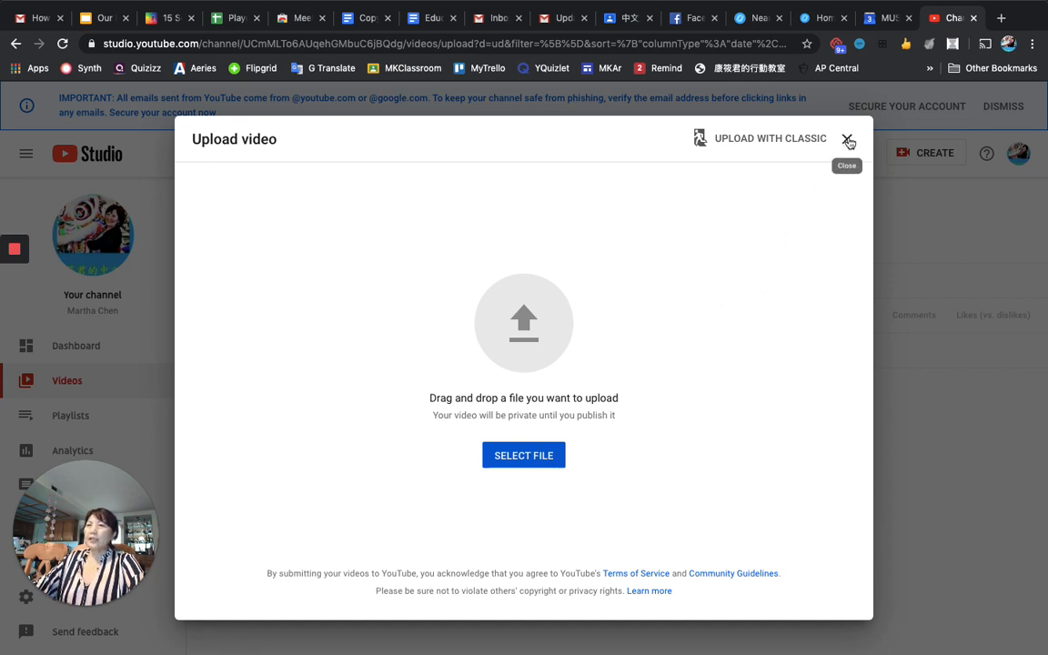
click(848, 138)
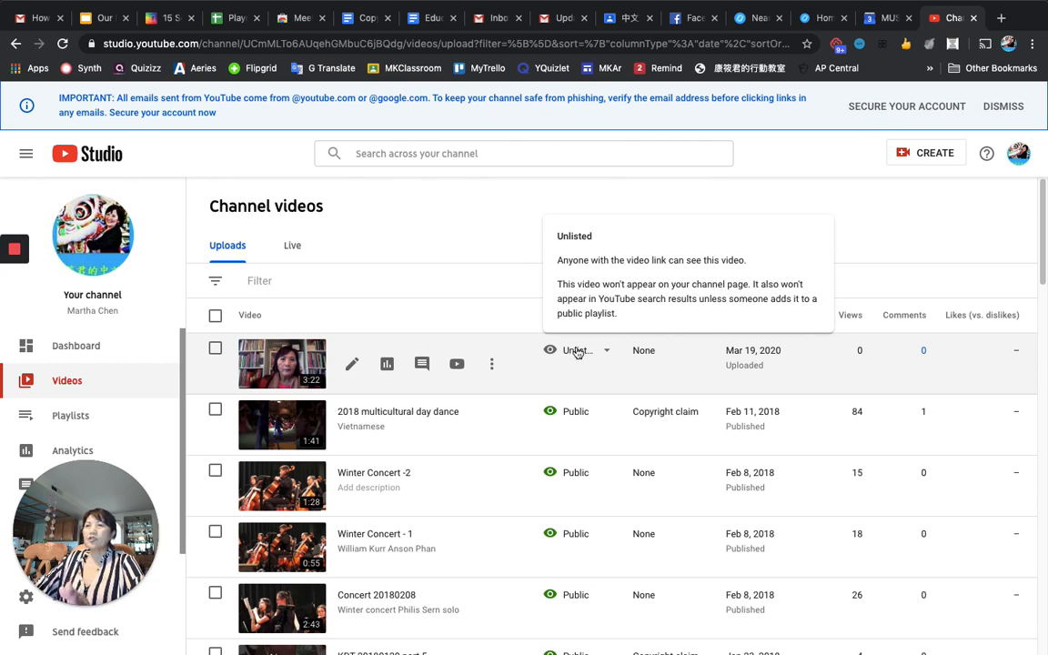
mouse_move(605, 351)
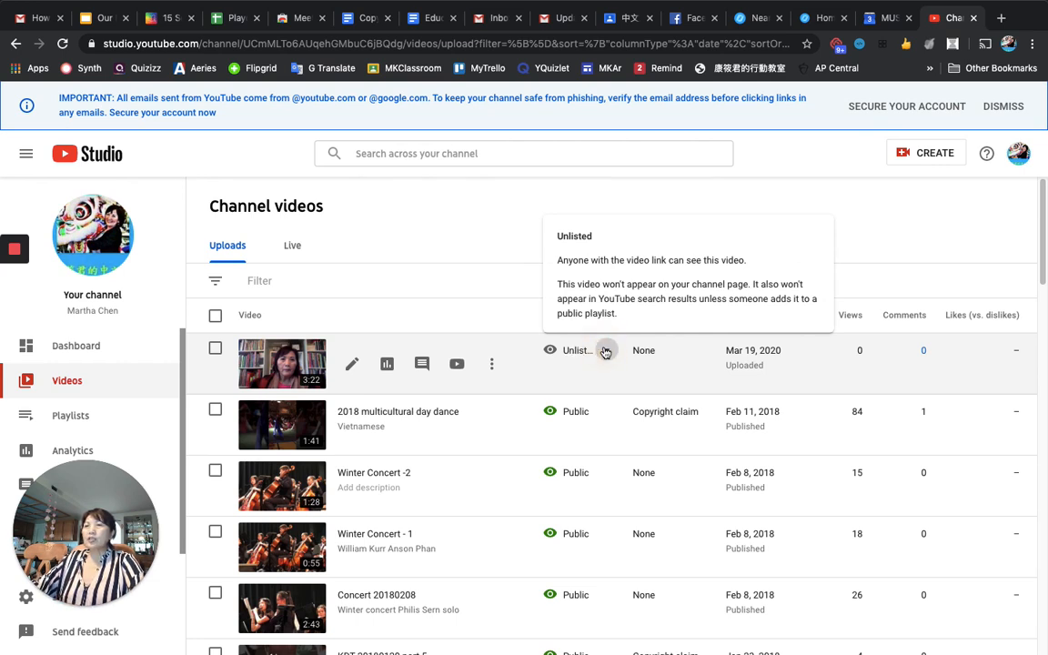
Confirm the newest video's visibility is Unlisted, then return to the magazine slides.
click(579, 349)
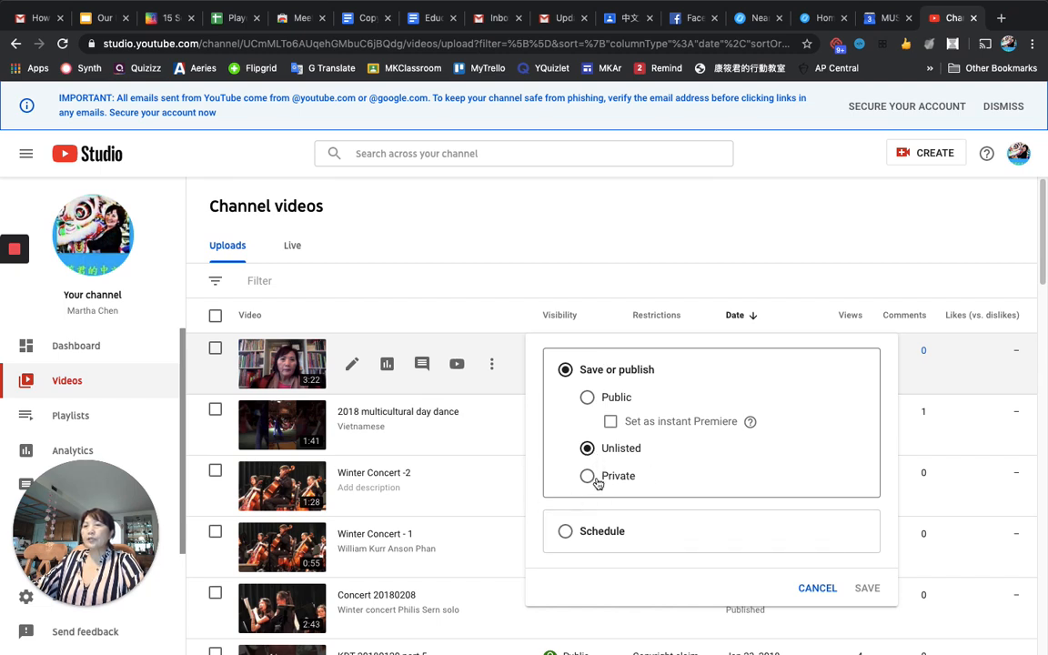
mouse_move(571, 484)
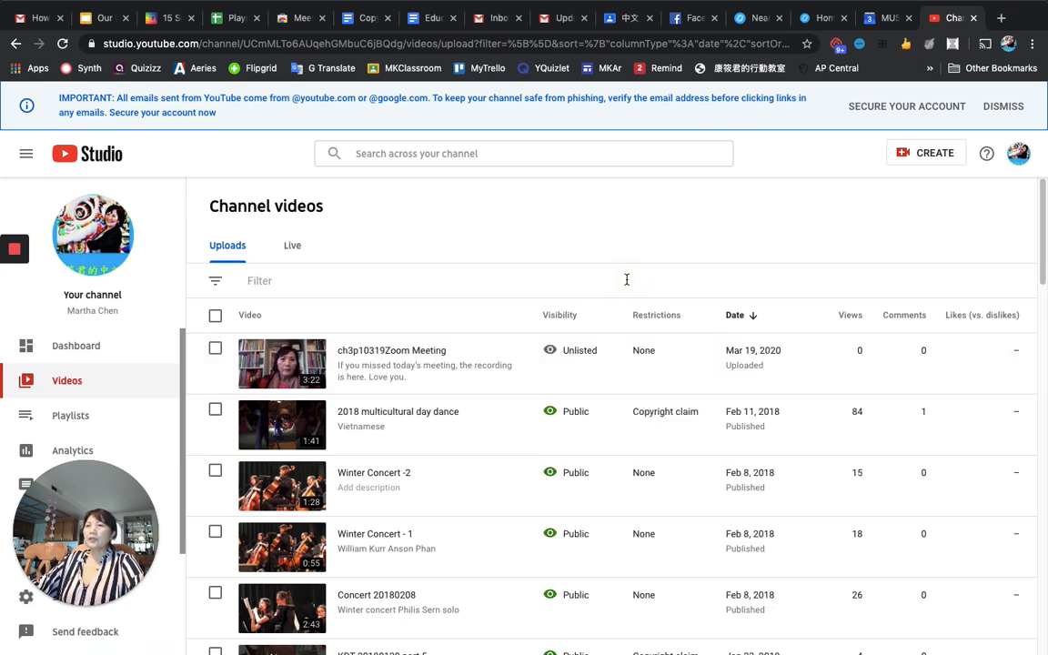
mouse_move(579, 350)
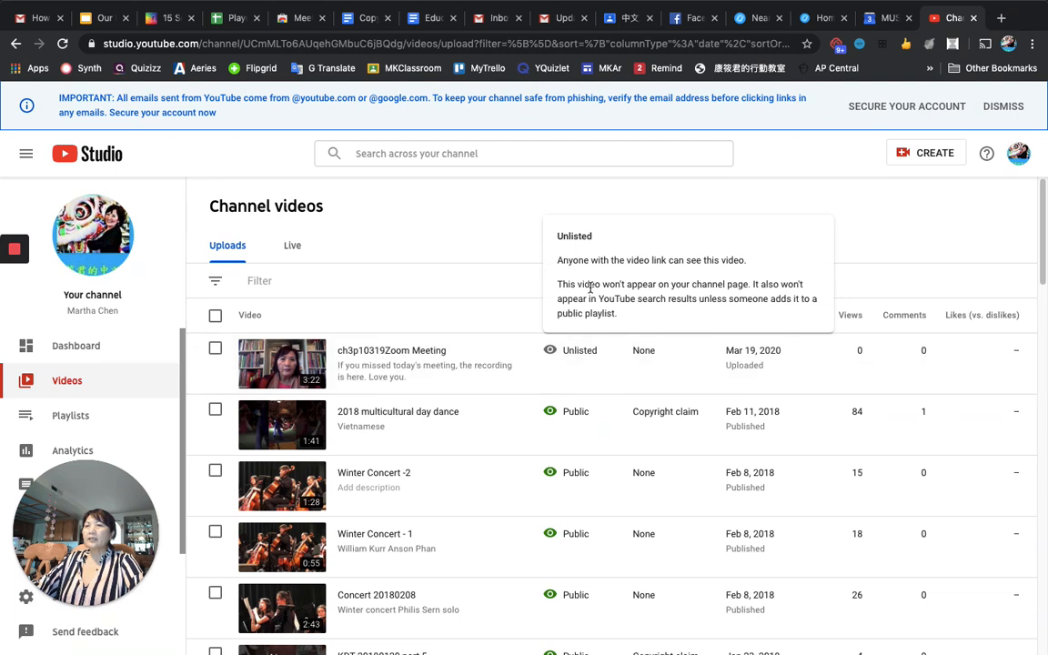
mouse_move(771, 244)
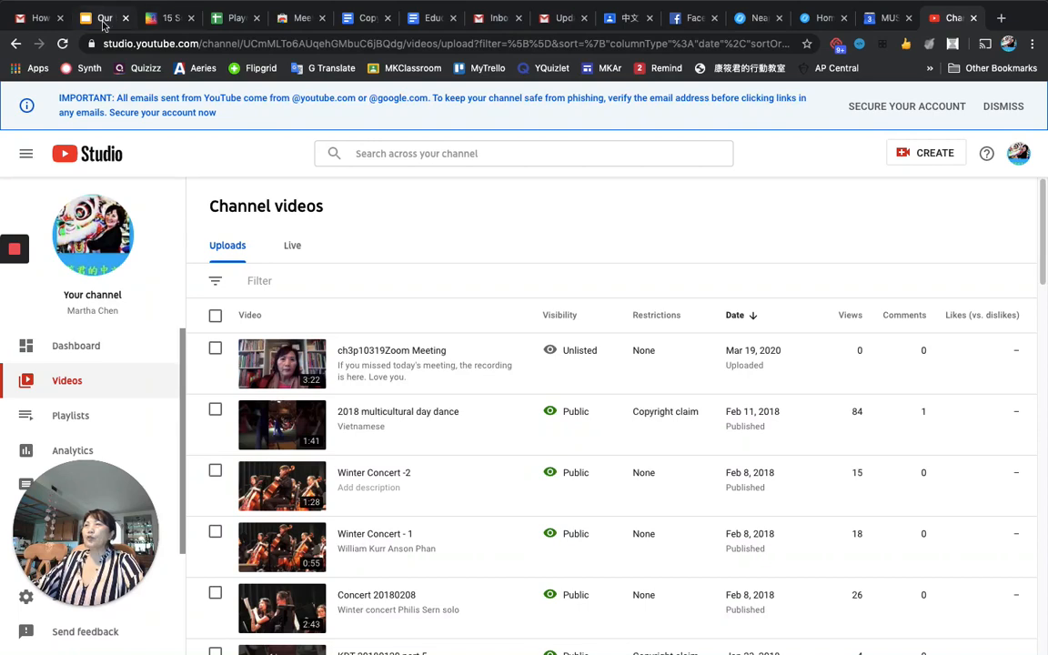
click(105, 19)
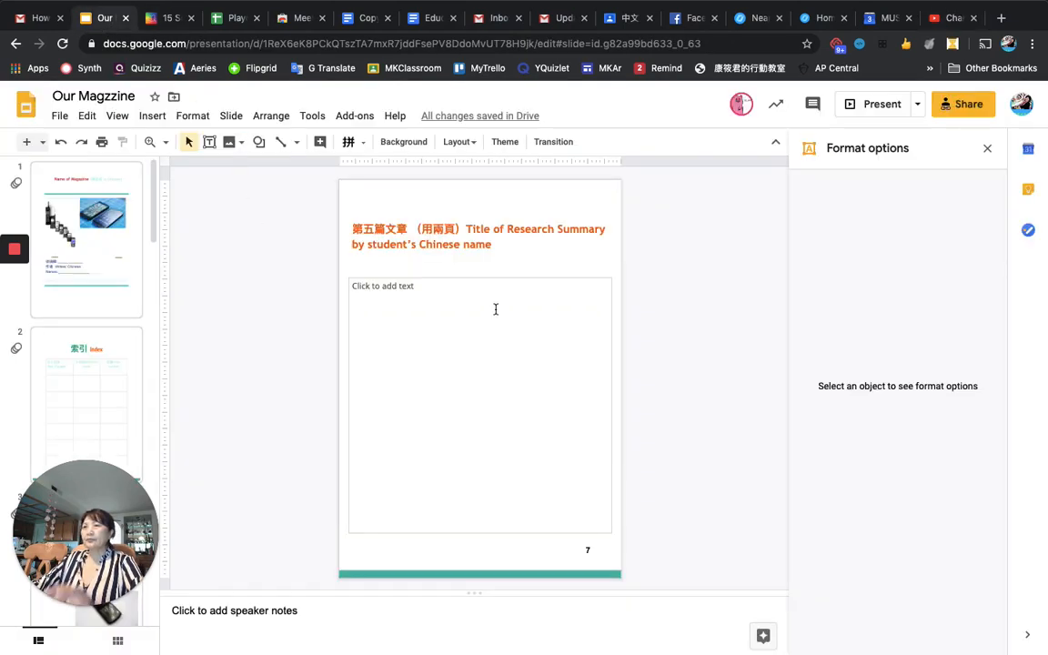